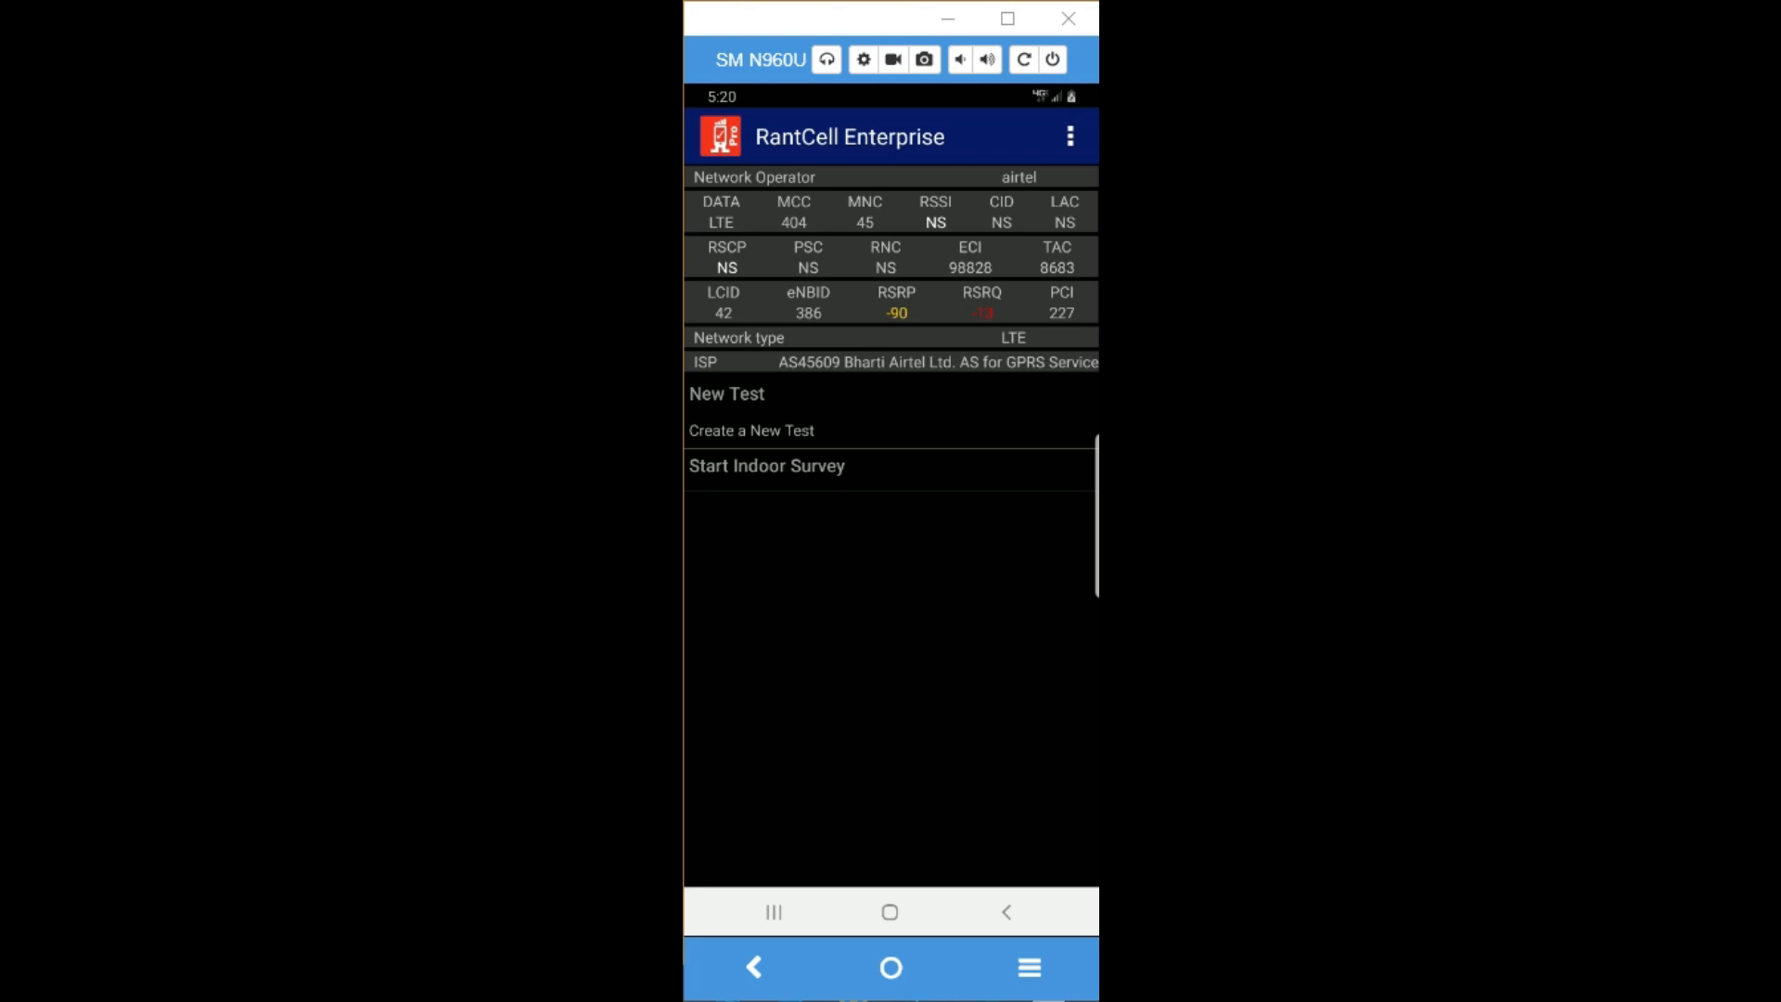
# Step: Reach the Floor Plans screen from the overflow menu, showing the missing-default notice
pyautogui.click(1068, 136)
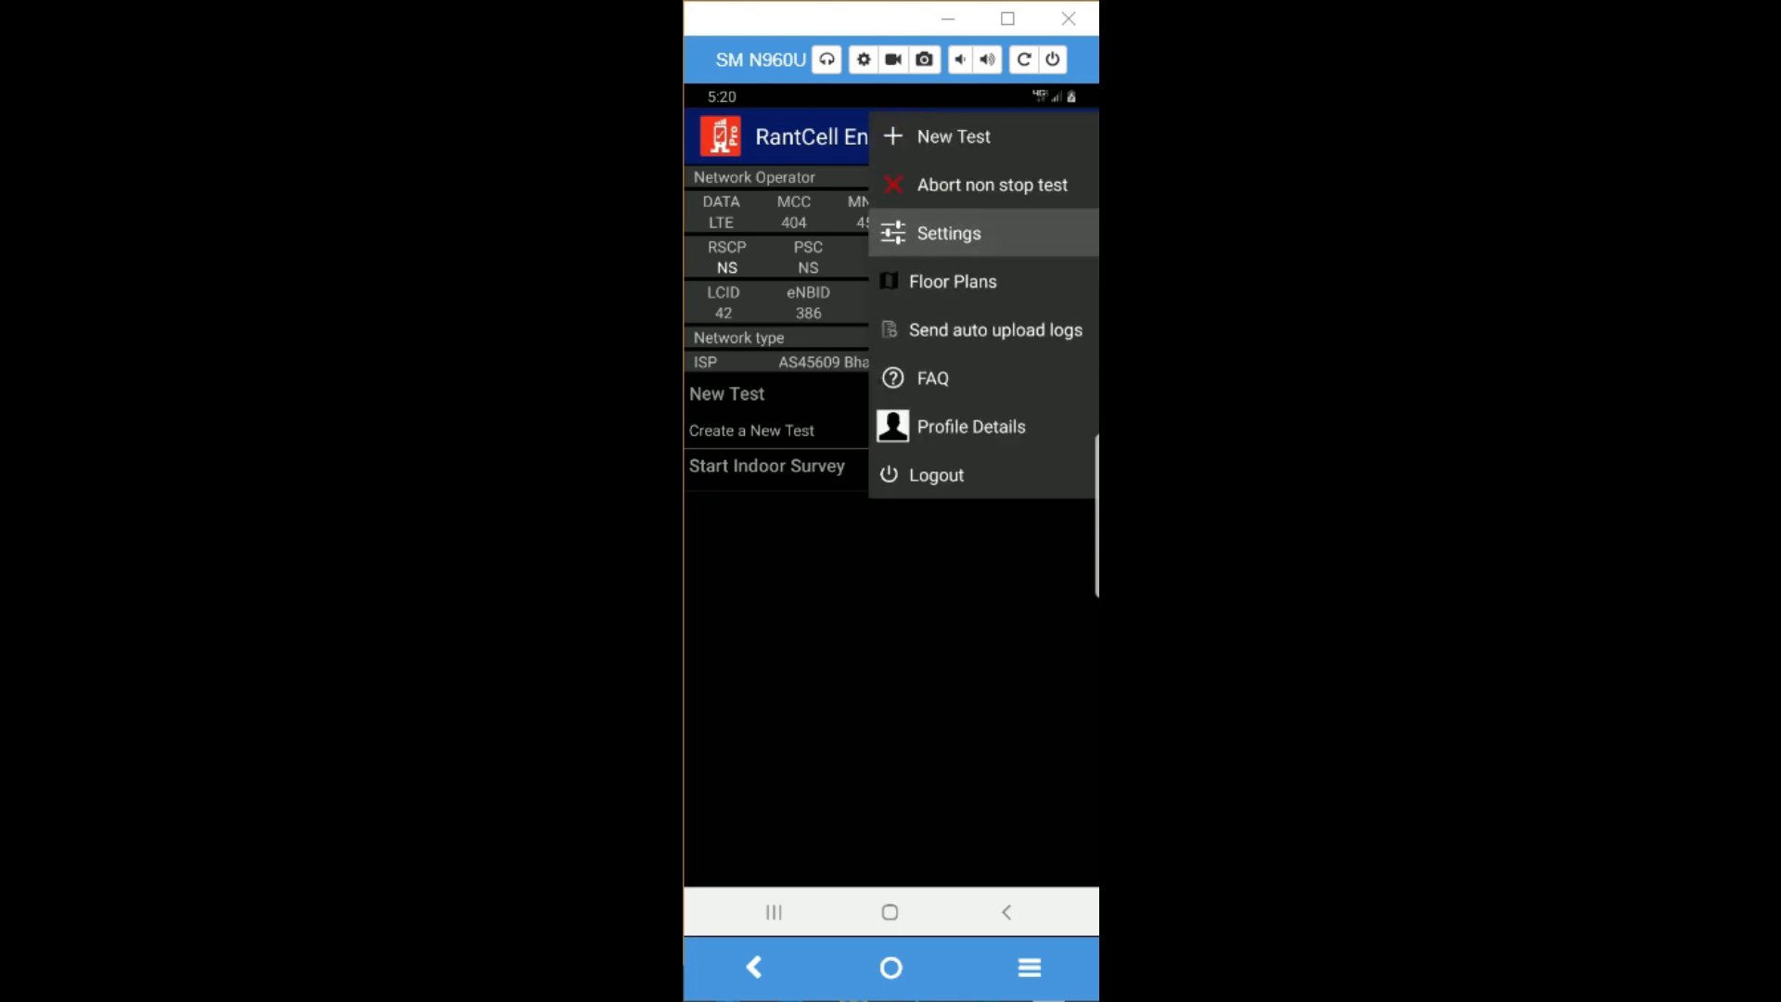
pyautogui.click(947, 233)
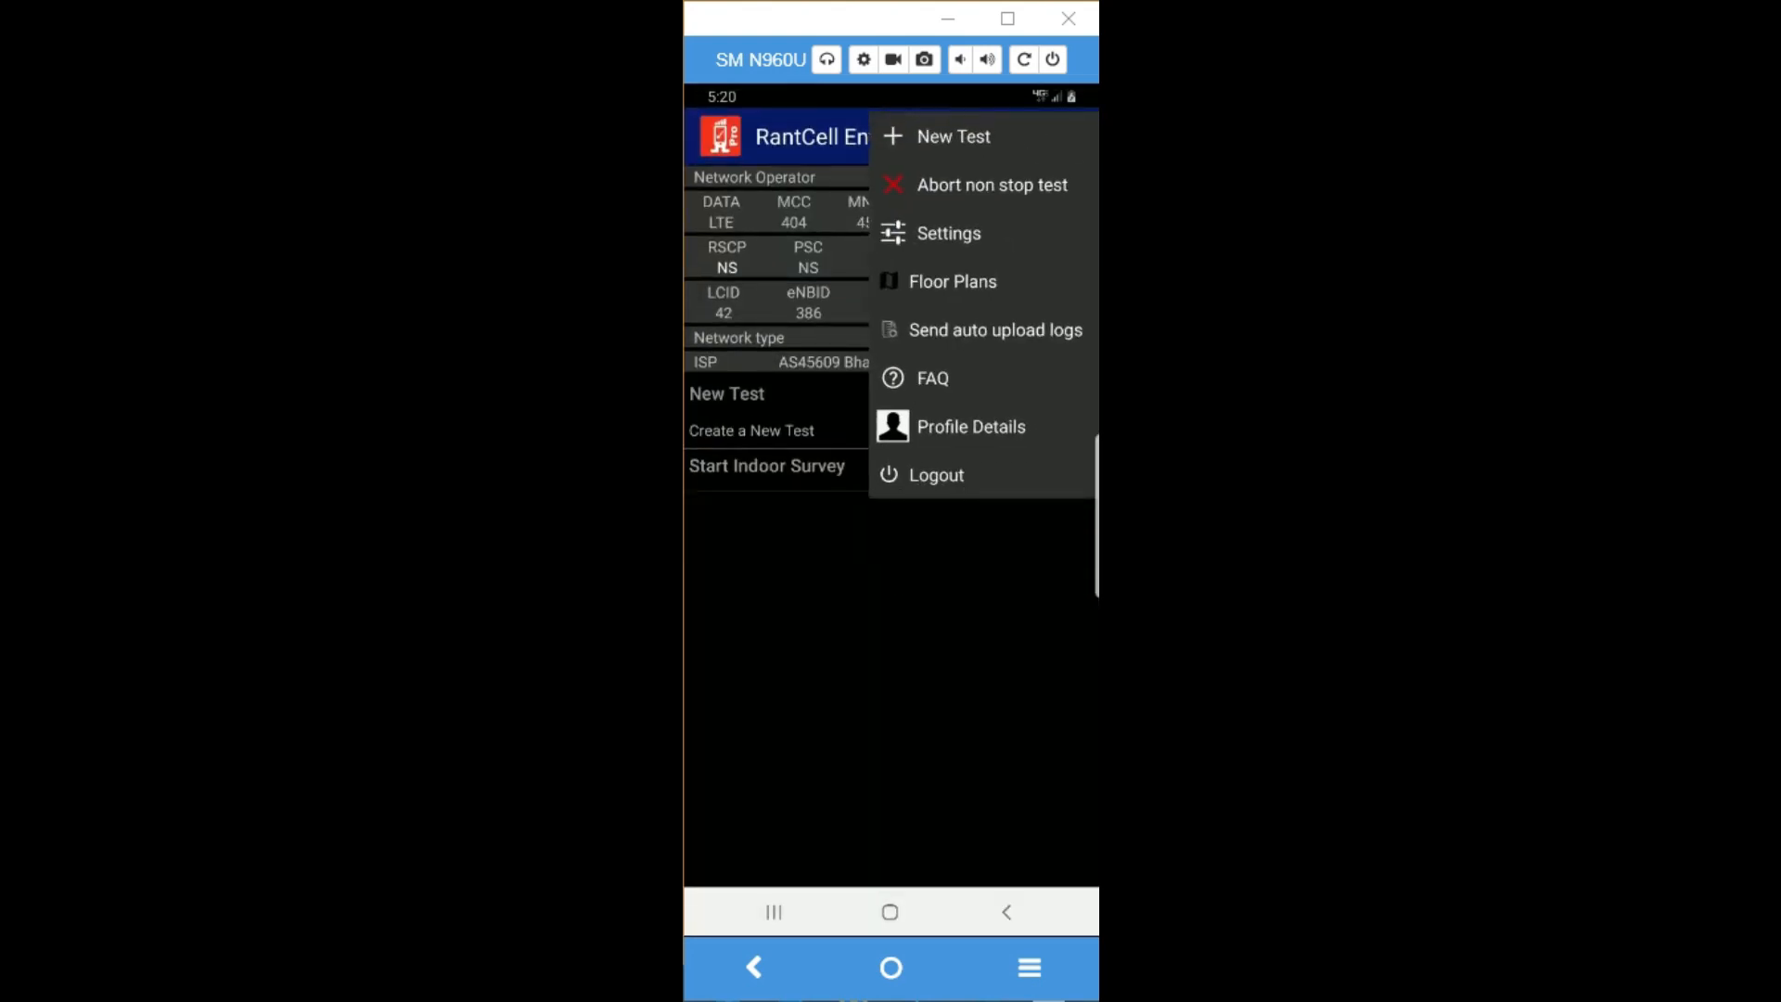
pyautogui.moveTo(951, 280)
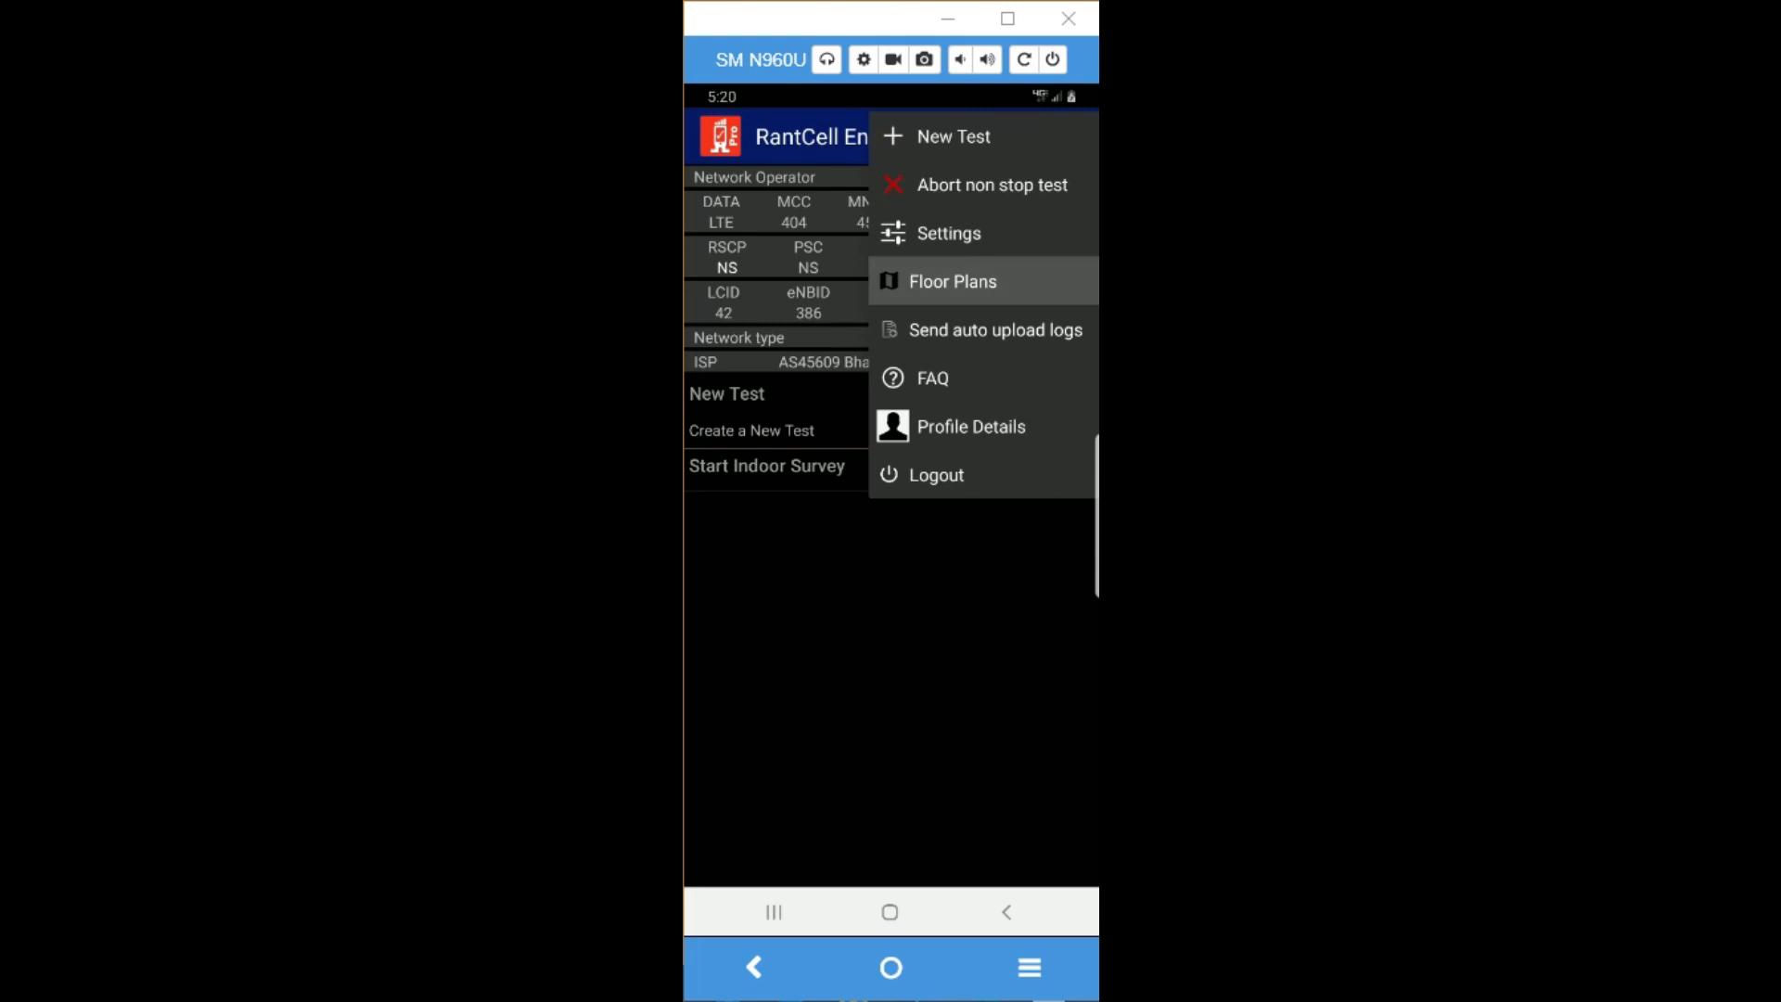
pyautogui.click(952, 280)
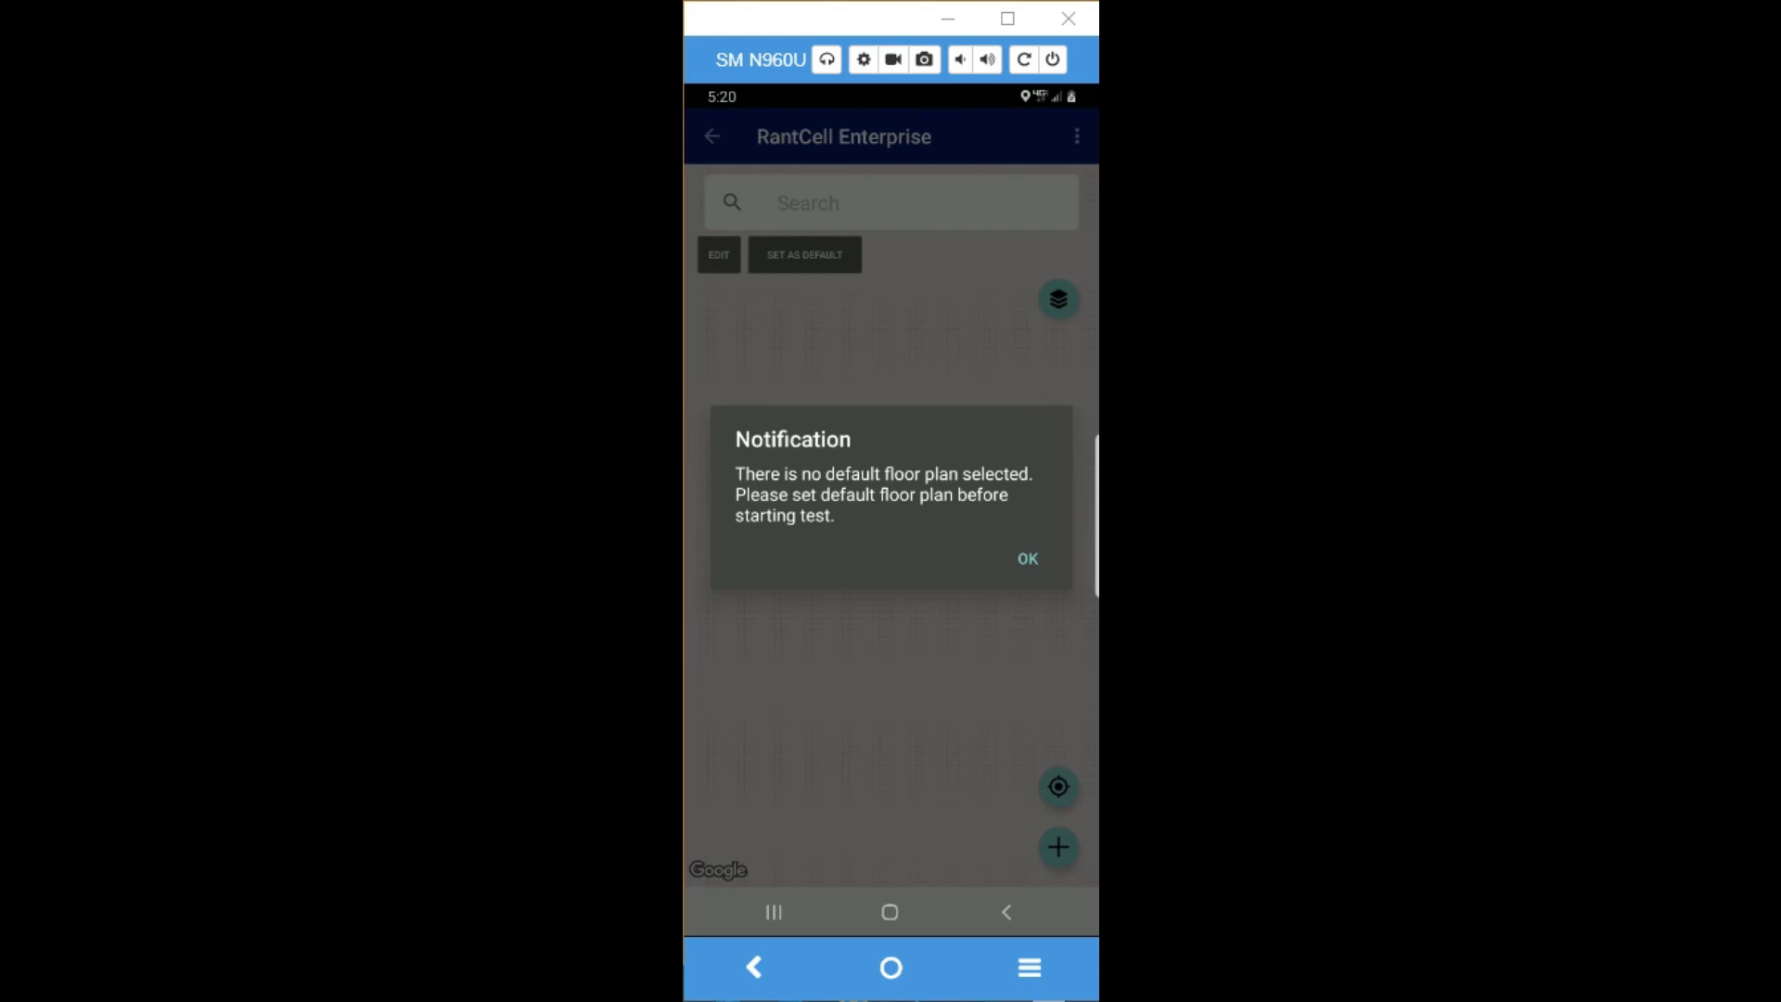
# Step: Dismiss the notice and search 'megrontech', selecting Megron Tech Private Limited on the map
pyautogui.click(1026, 558)
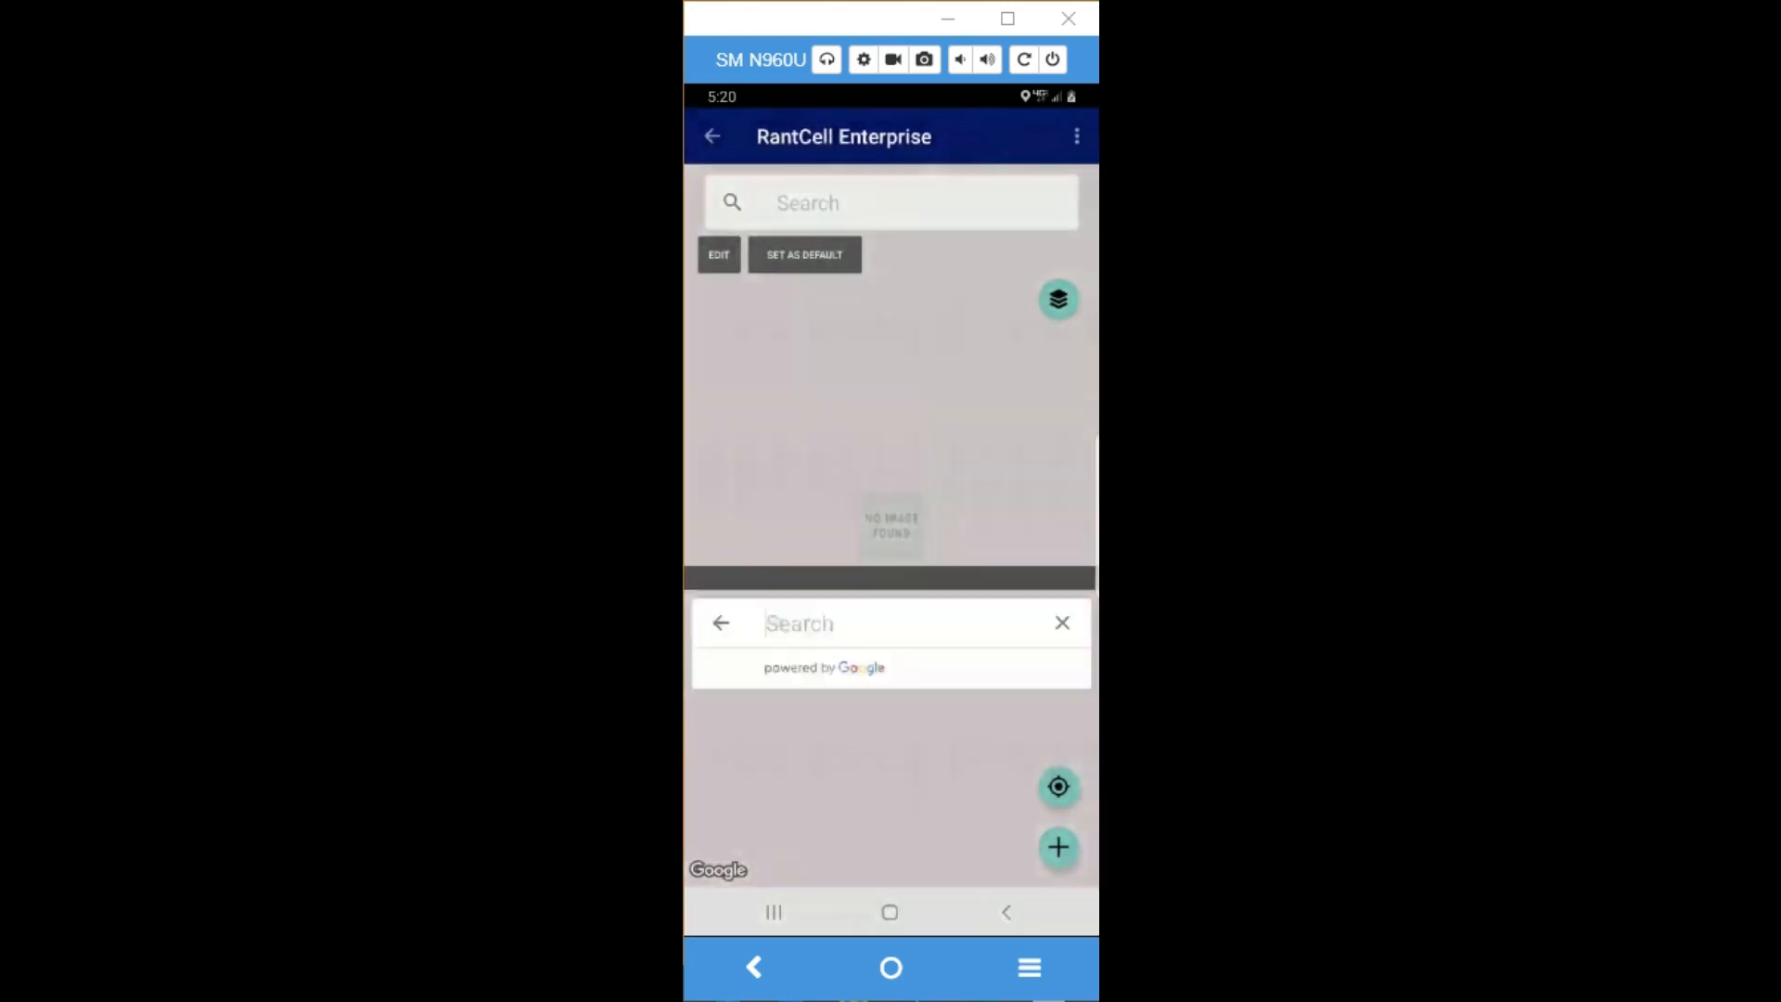
pyautogui.write('megron')
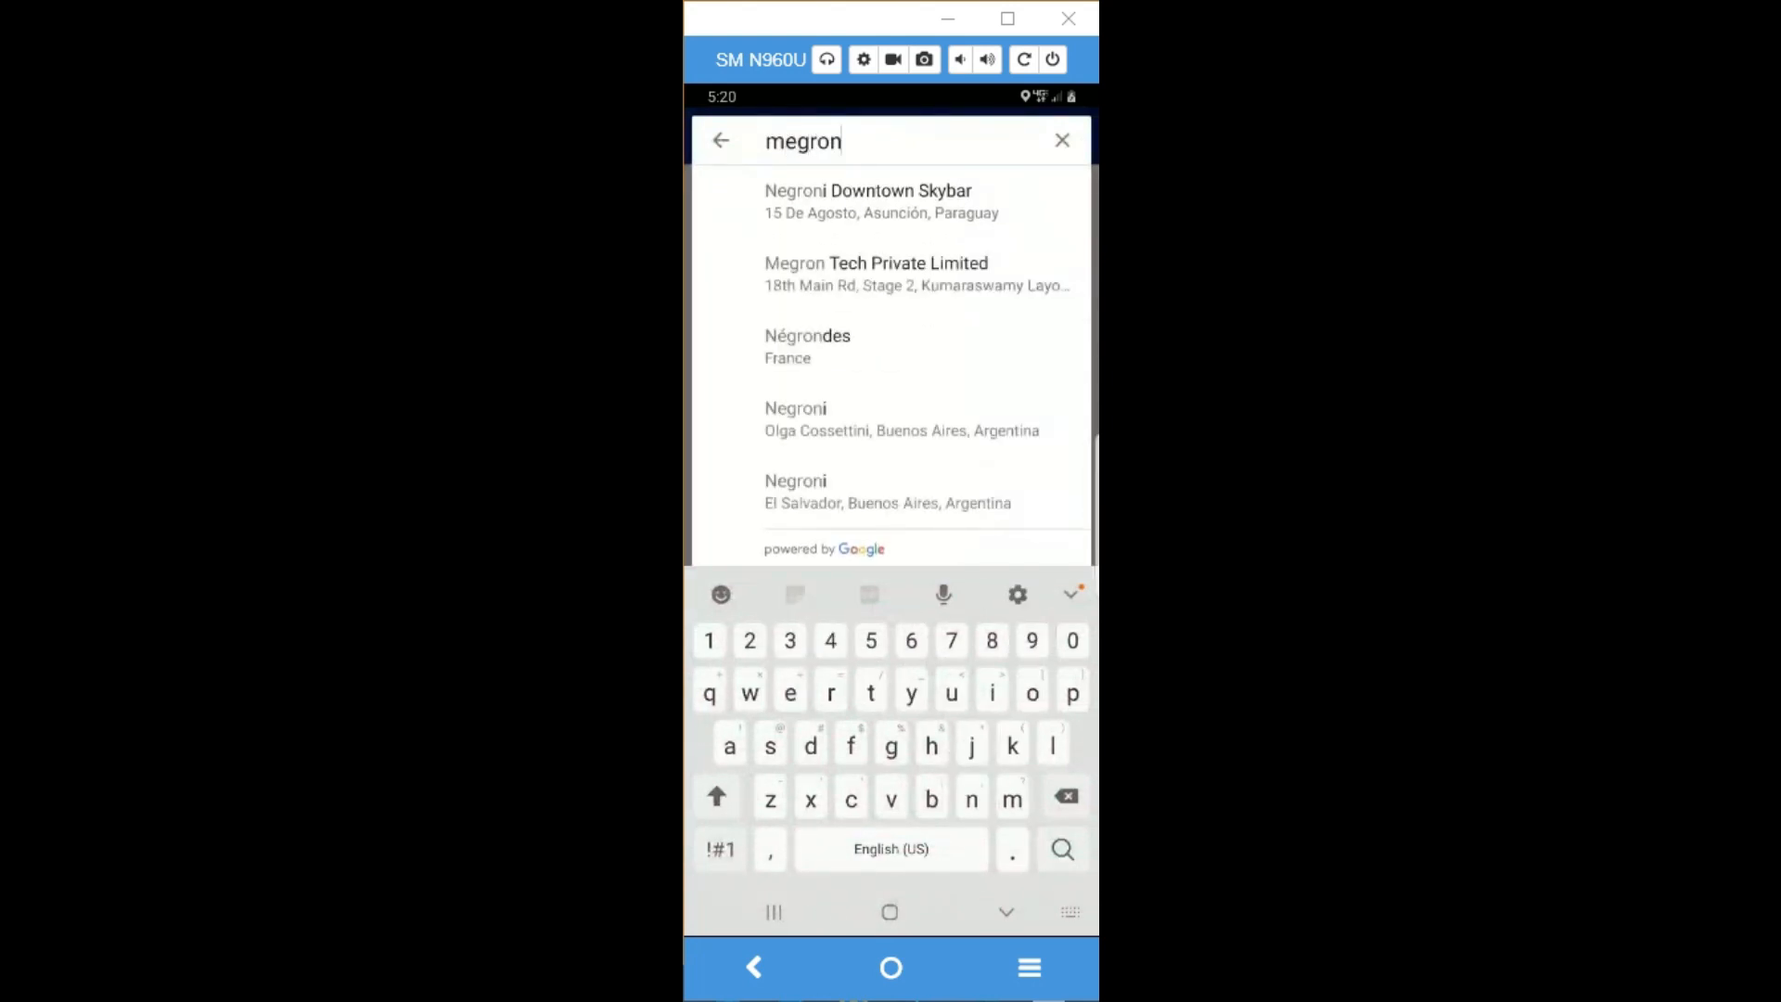
pyautogui.write('tech')
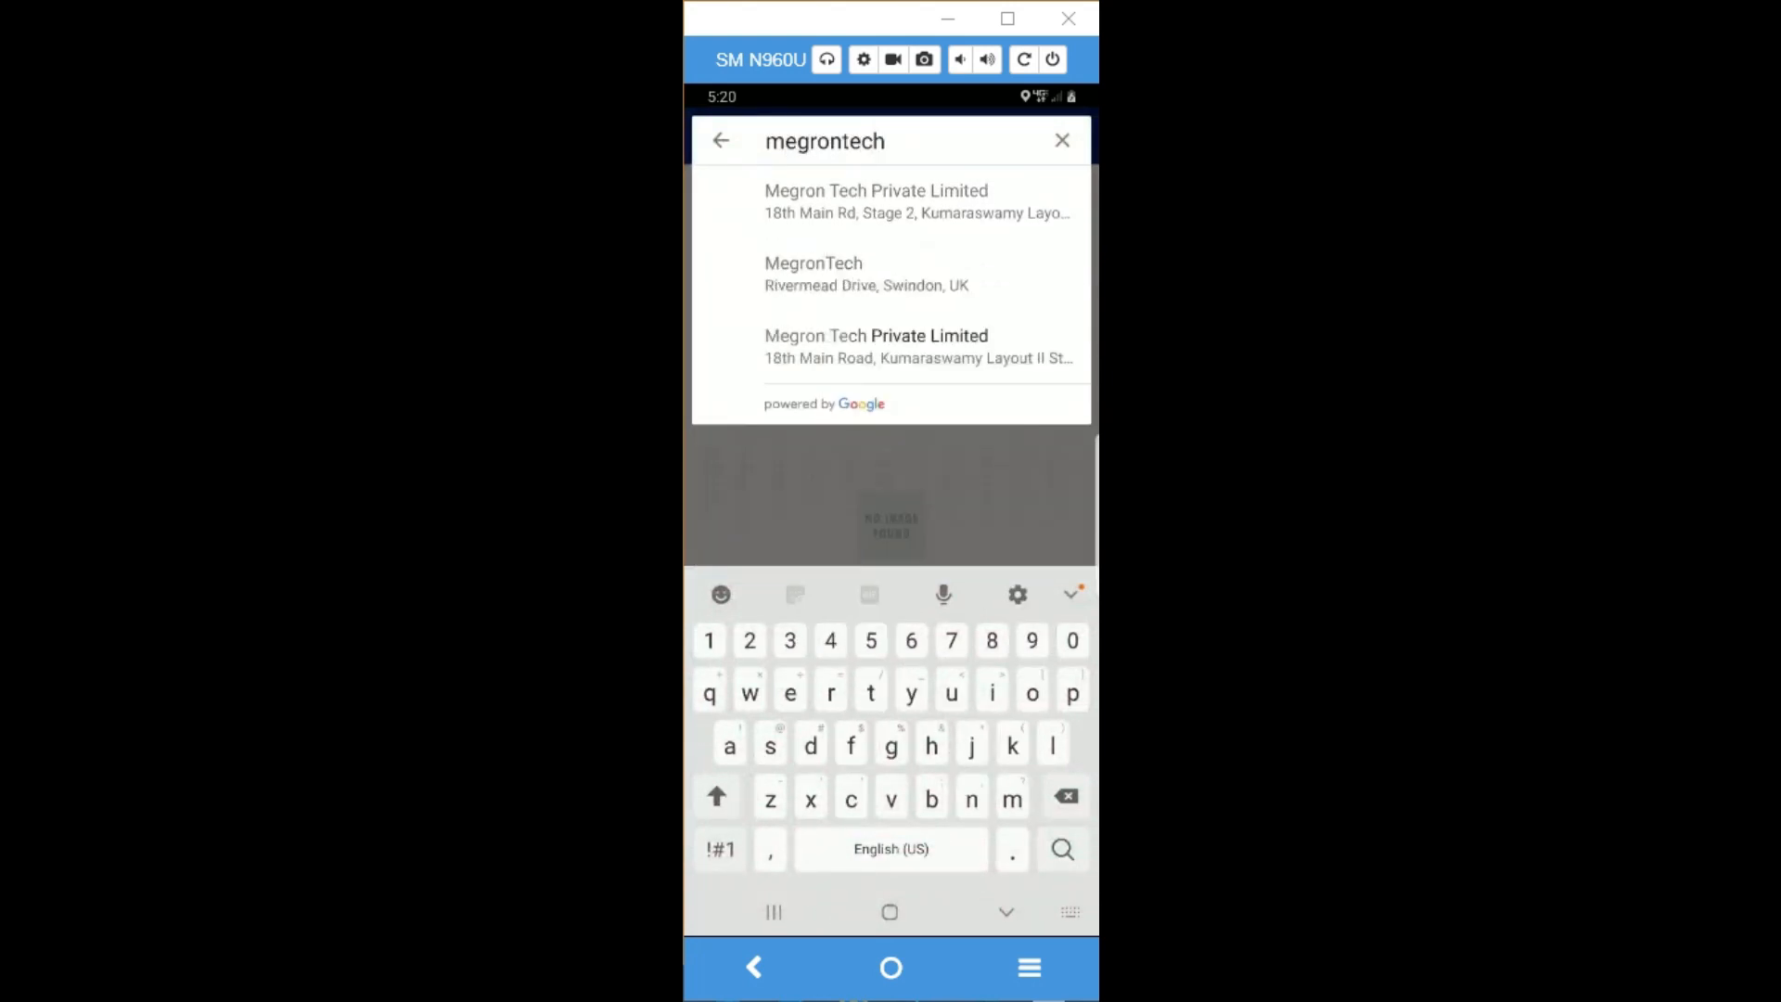
pyautogui.click(876, 201)
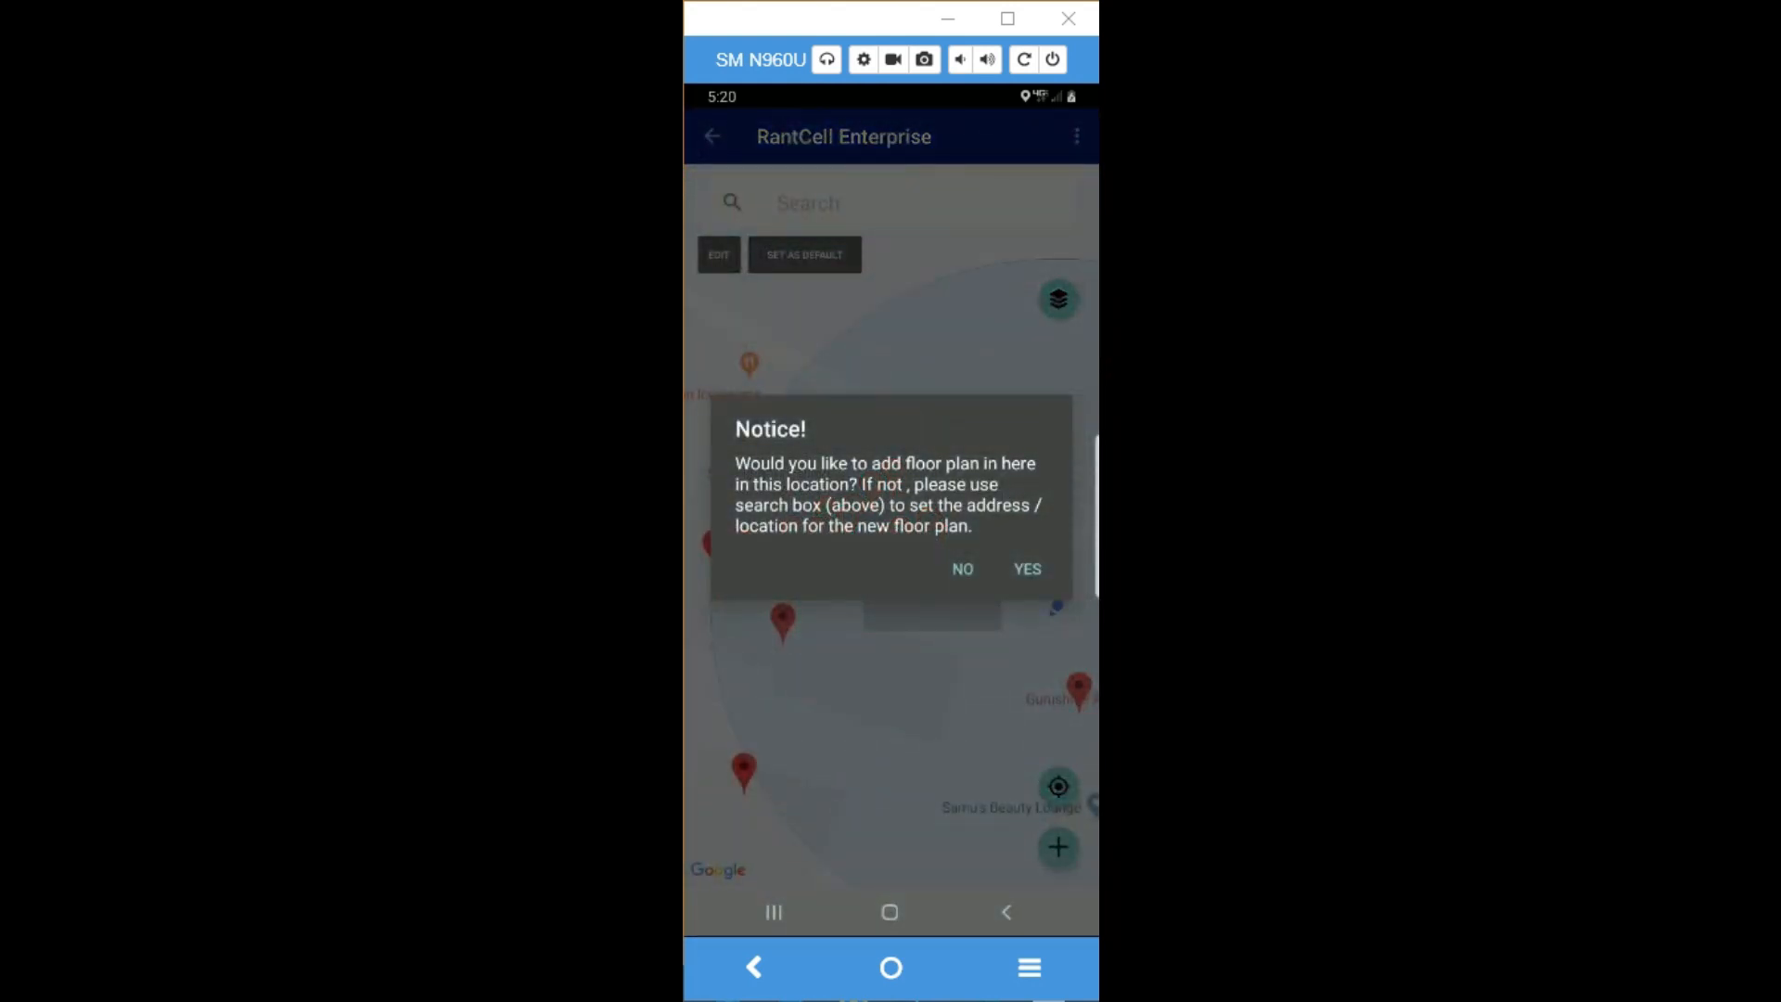
# Step: Add a floor plan image from the gallery over Megron Tech and enter edit mode
pyautogui.click(1026, 569)
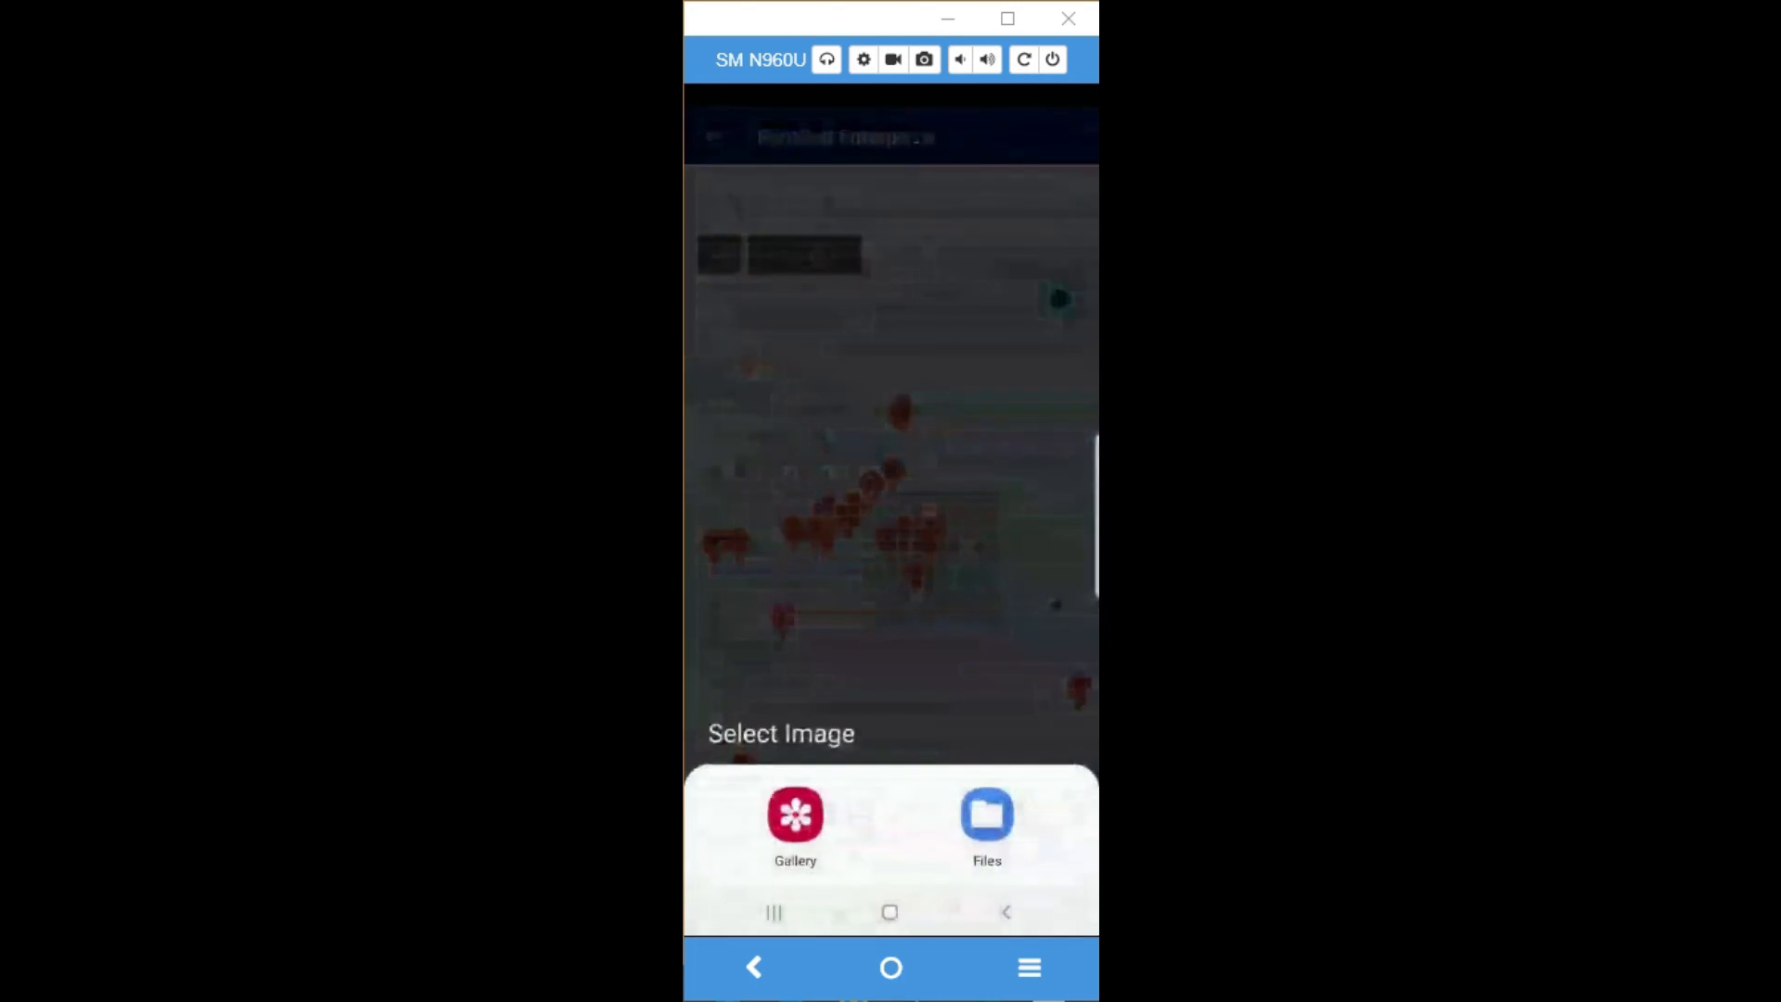
pyautogui.click(795, 814)
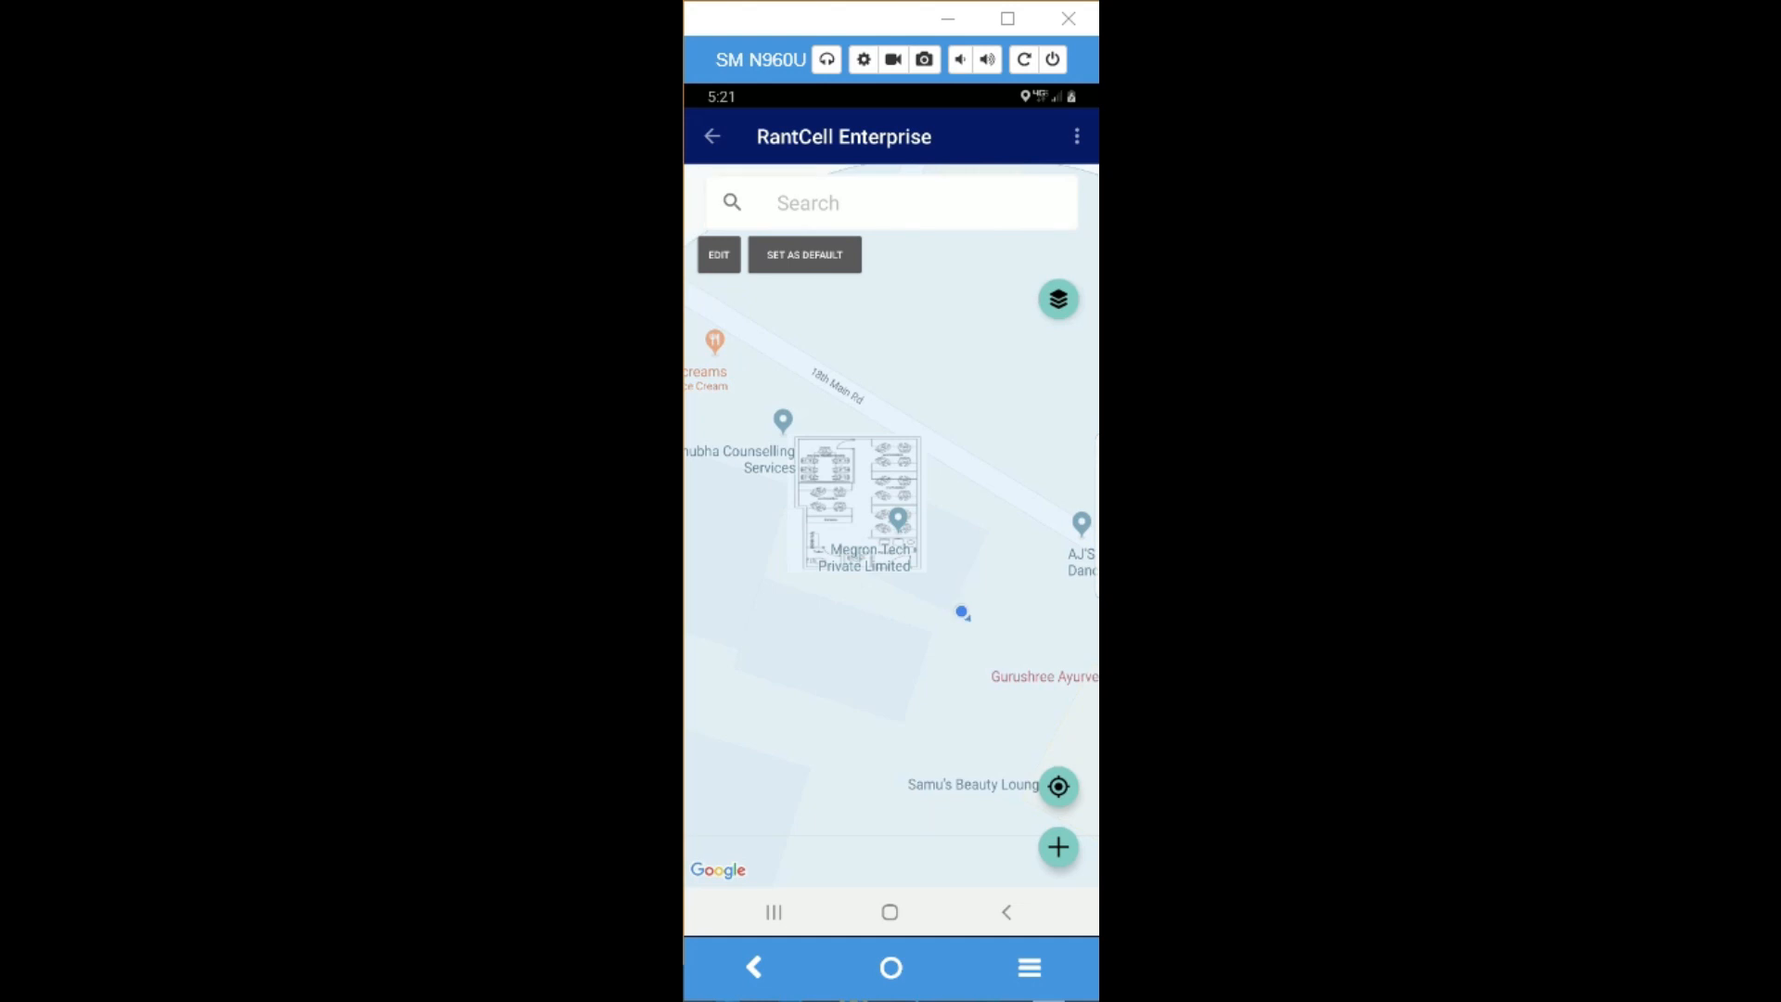
pyautogui.click(718, 253)
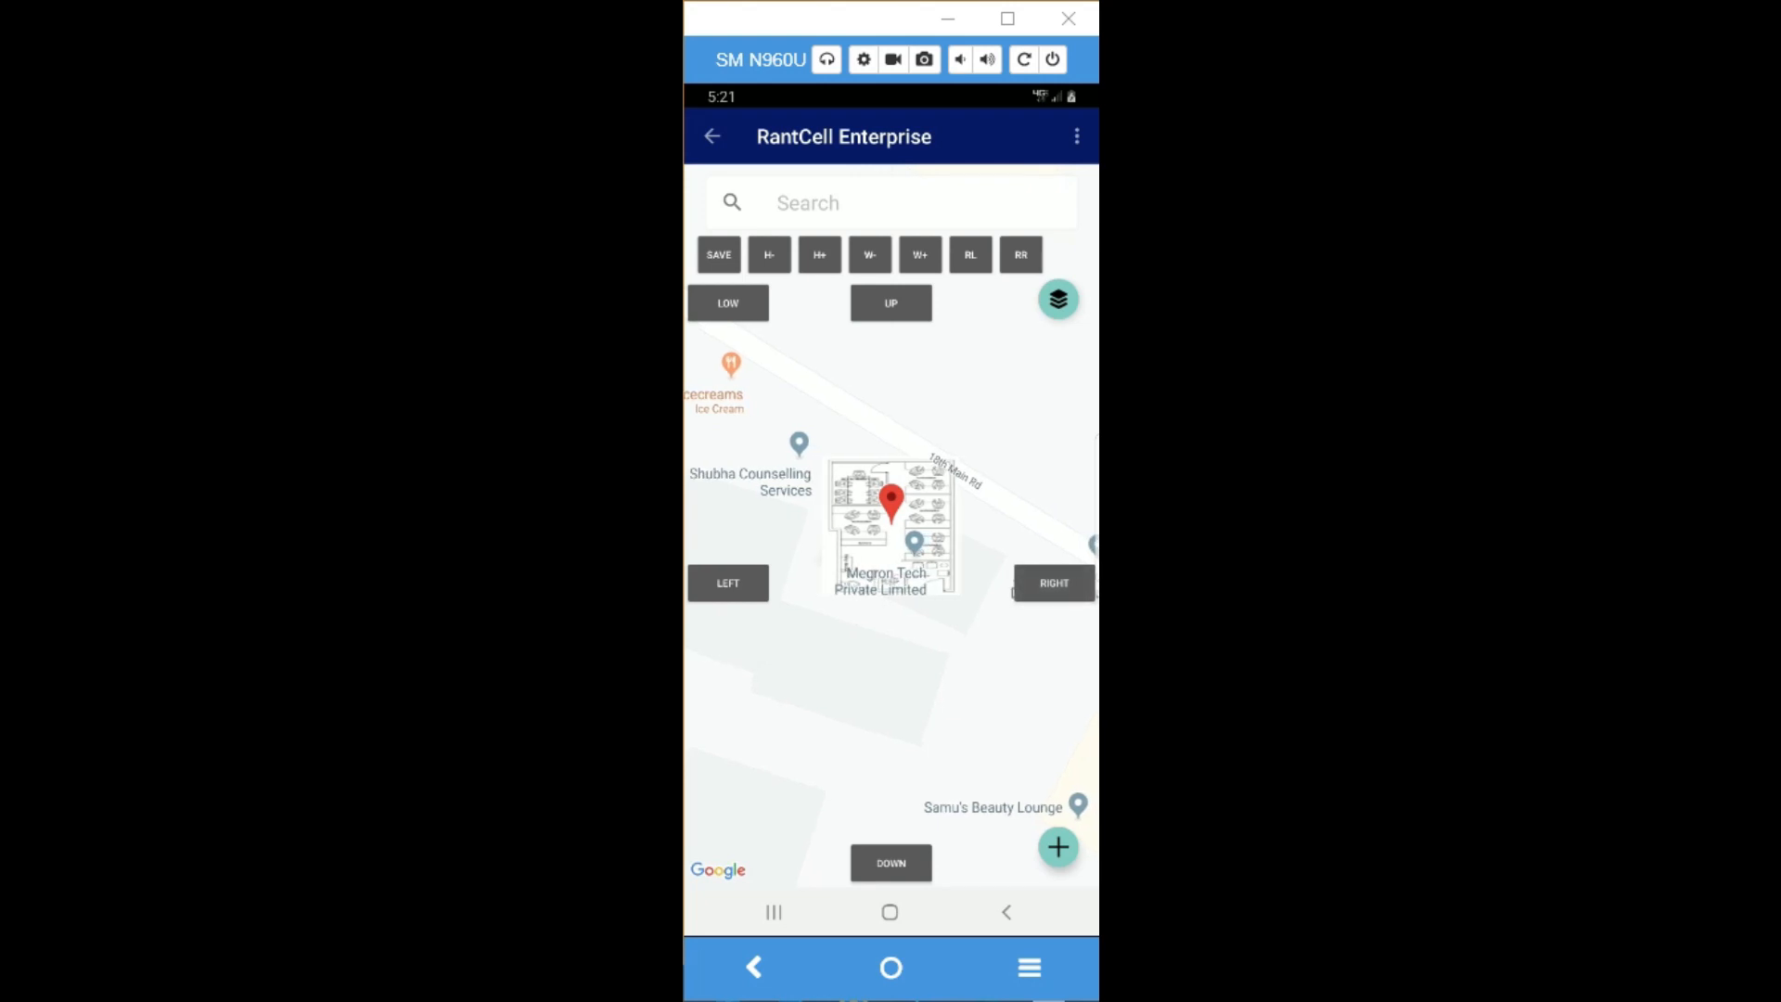
# Step: Rotate the floor plan overlay until it aligns with the building and road
pyautogui.click(968, 254)
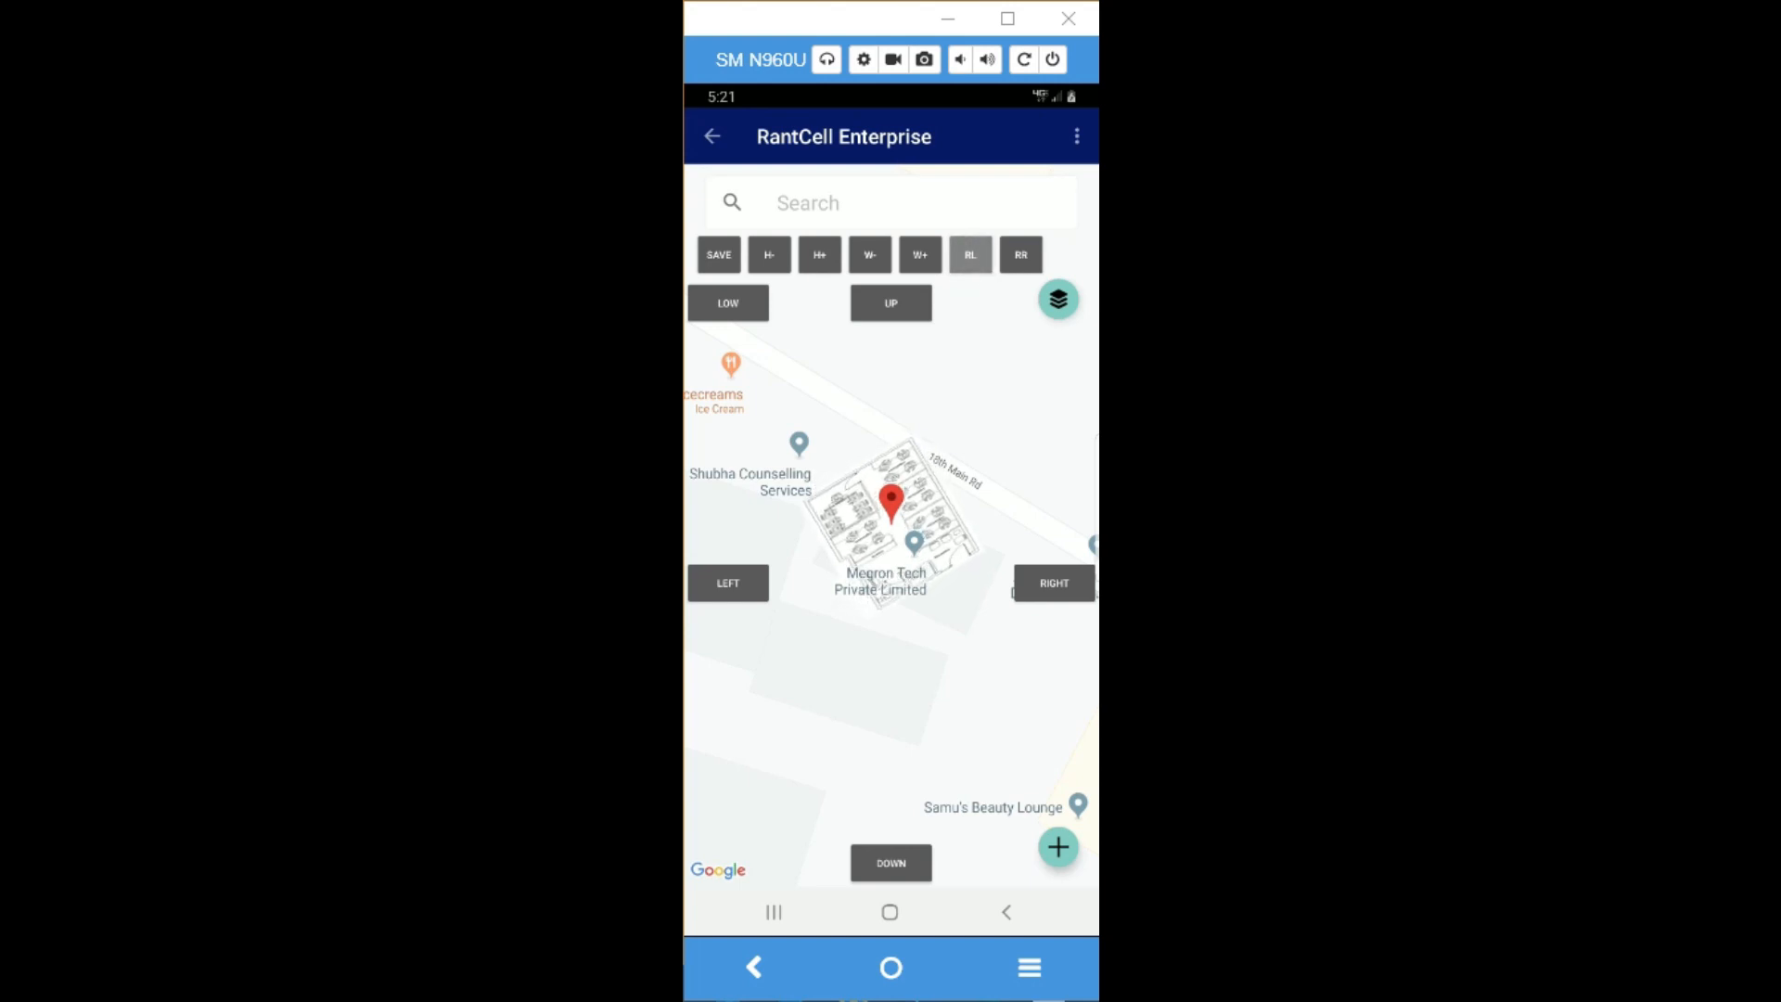
pyautogui.click(969, 254)
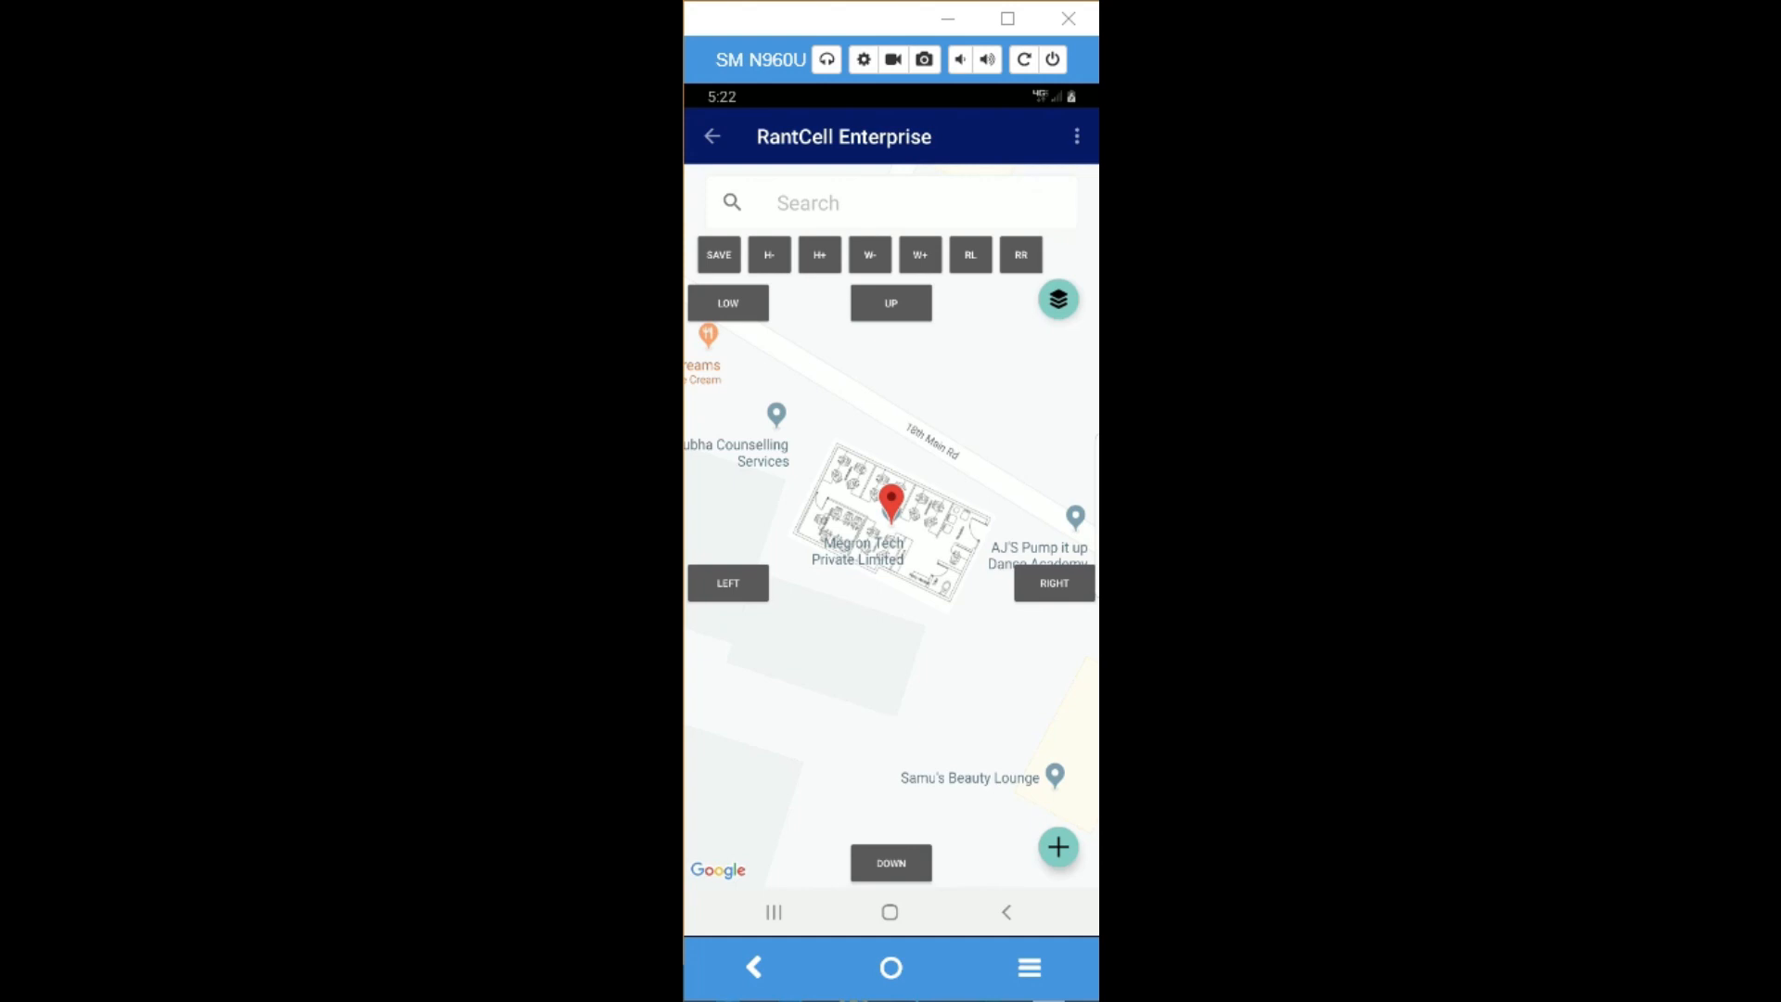
# Step: Save the floor plan as 'megrontech' on floor number 1 and submit it
pyautogui.click(1057, 846)
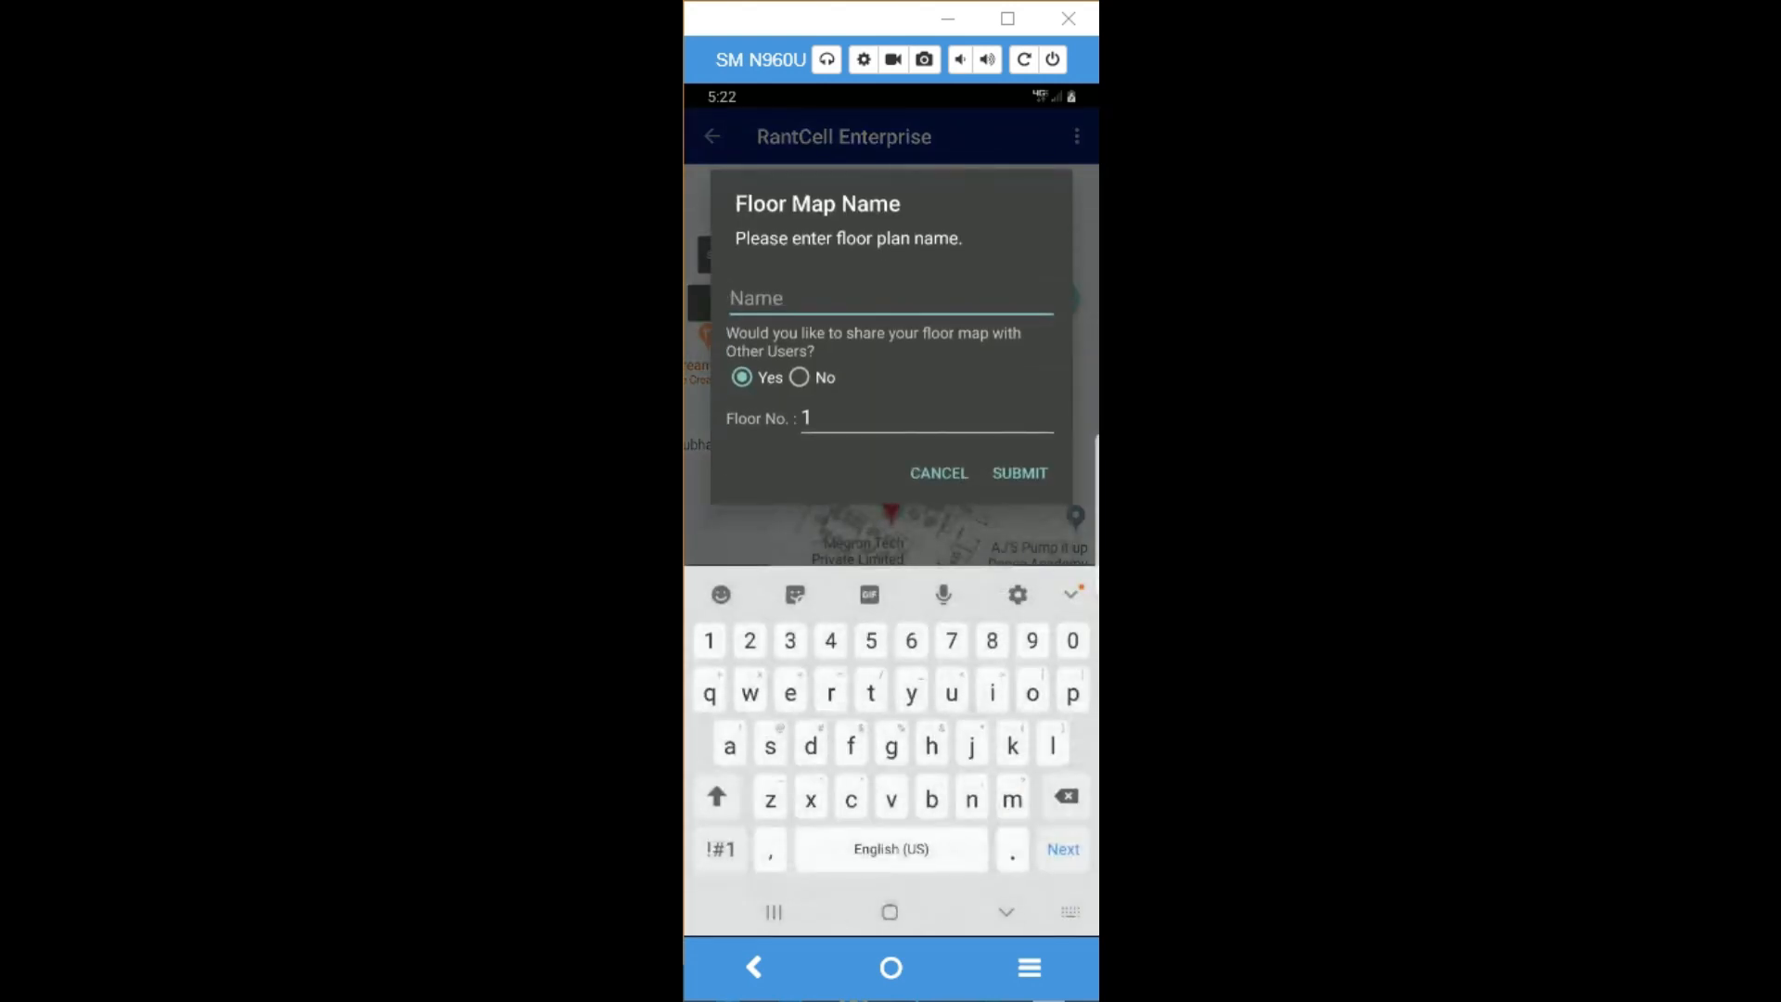
pyautogui.write('meh')
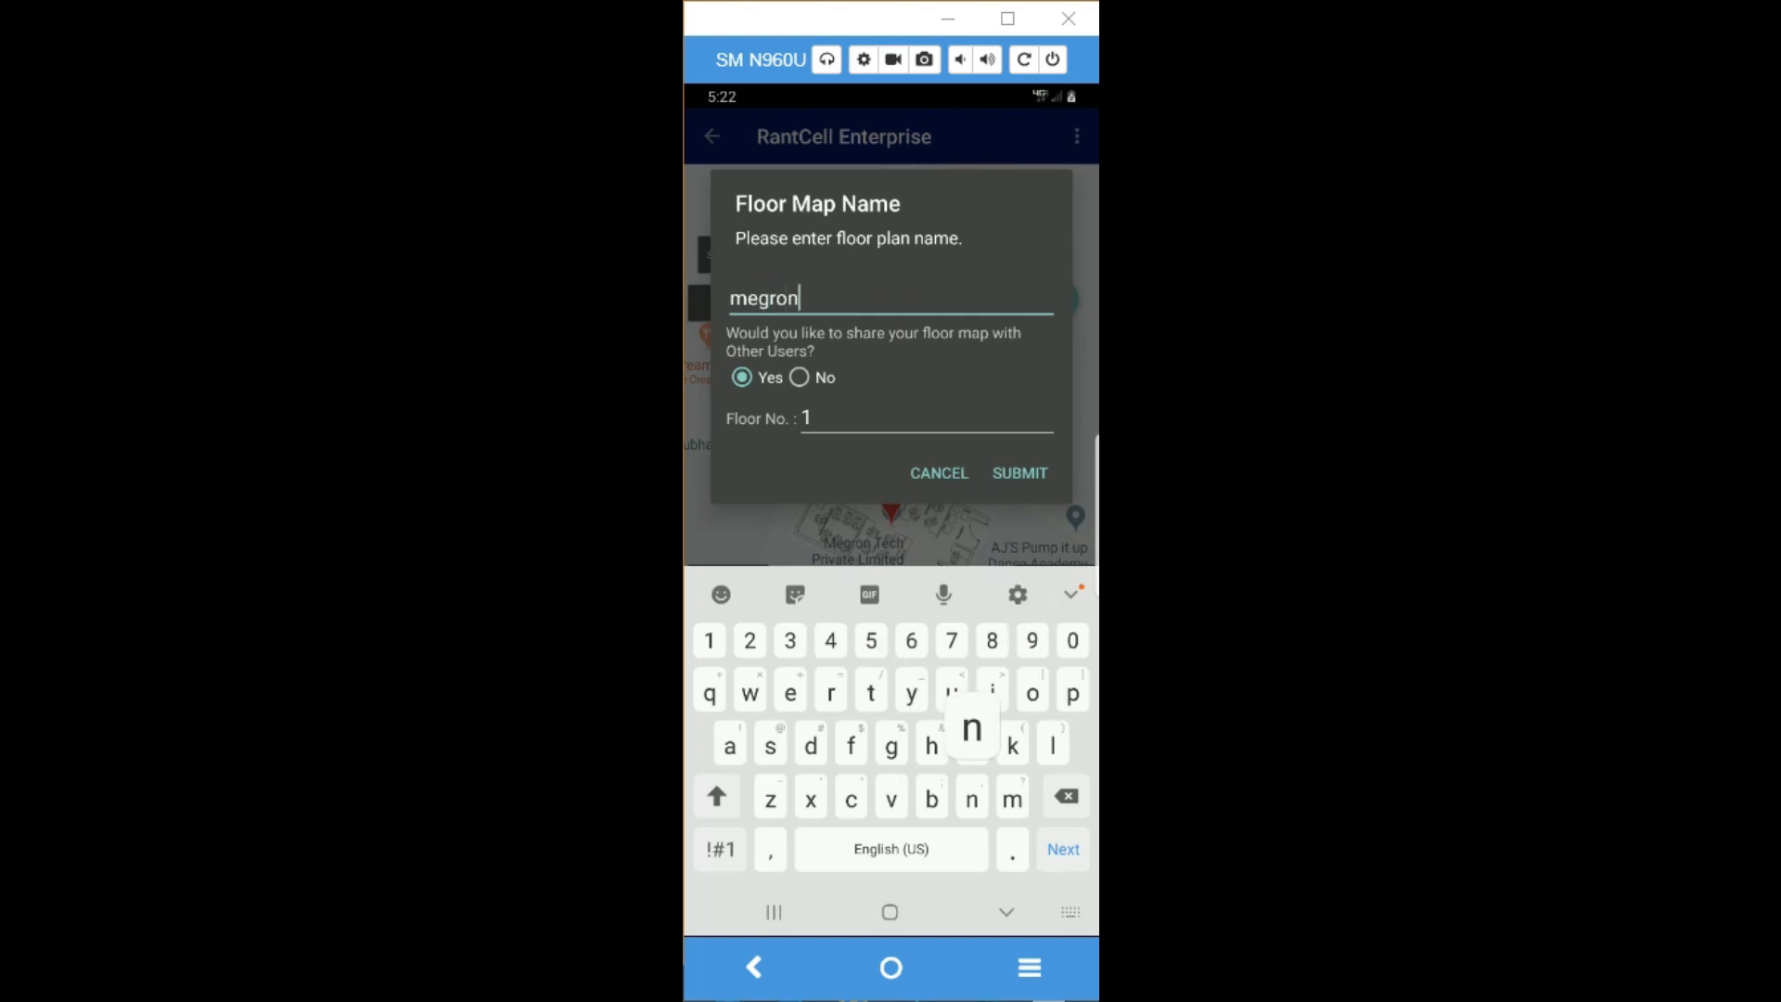
pyautogui.write('tech')
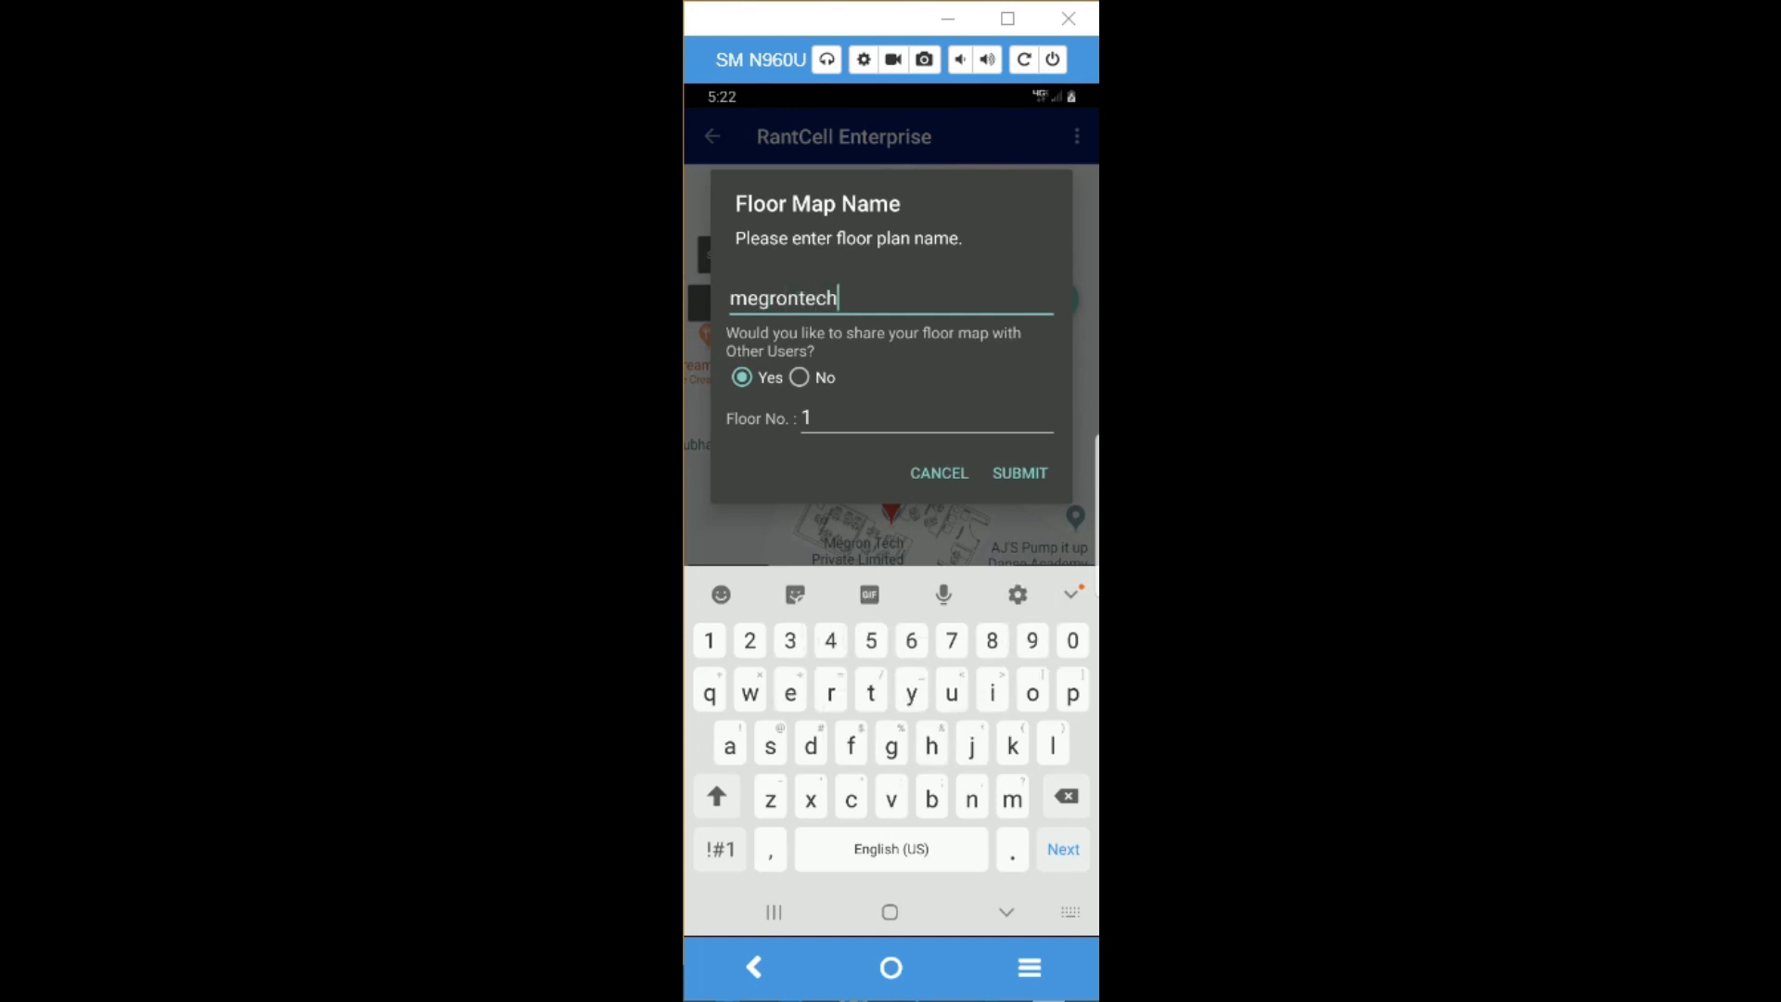
pyautogui.click(925, 418)
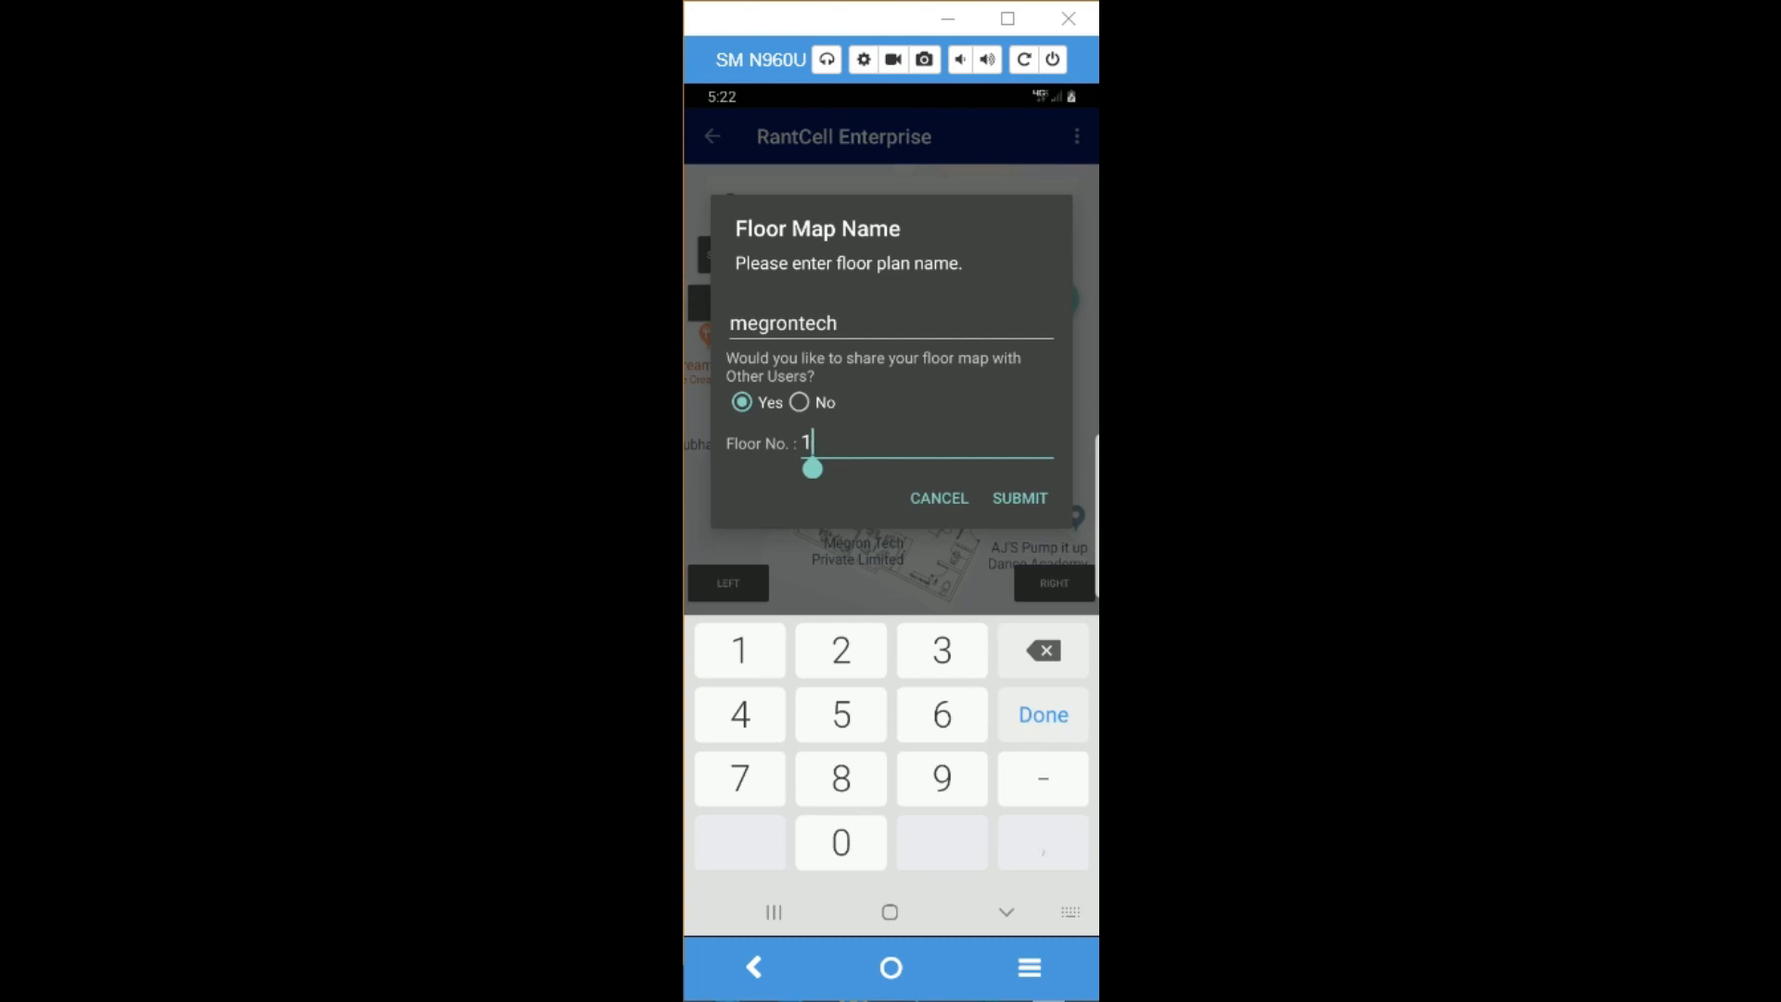
pyautogui.click(1018, 497)
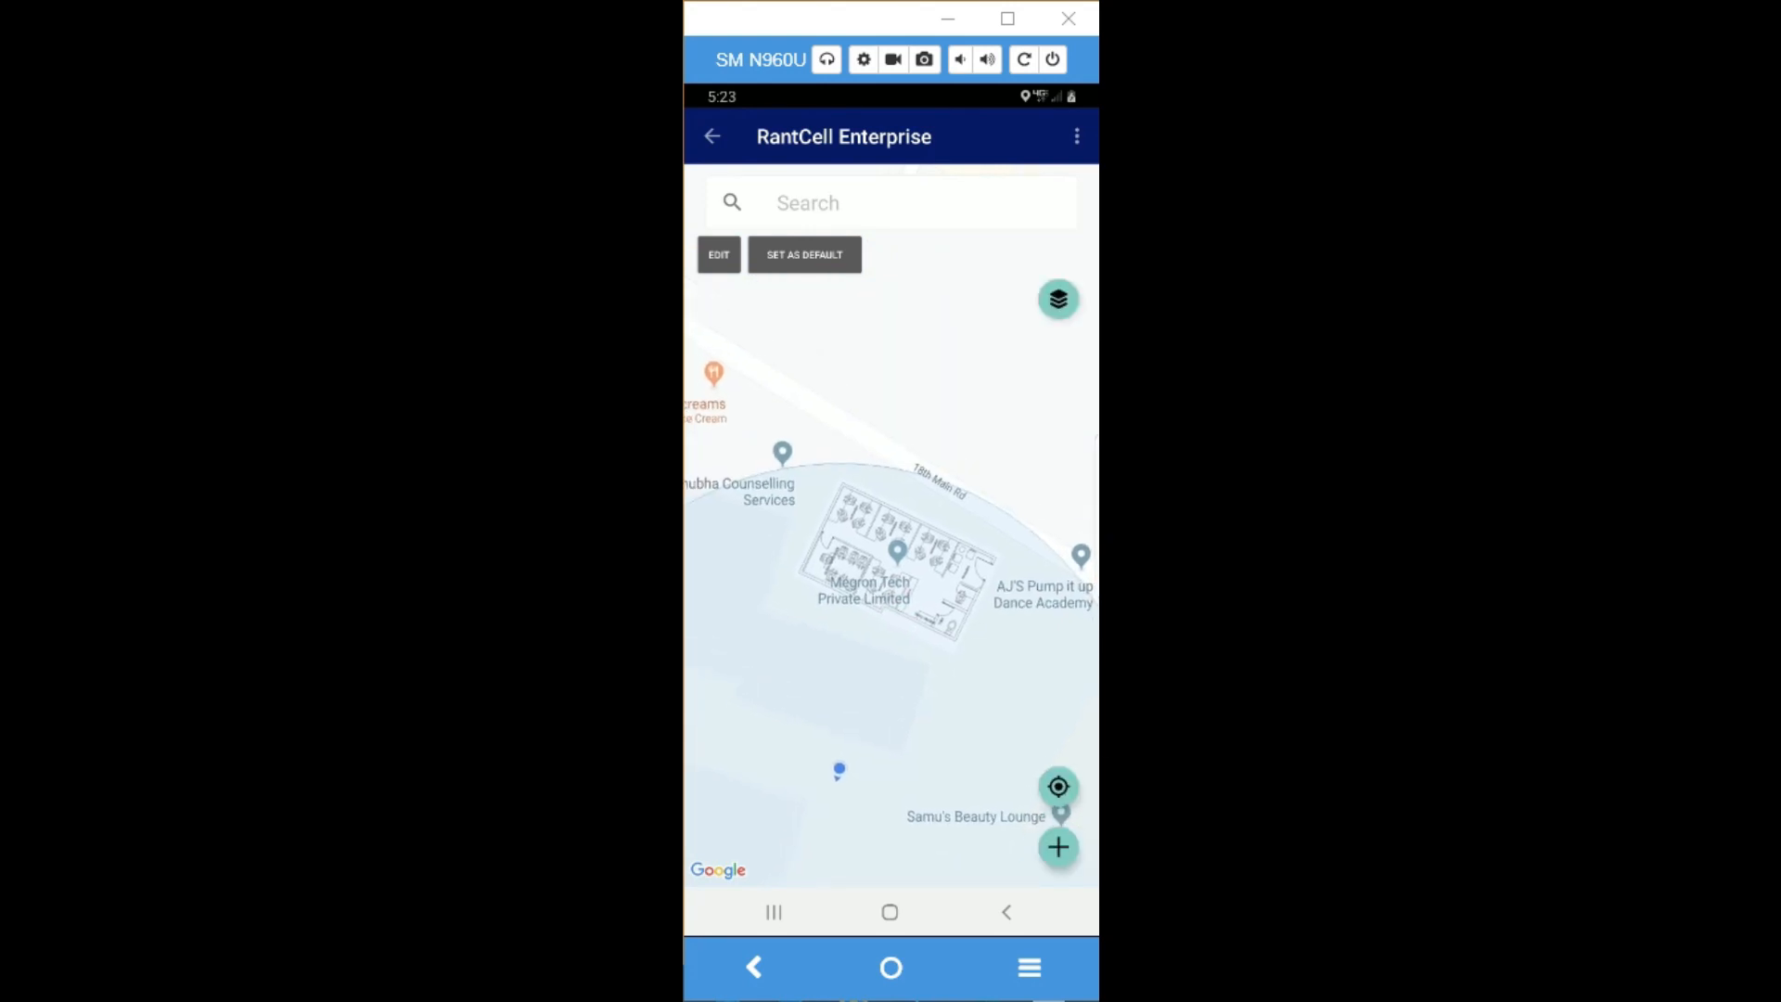
# Step: Browse the List of Floor Maps to pick megrontech as the default plan
pyautogui.click(1076, 136)
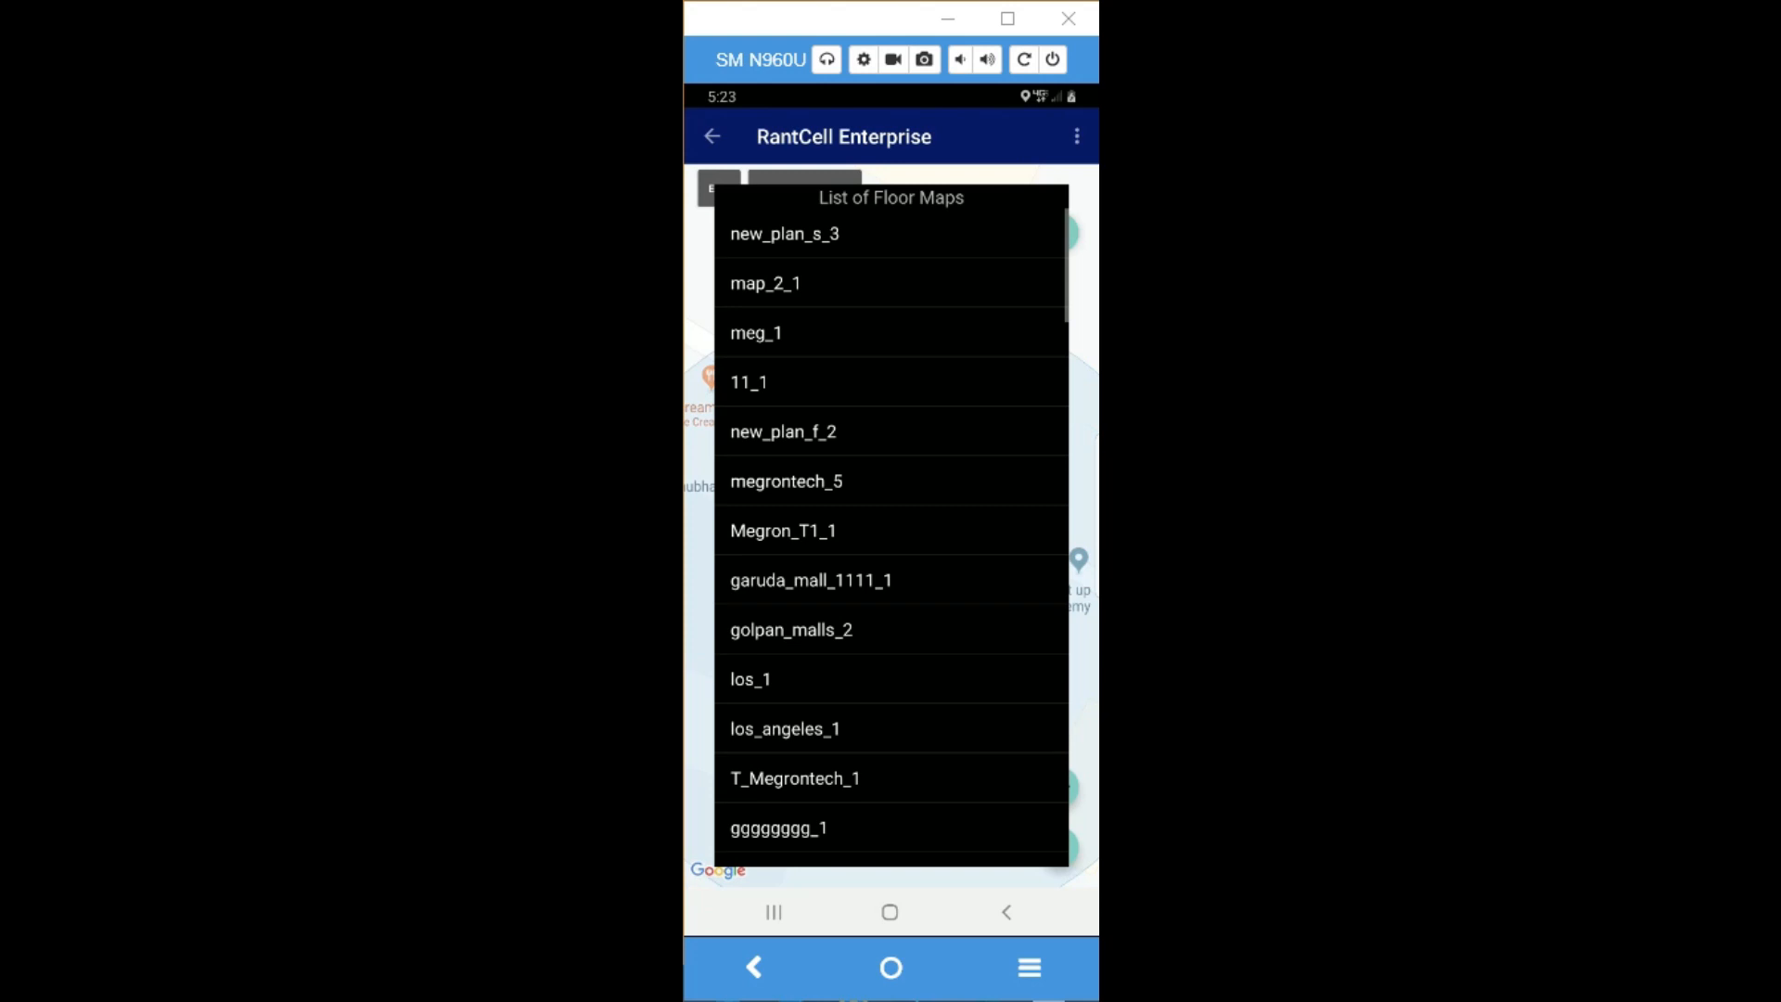
pyautogui.scroll(-3)
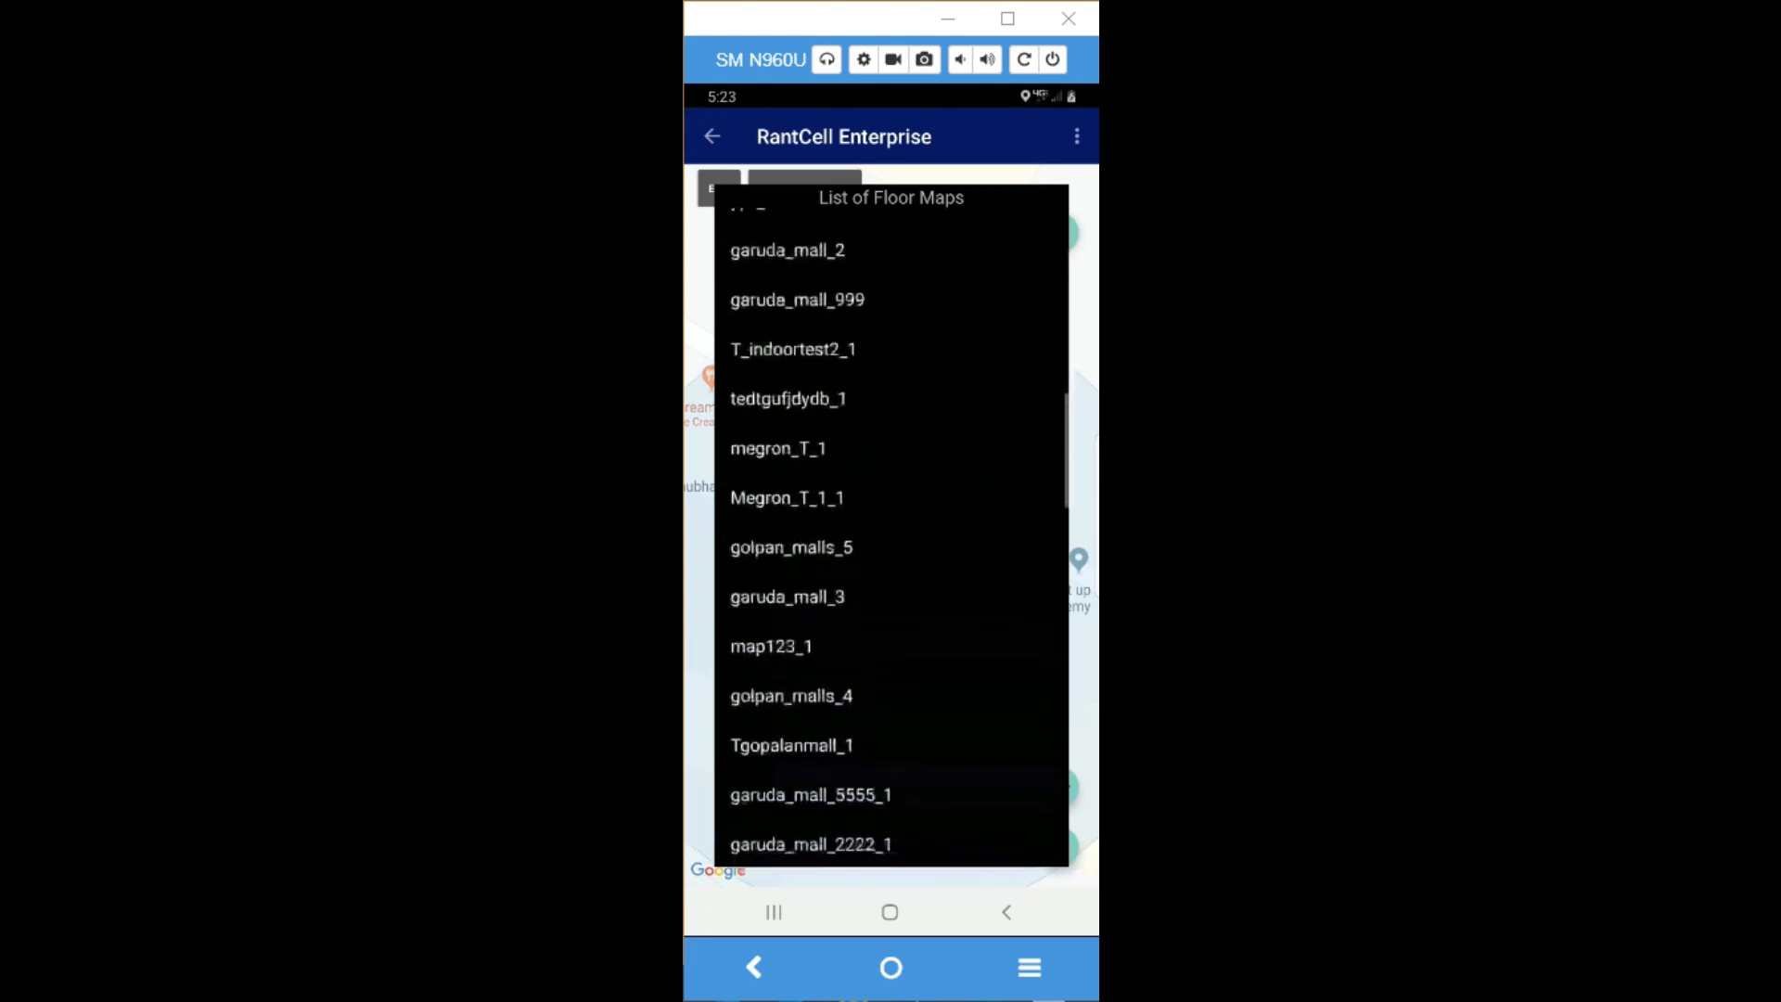
pyautogui.scroll(-3)
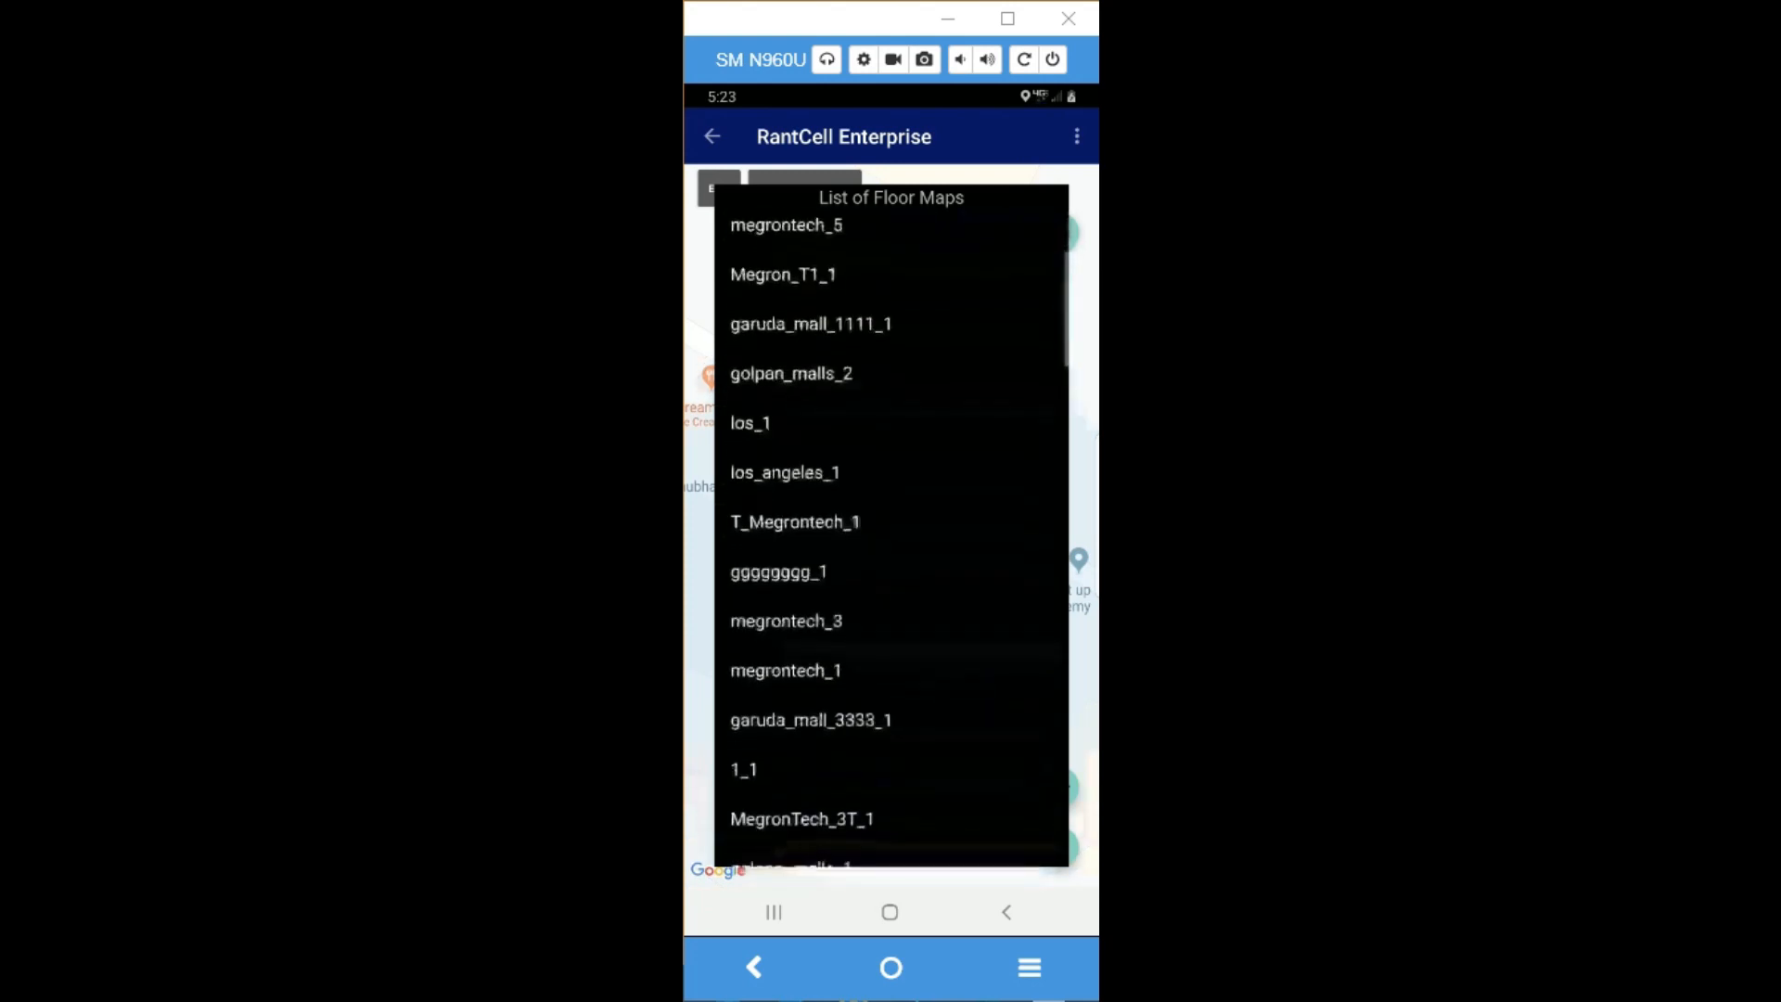
pyautogui.scroll(-3)
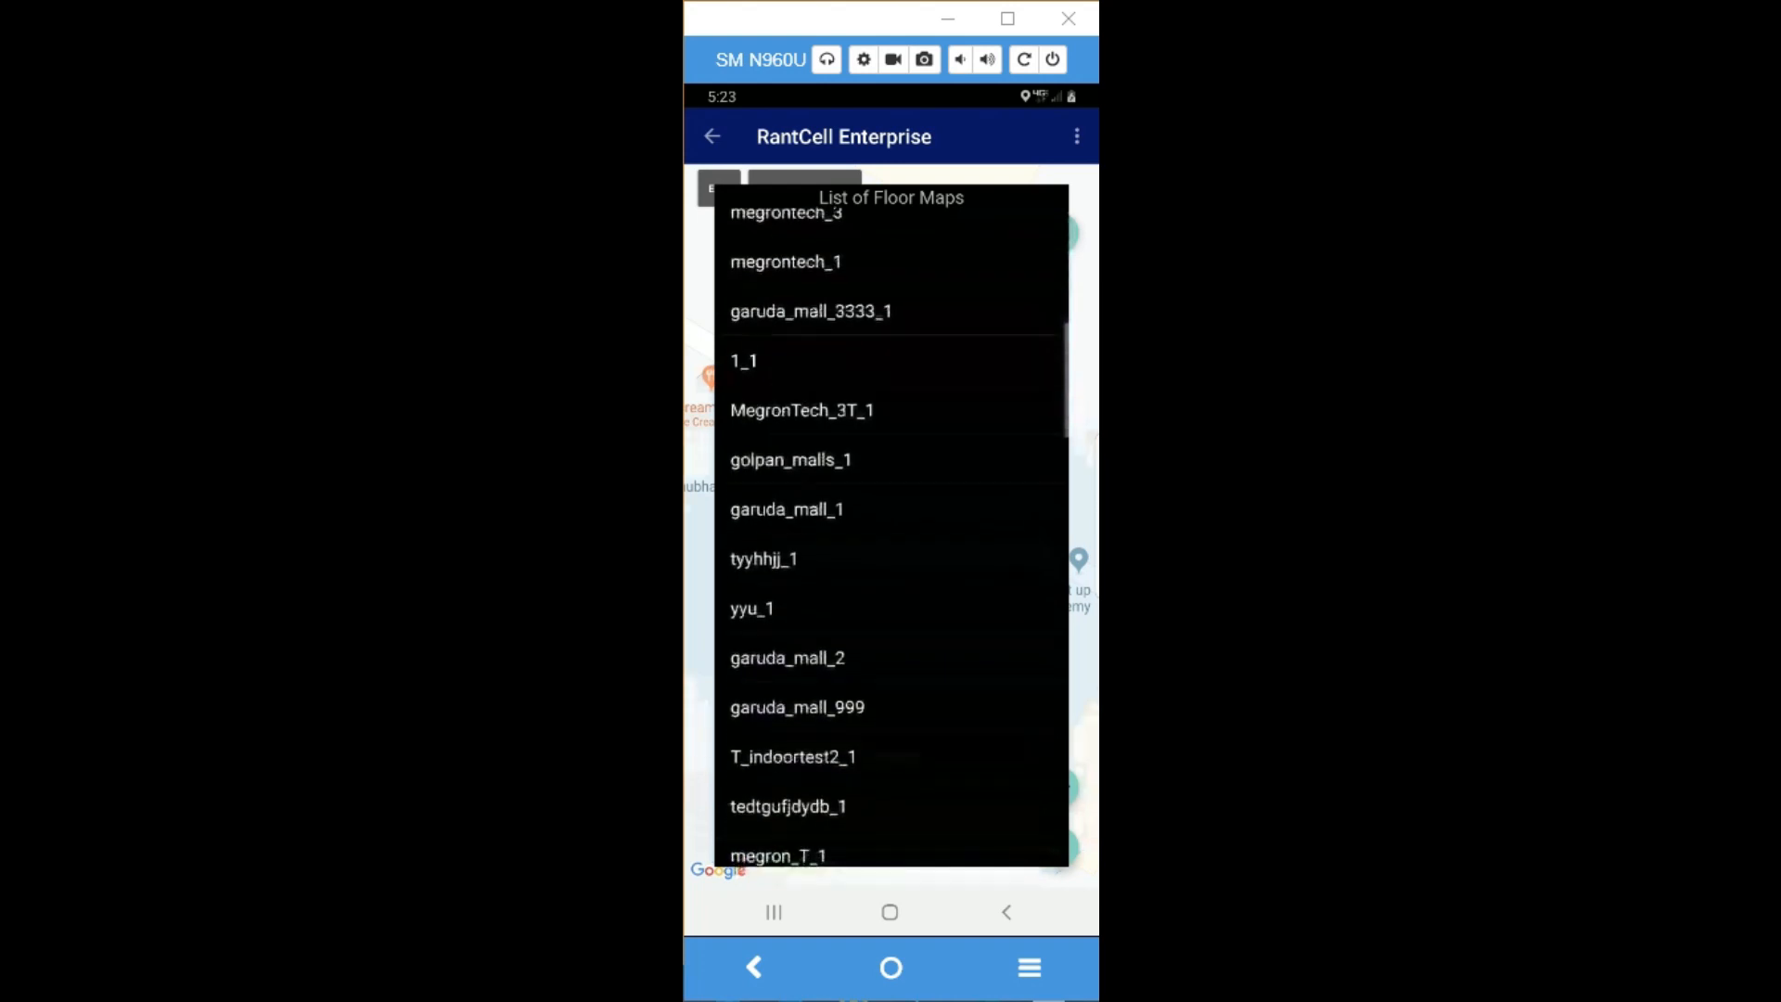
pyautogui.scroll(-3)
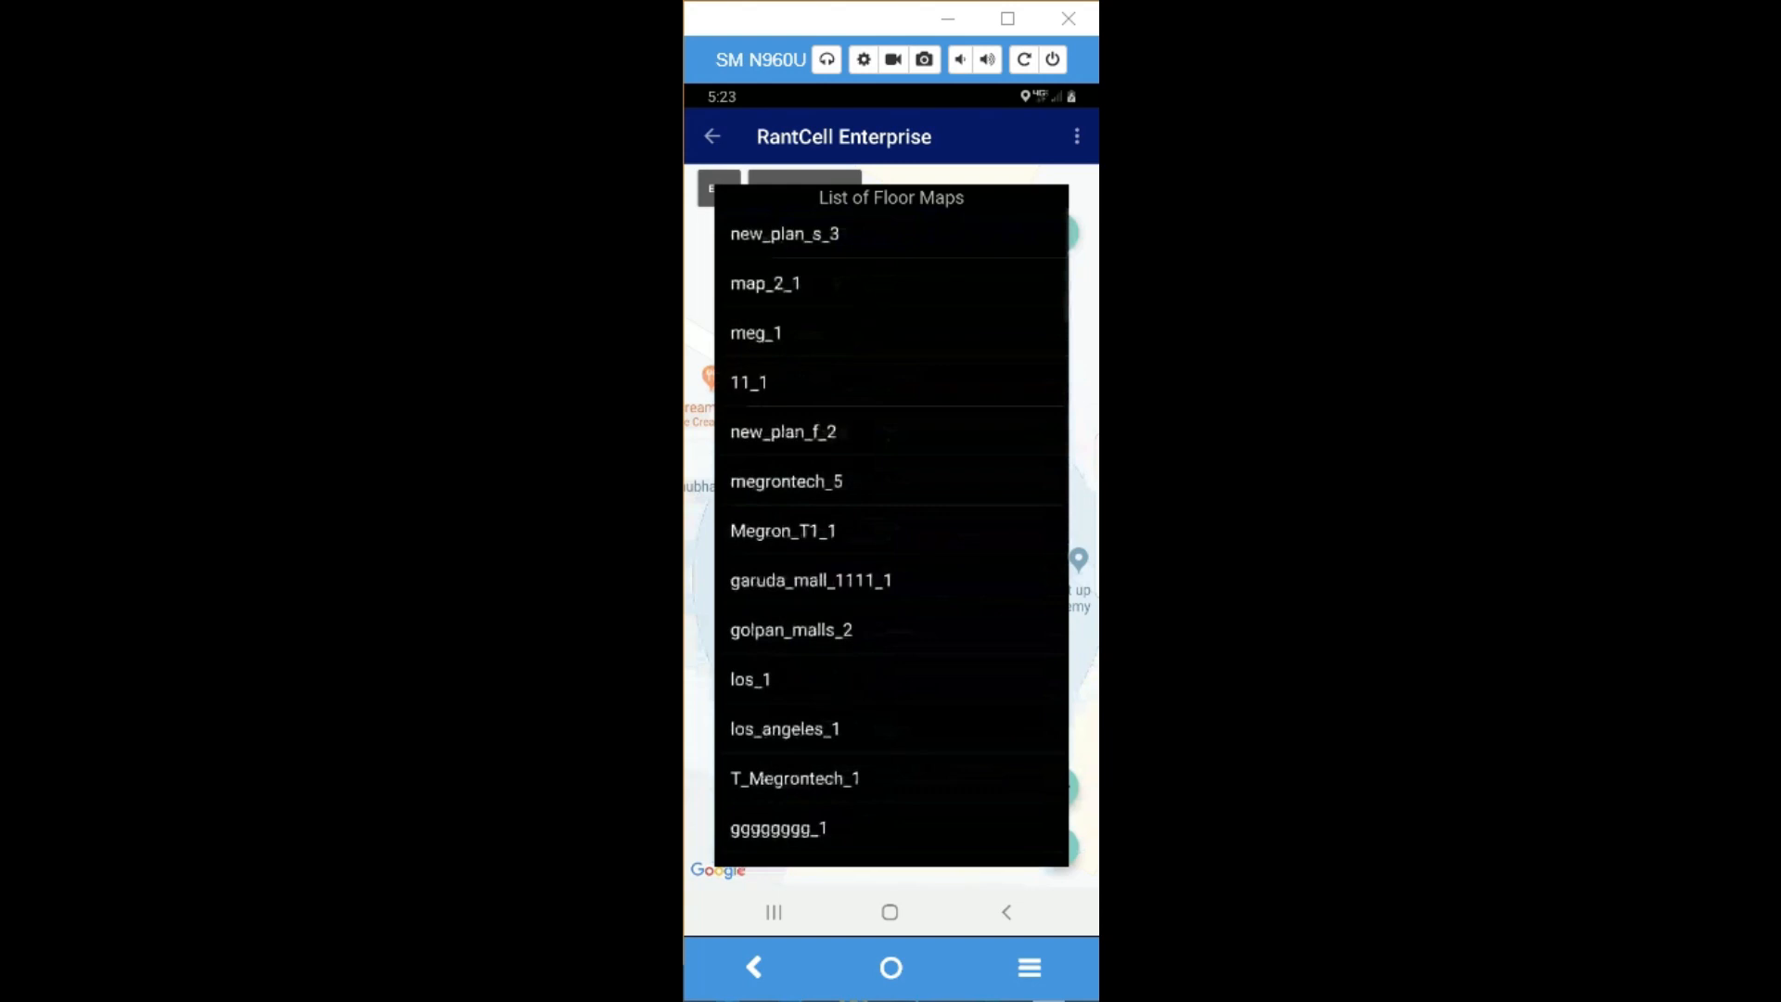
pyautogui.scroll(-3)
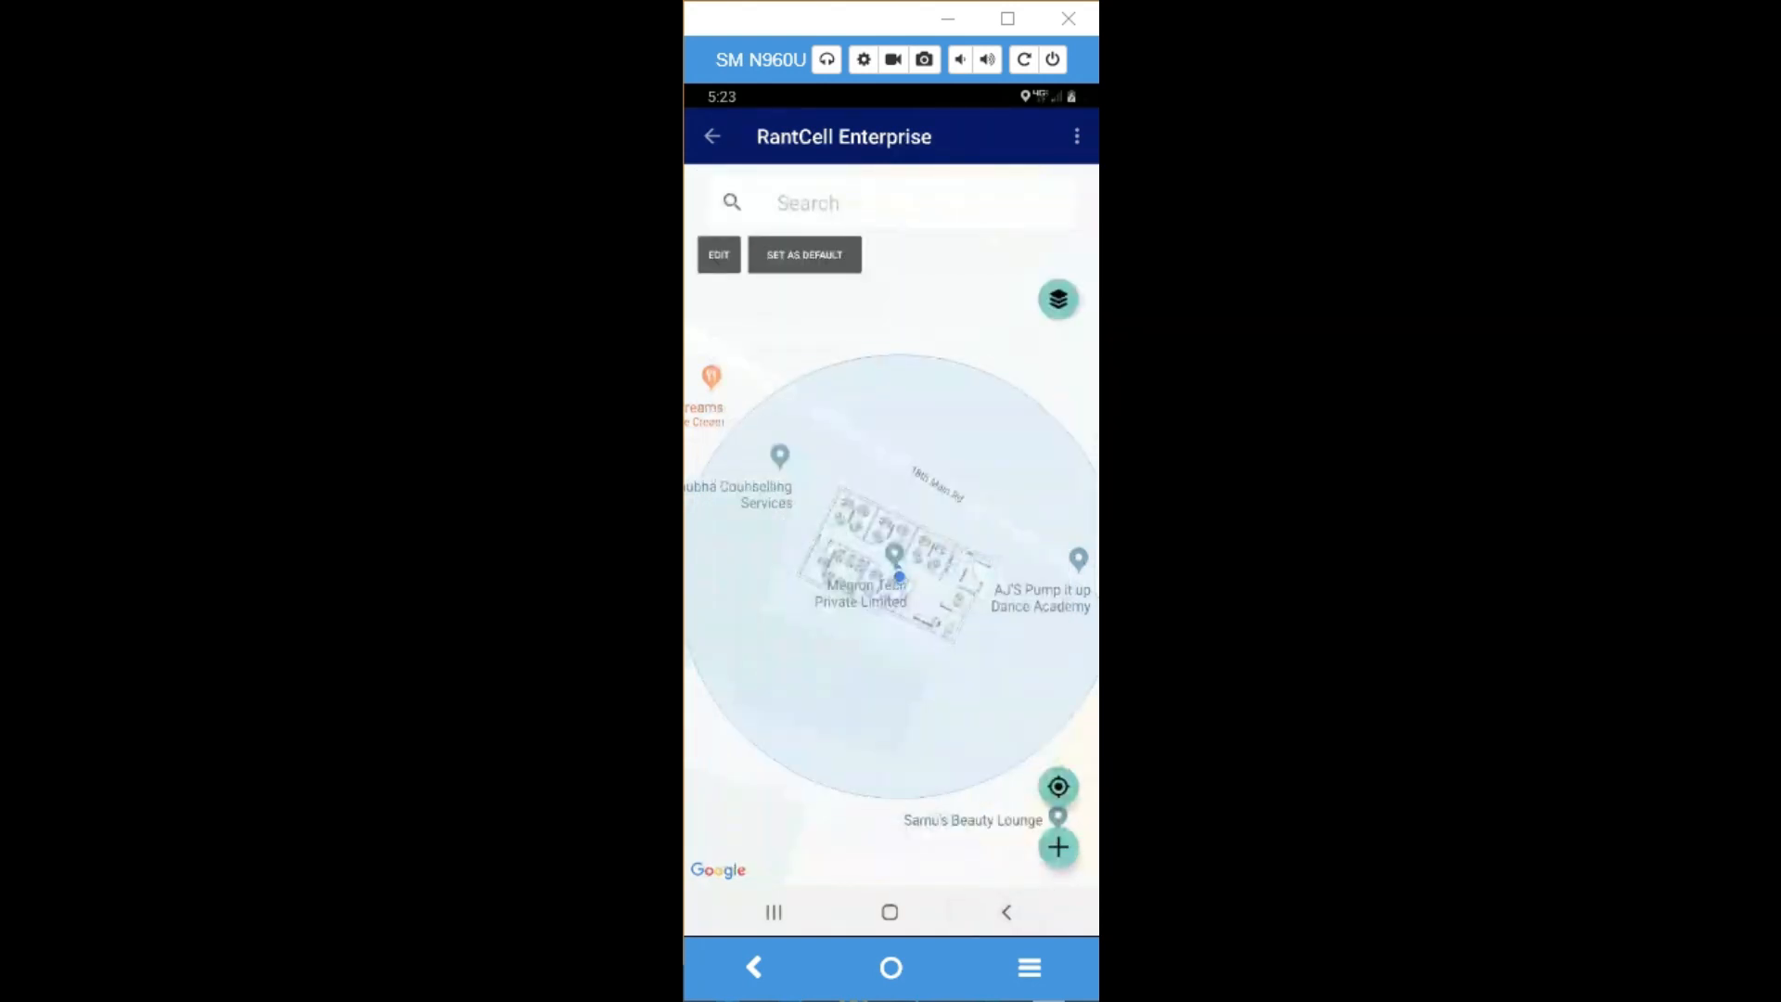
# Step: Leave the floor plan map and name the new test 'indoorsampletest'
pyautogui.click(803, 253)
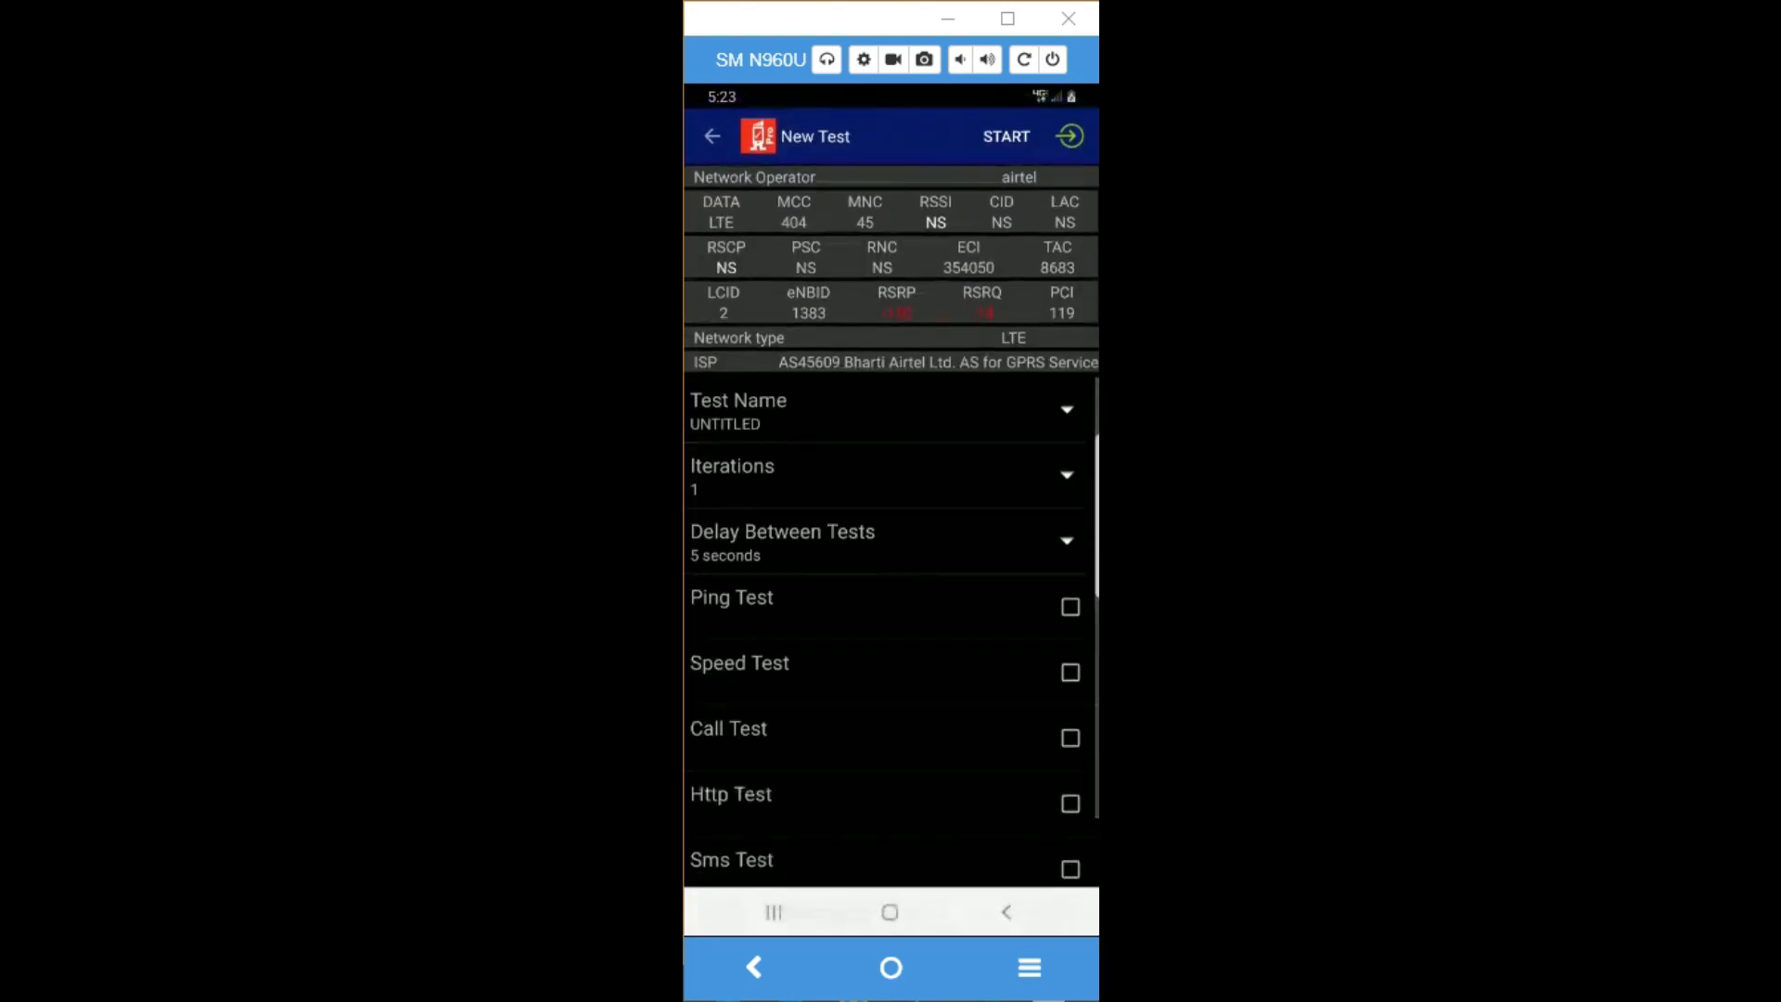
pyautogui.click(737, 411)
pyautogui.write('indoor')
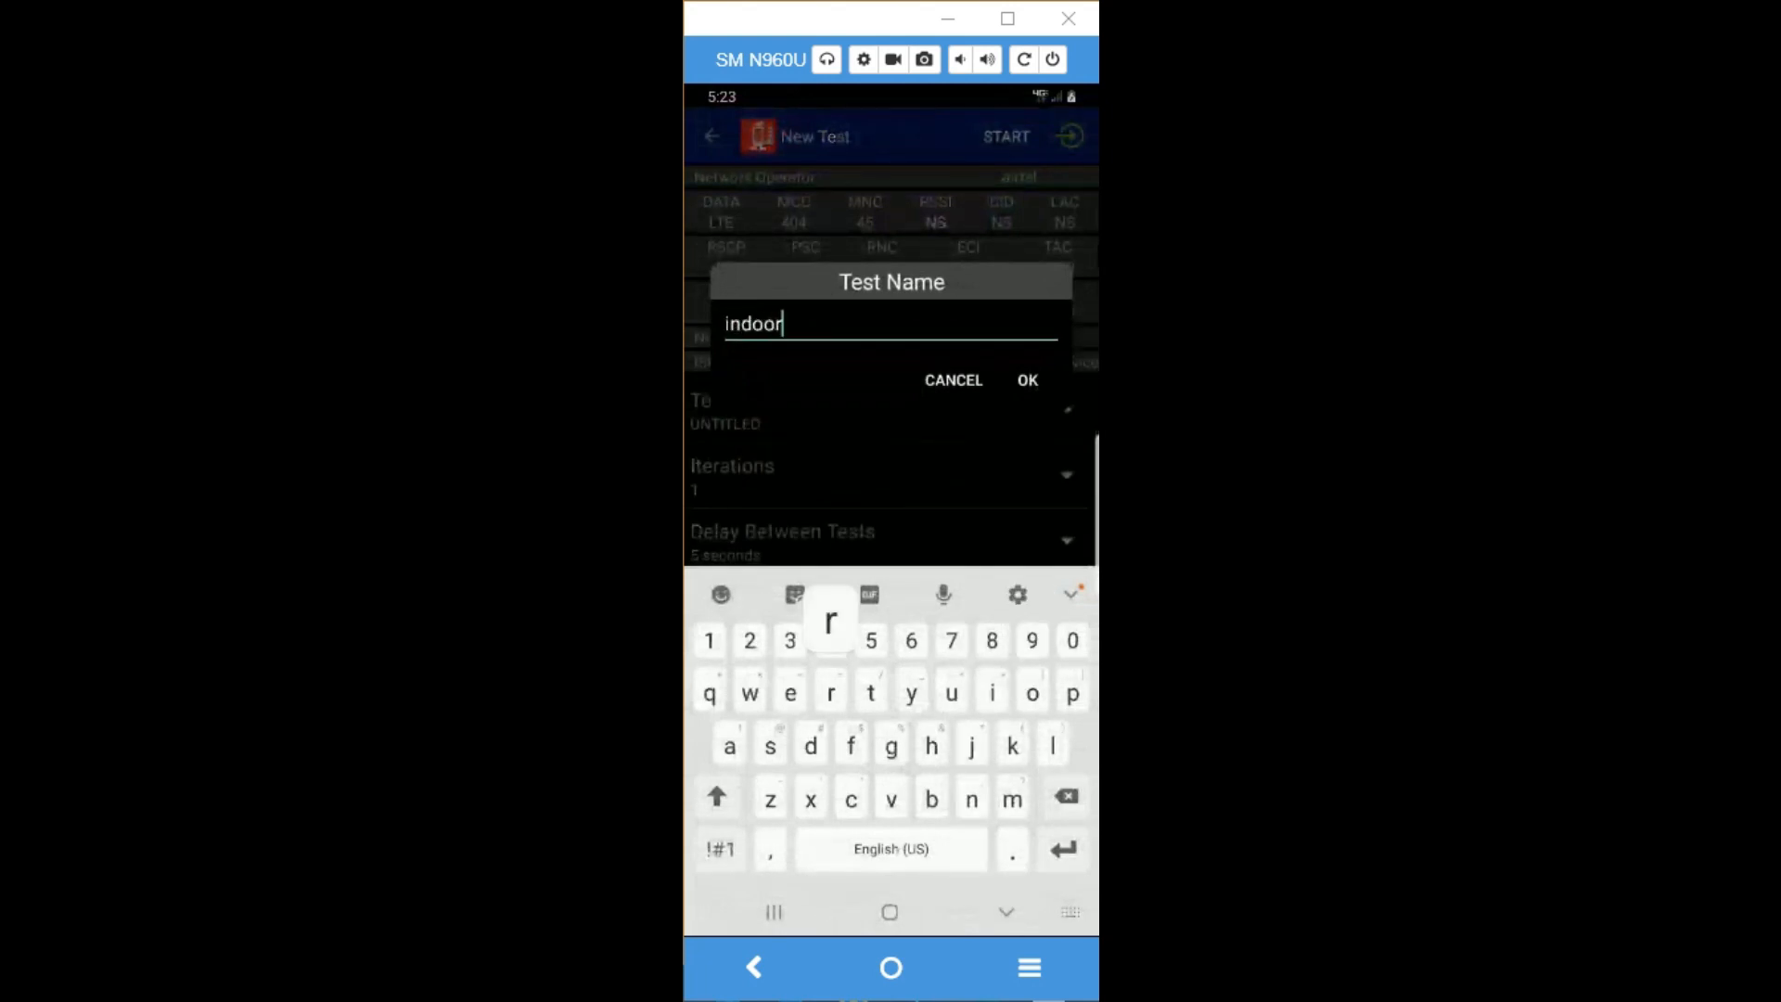
pyautogui.write('sampl')
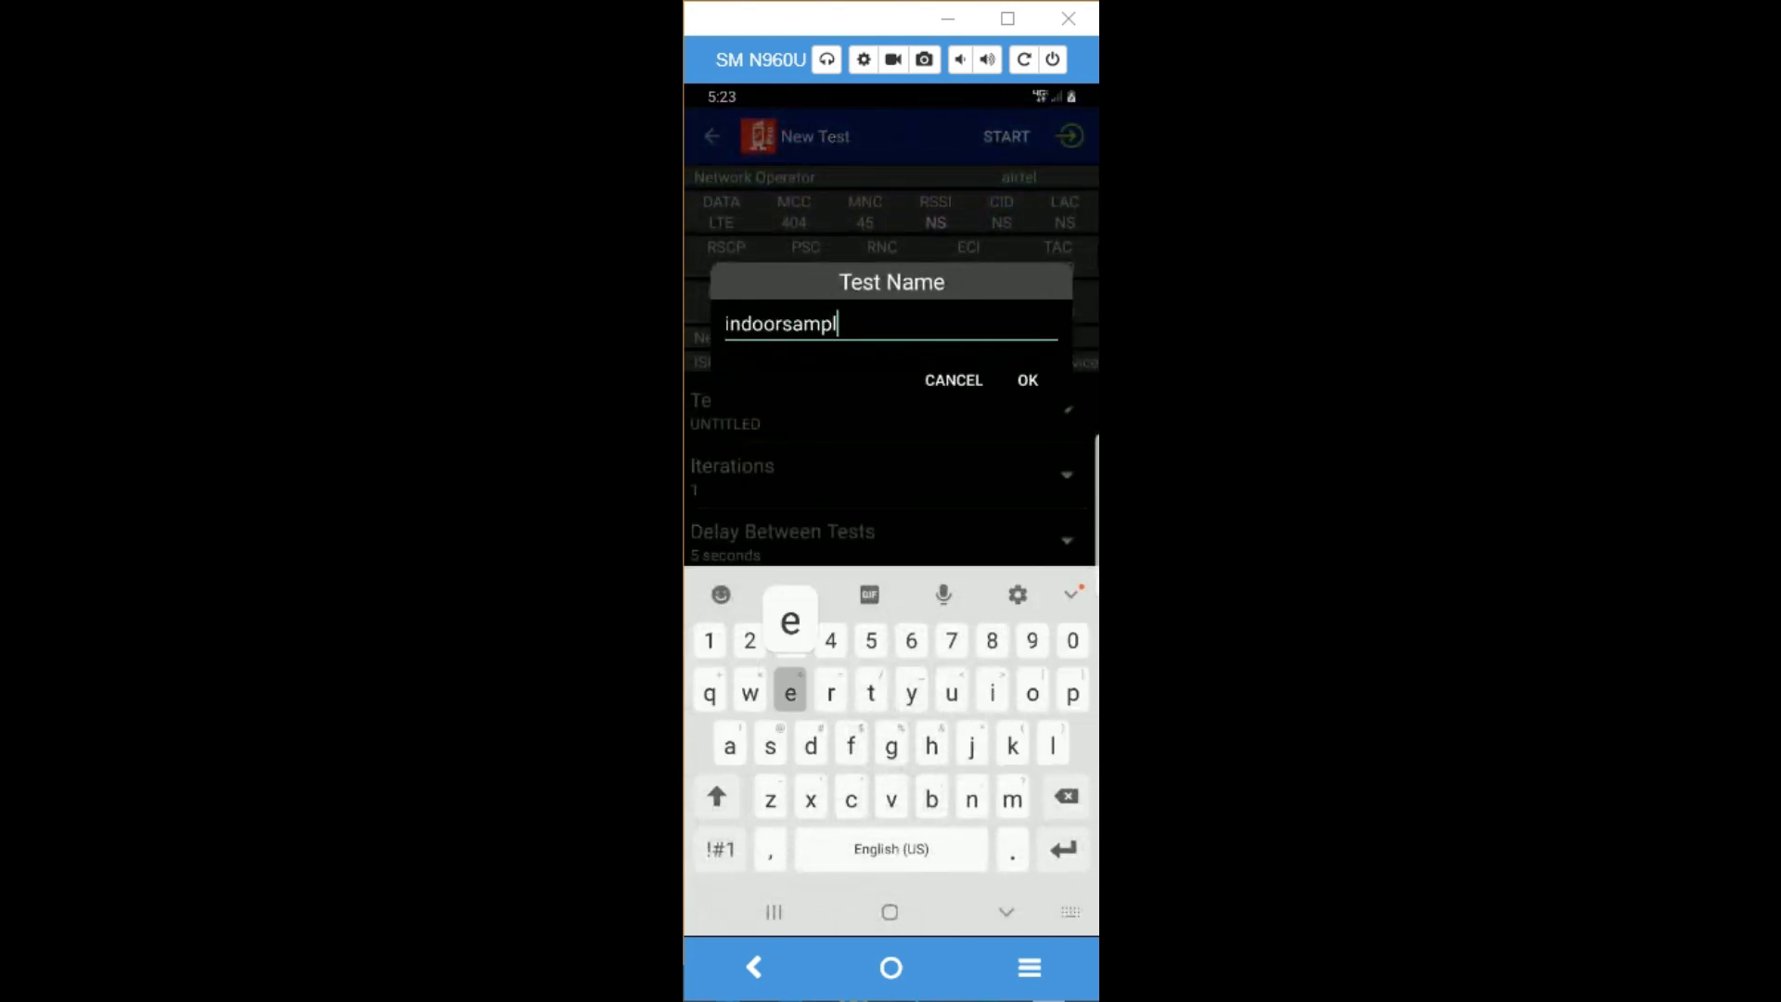
pyautogui.write('etest')
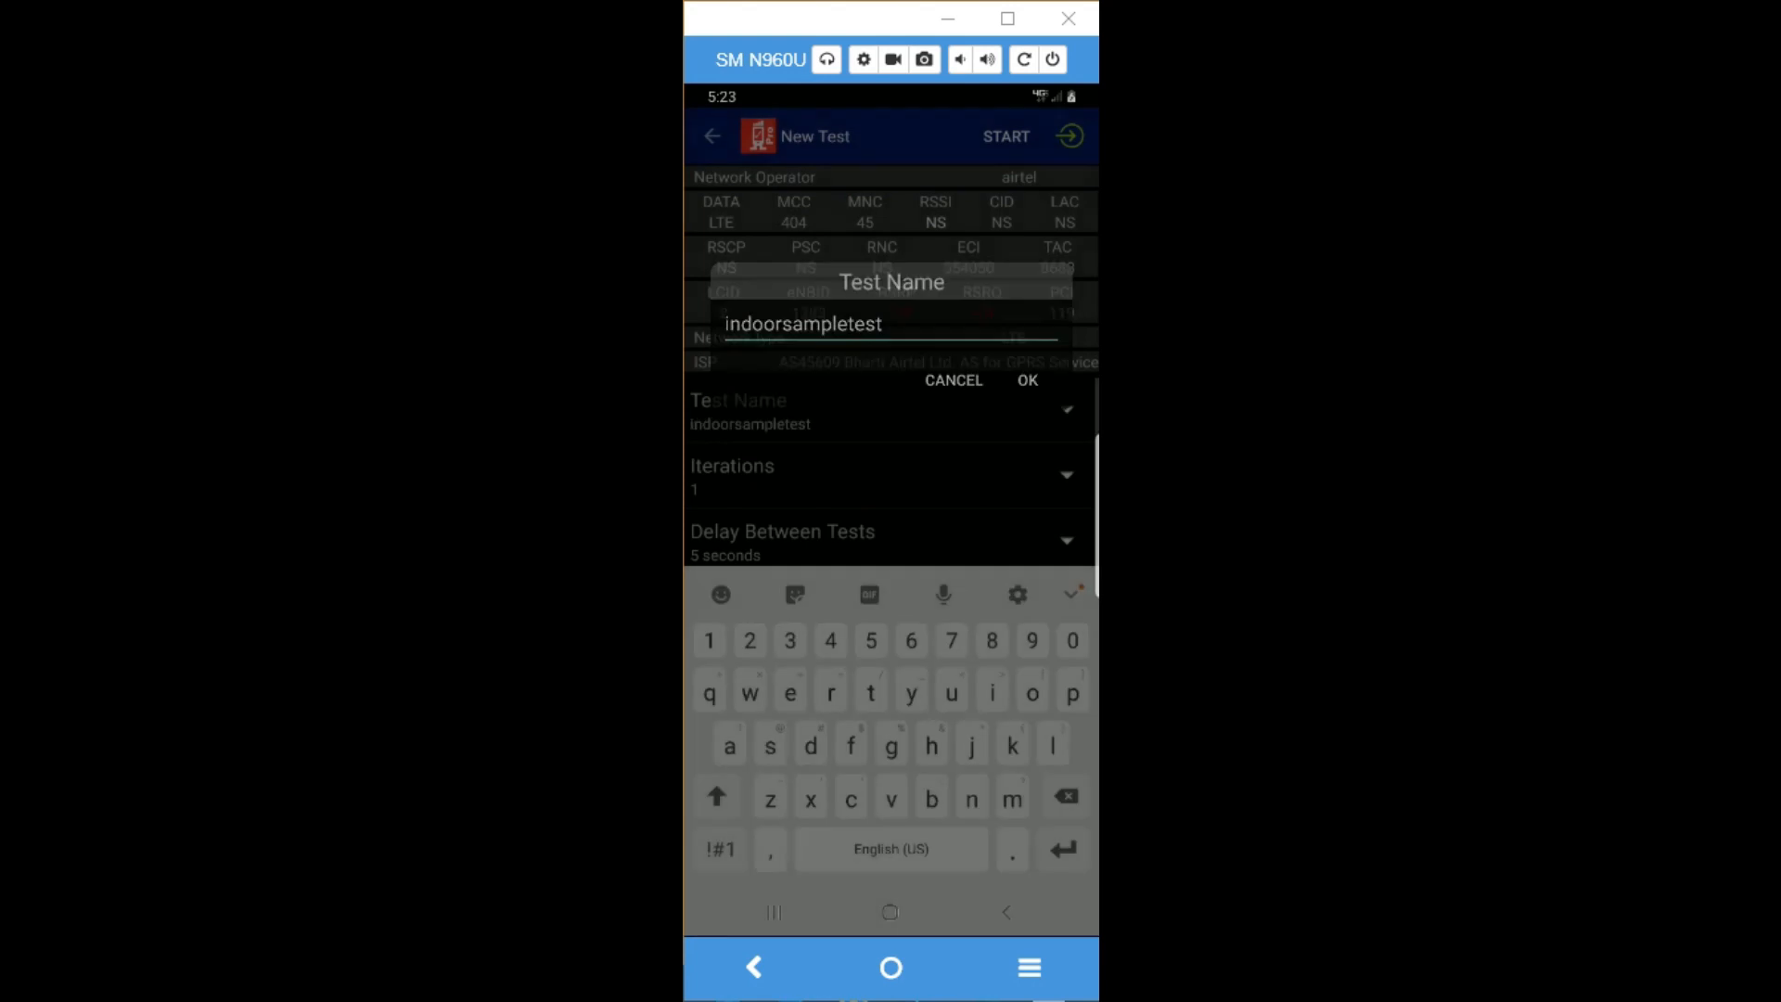
pyautogui.click(1025, 380)
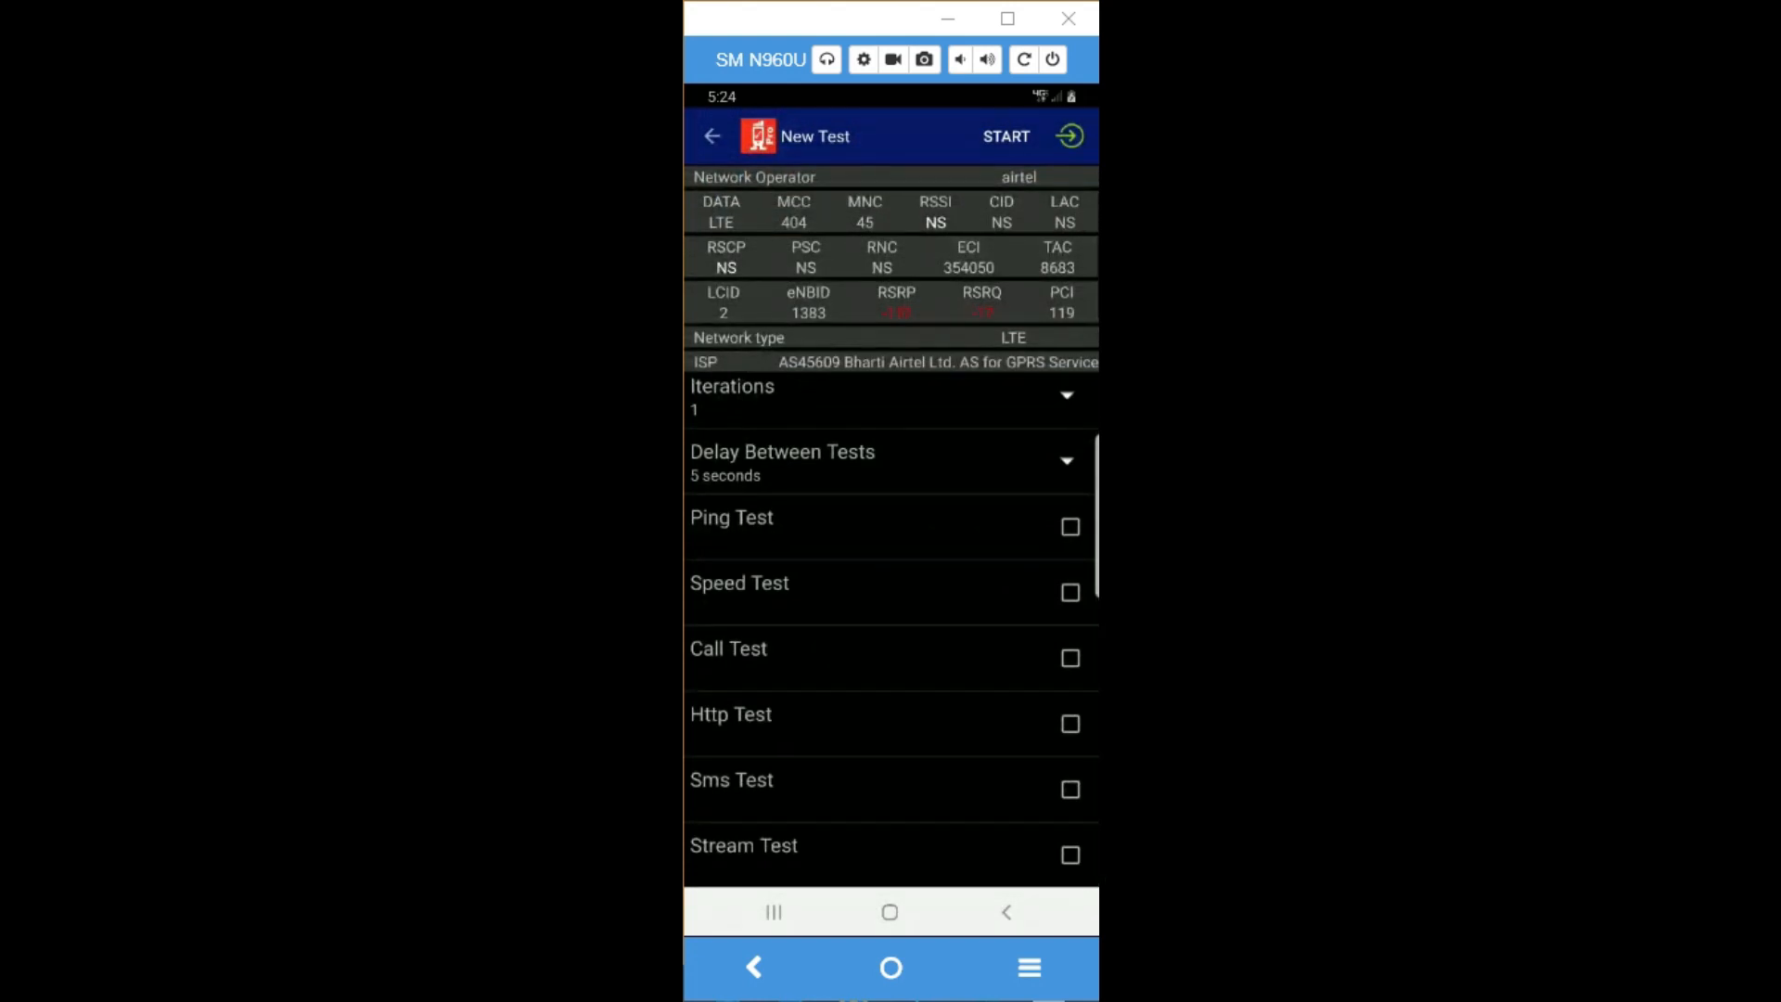
# Step: Tick Ping Test and Speed Test with default settings and start the run
pyautogui.click(1068, 526)
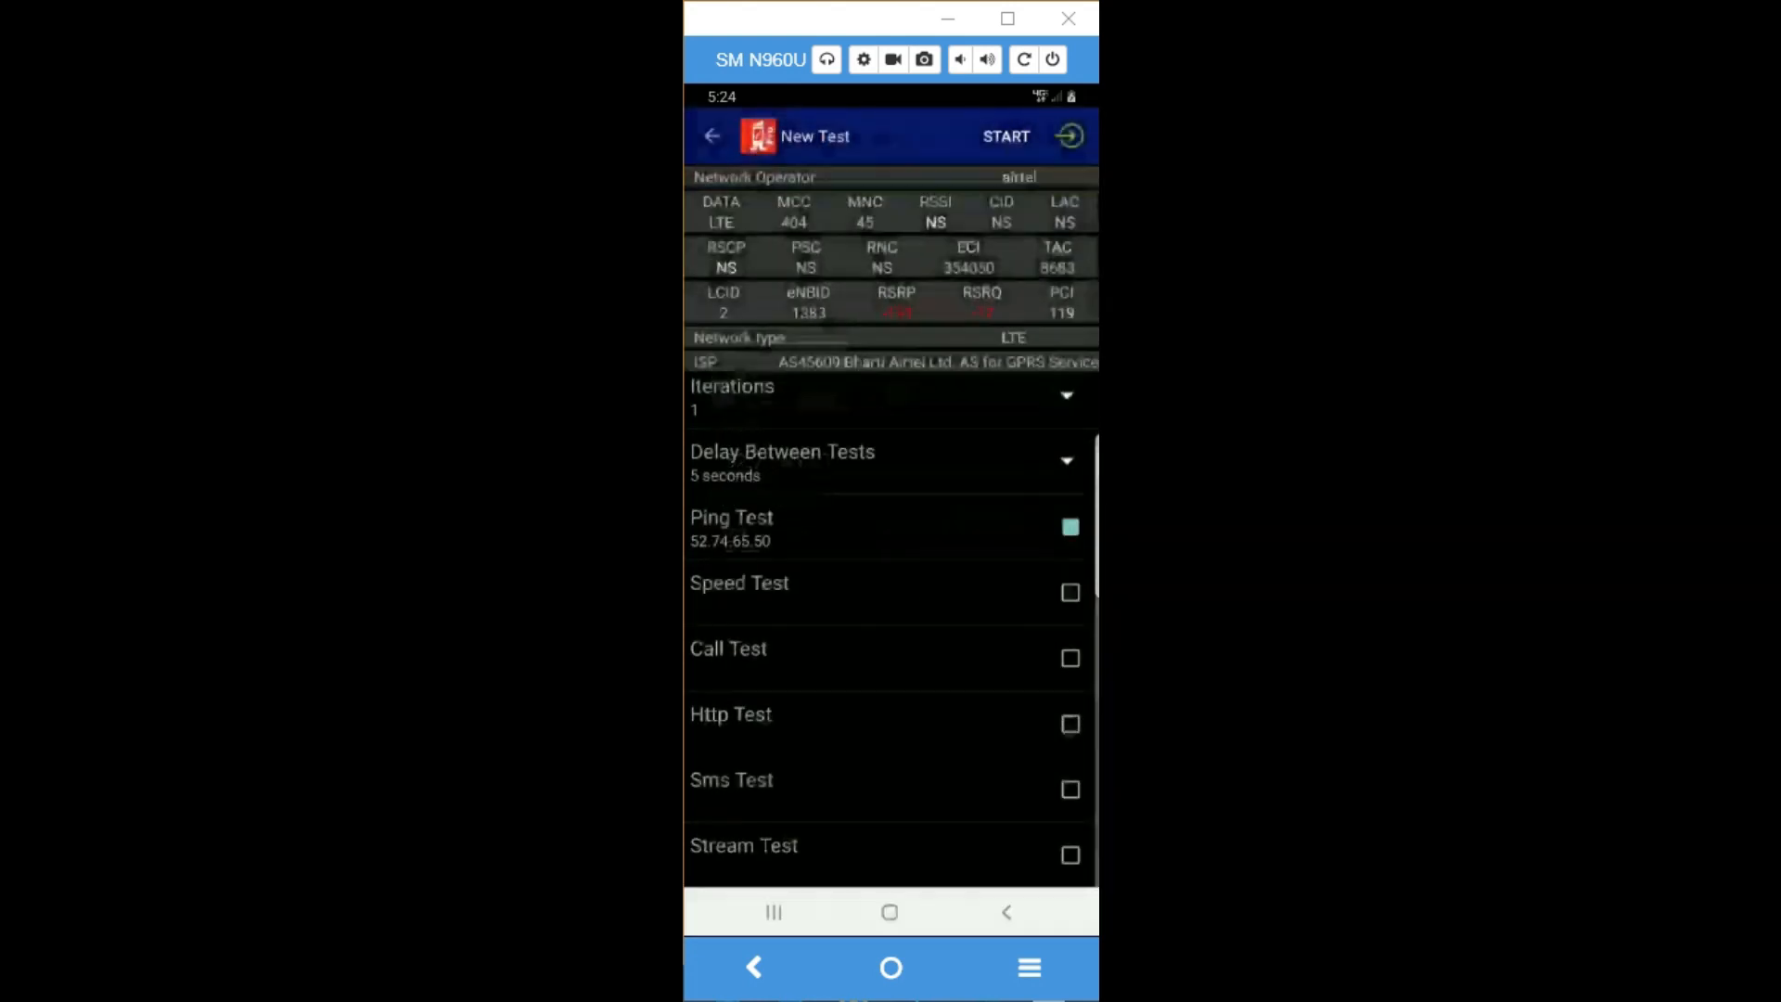
pyautogui.click(1069, 591)
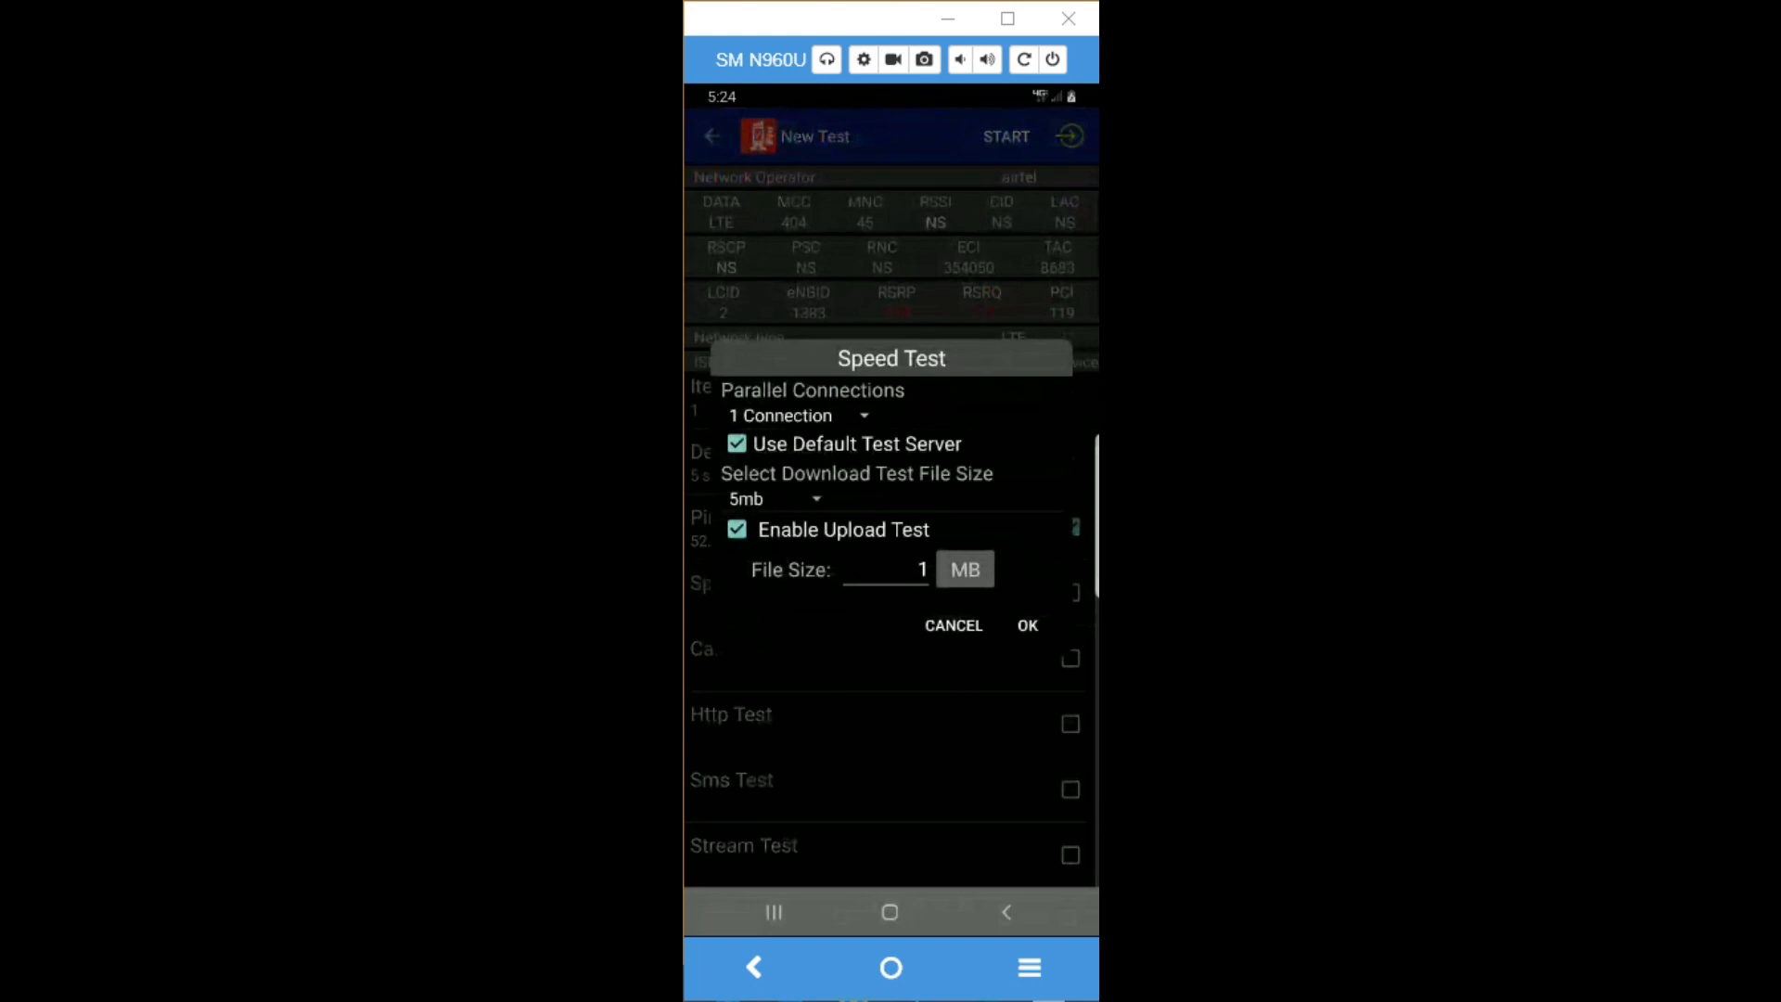
pyautogui.click(1025, 624)
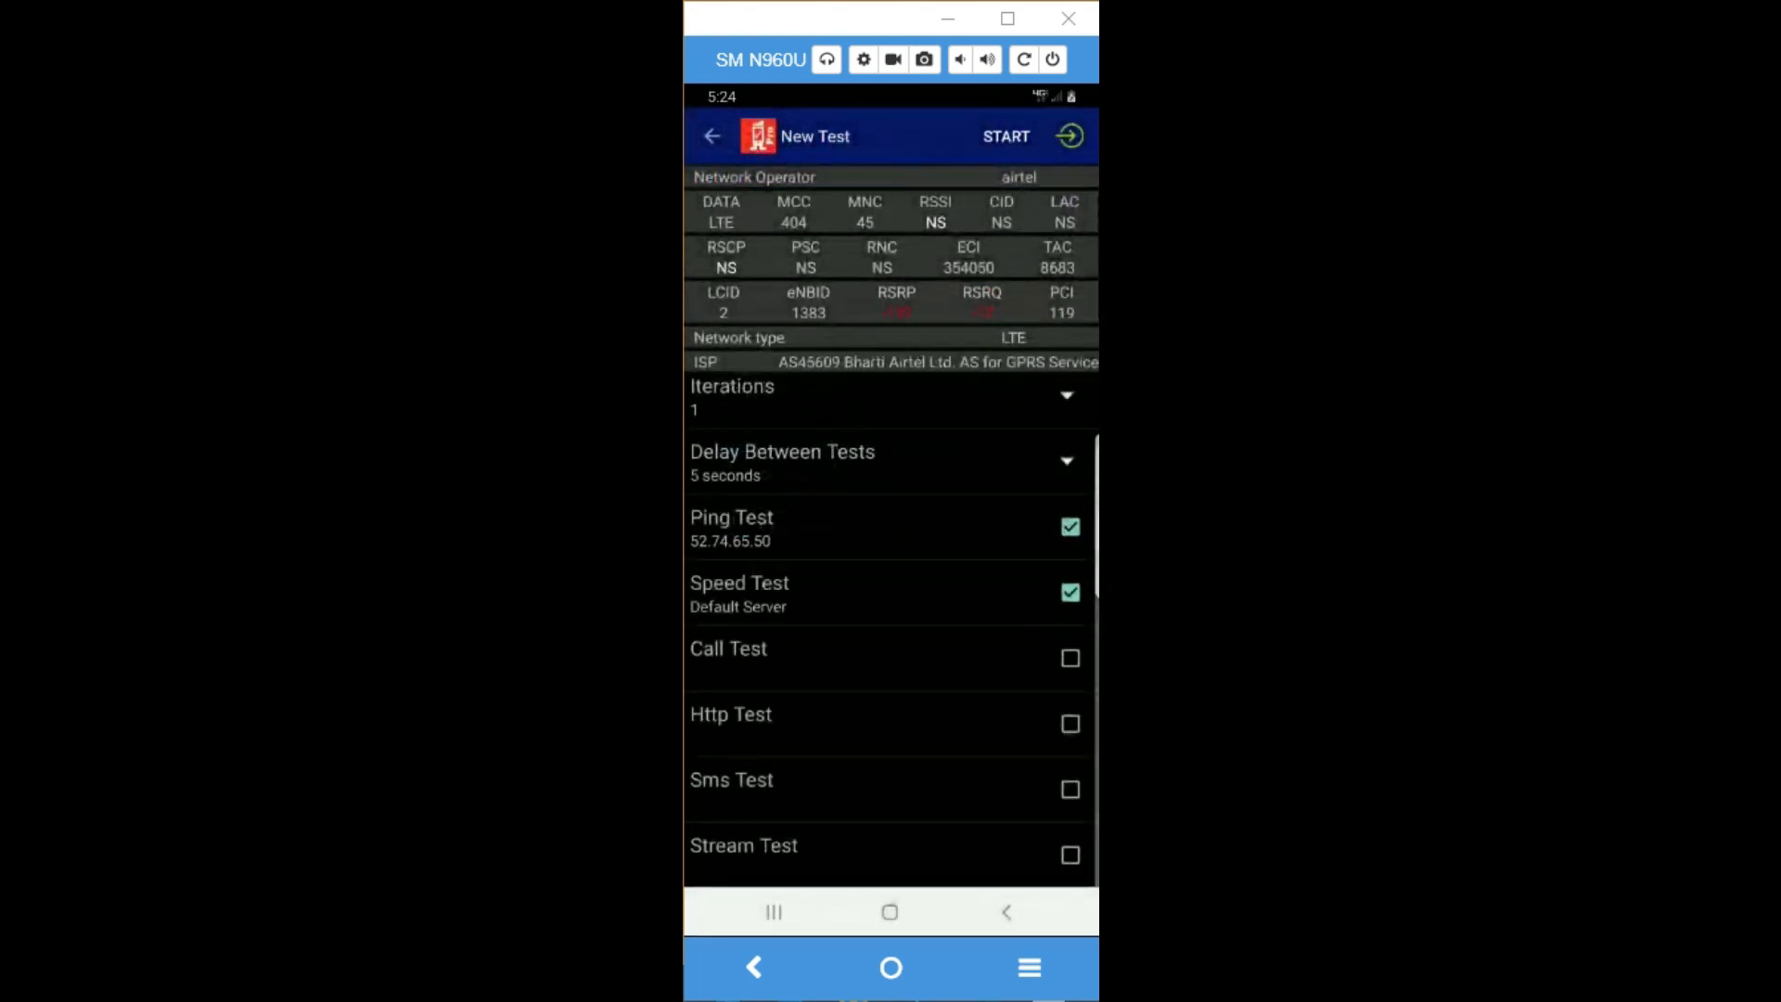
pyautogui.click(1004, 136)
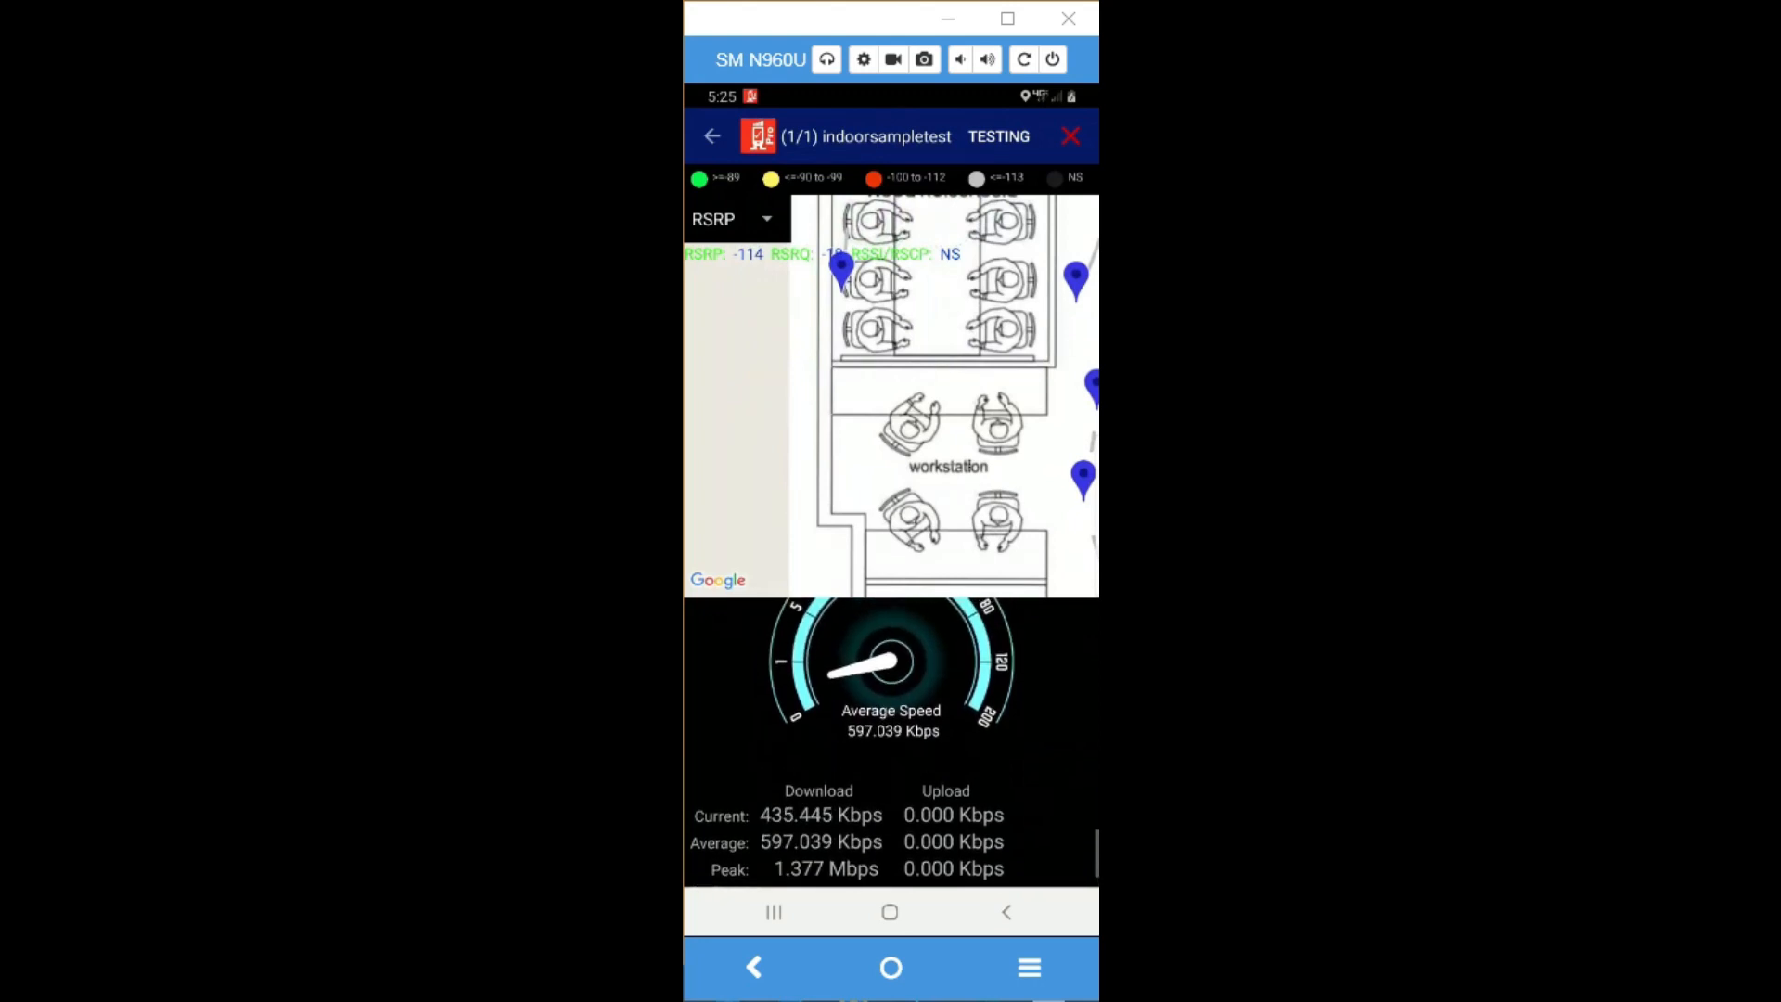
# Step: Let the indoor test run across the floor plan until the results screen appears
pyautogui.scroll(-3)
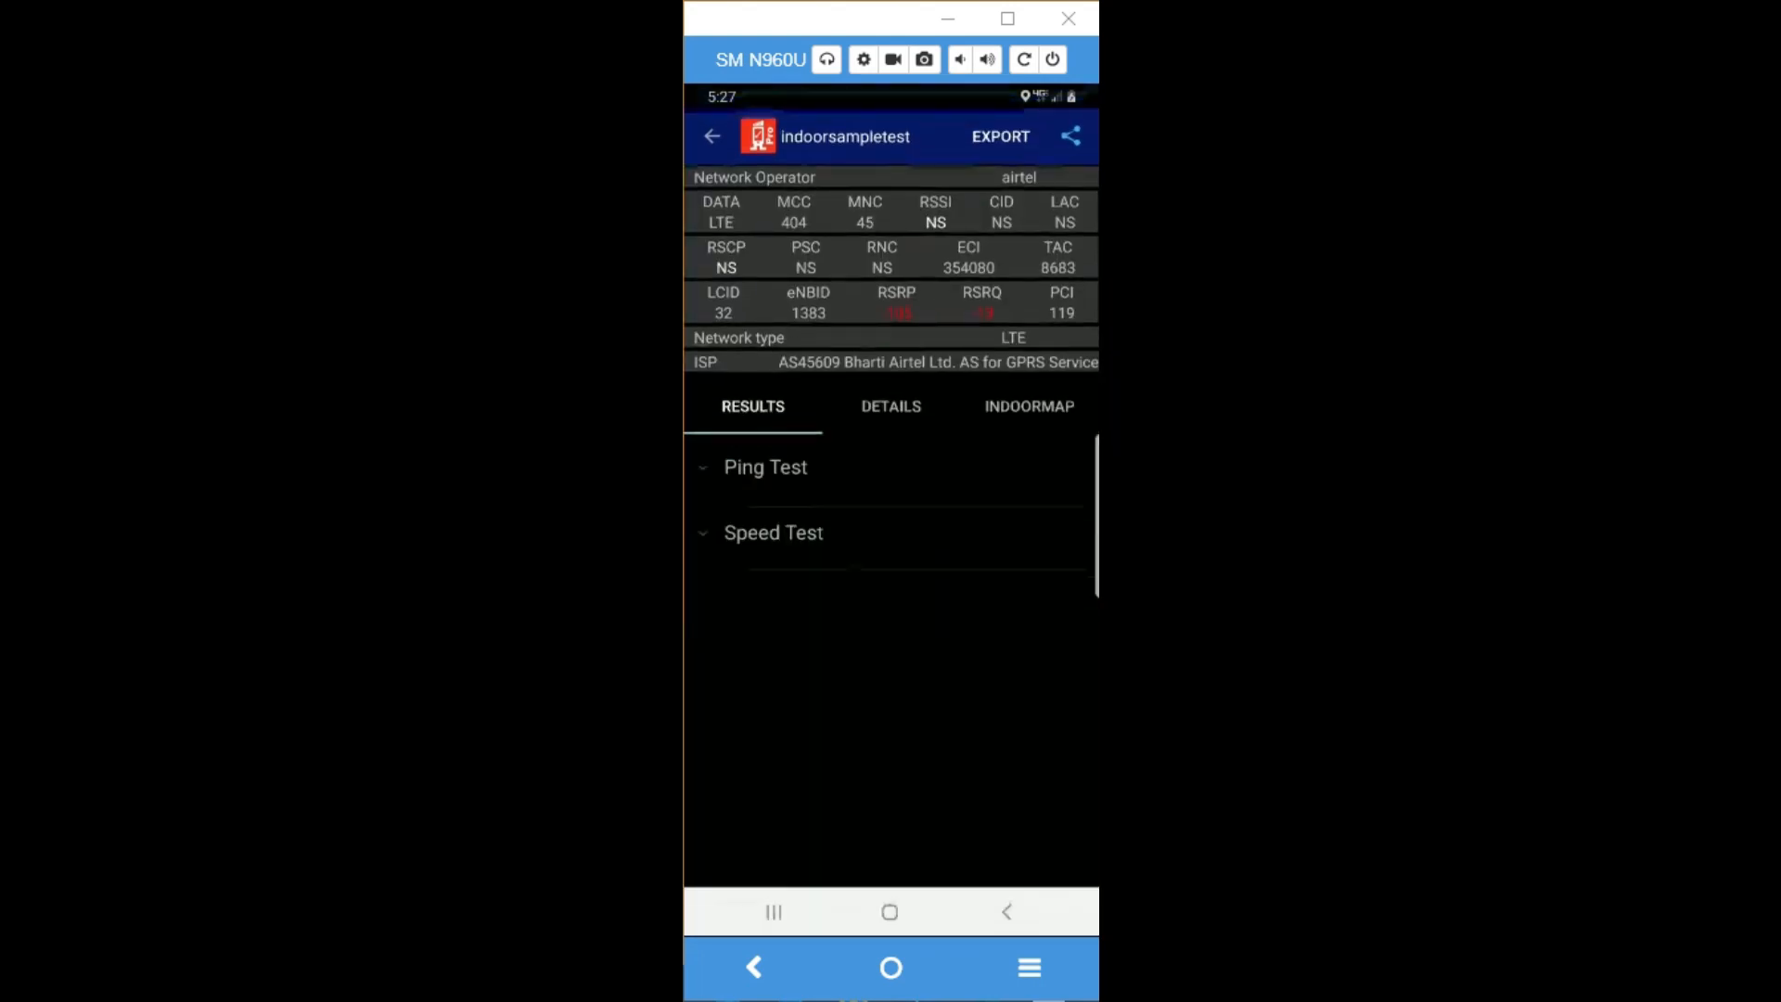
# Step: Expand the Ping Test and Speed Test results and scroll through the throughput graphs
pyautogui.click(764, 465)
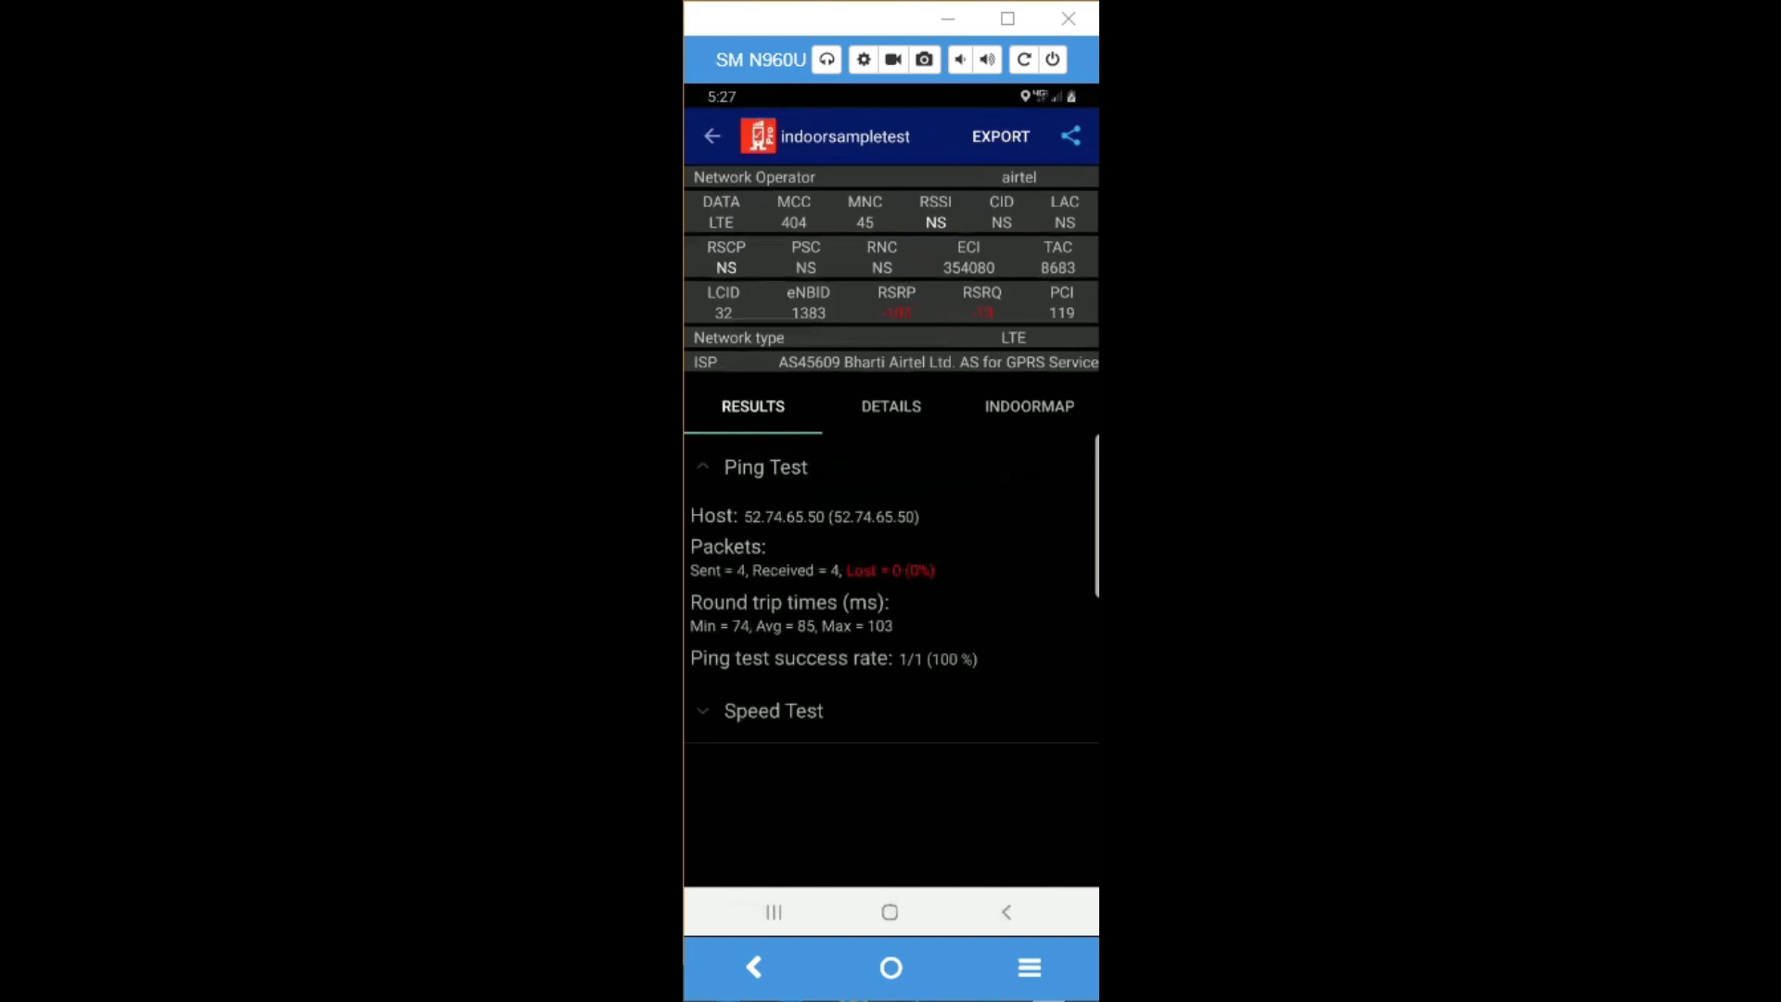
pyautogui.click(774, 710)
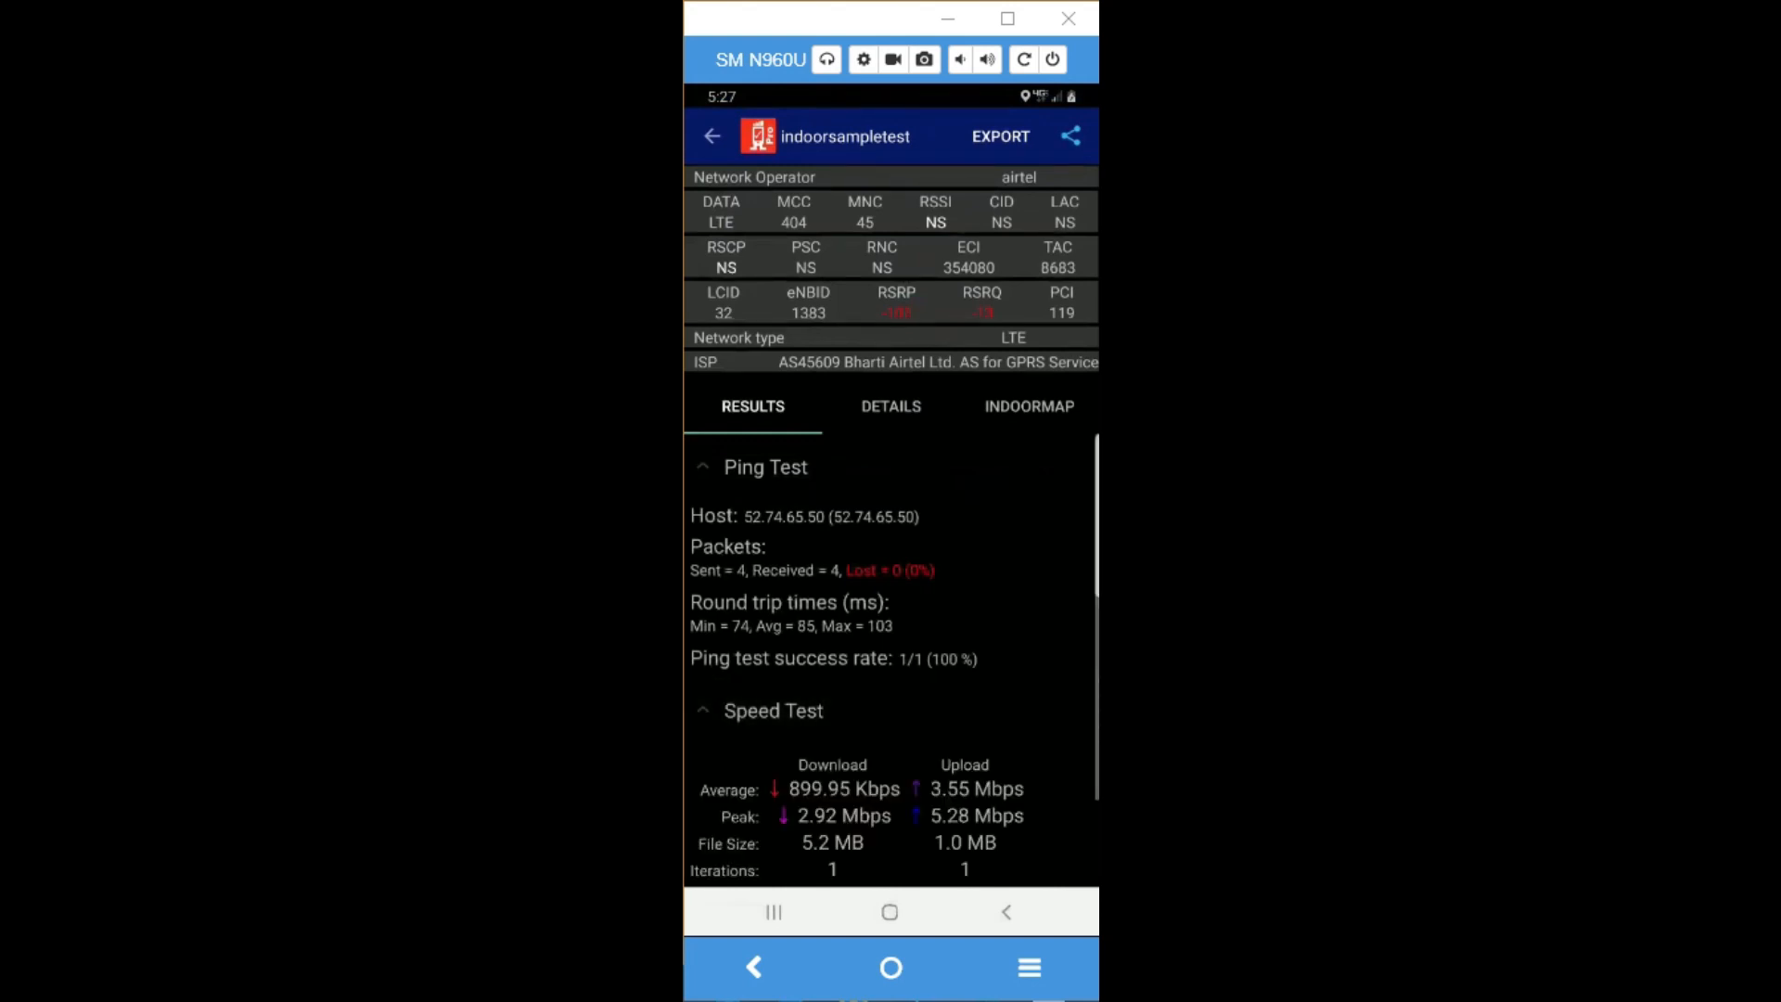
pyautogui.scroll(-3)
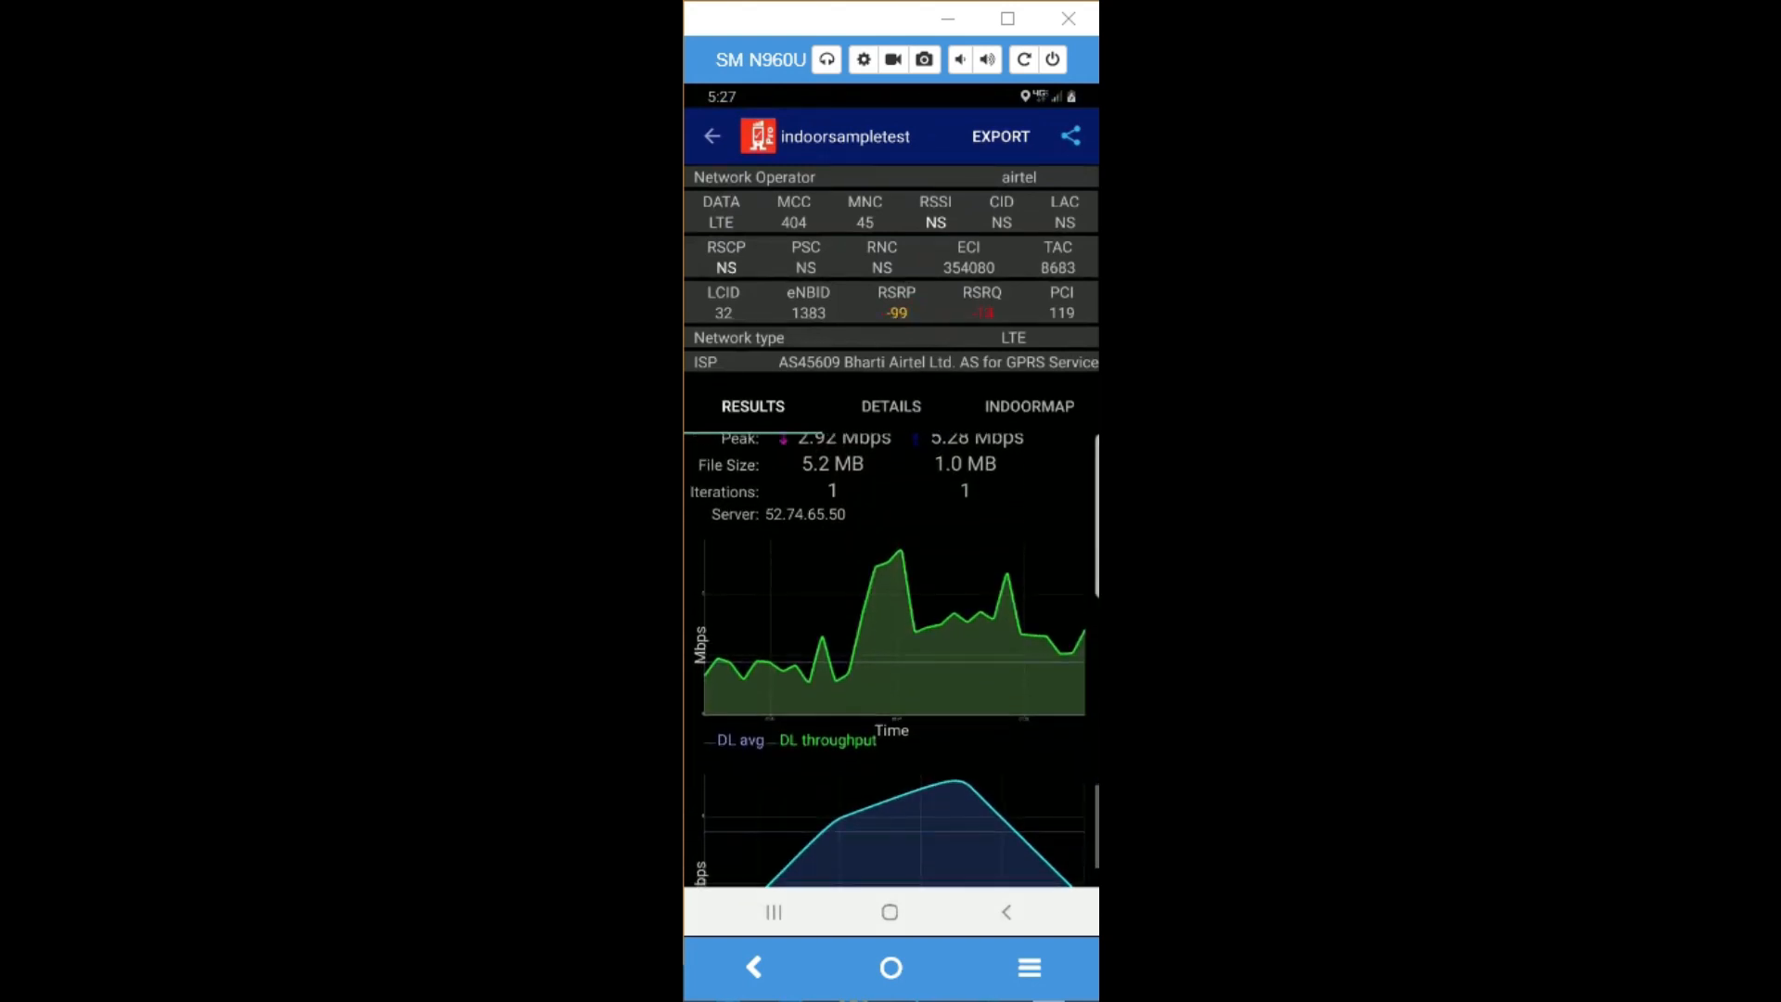
pyautogui.scroll(-3)
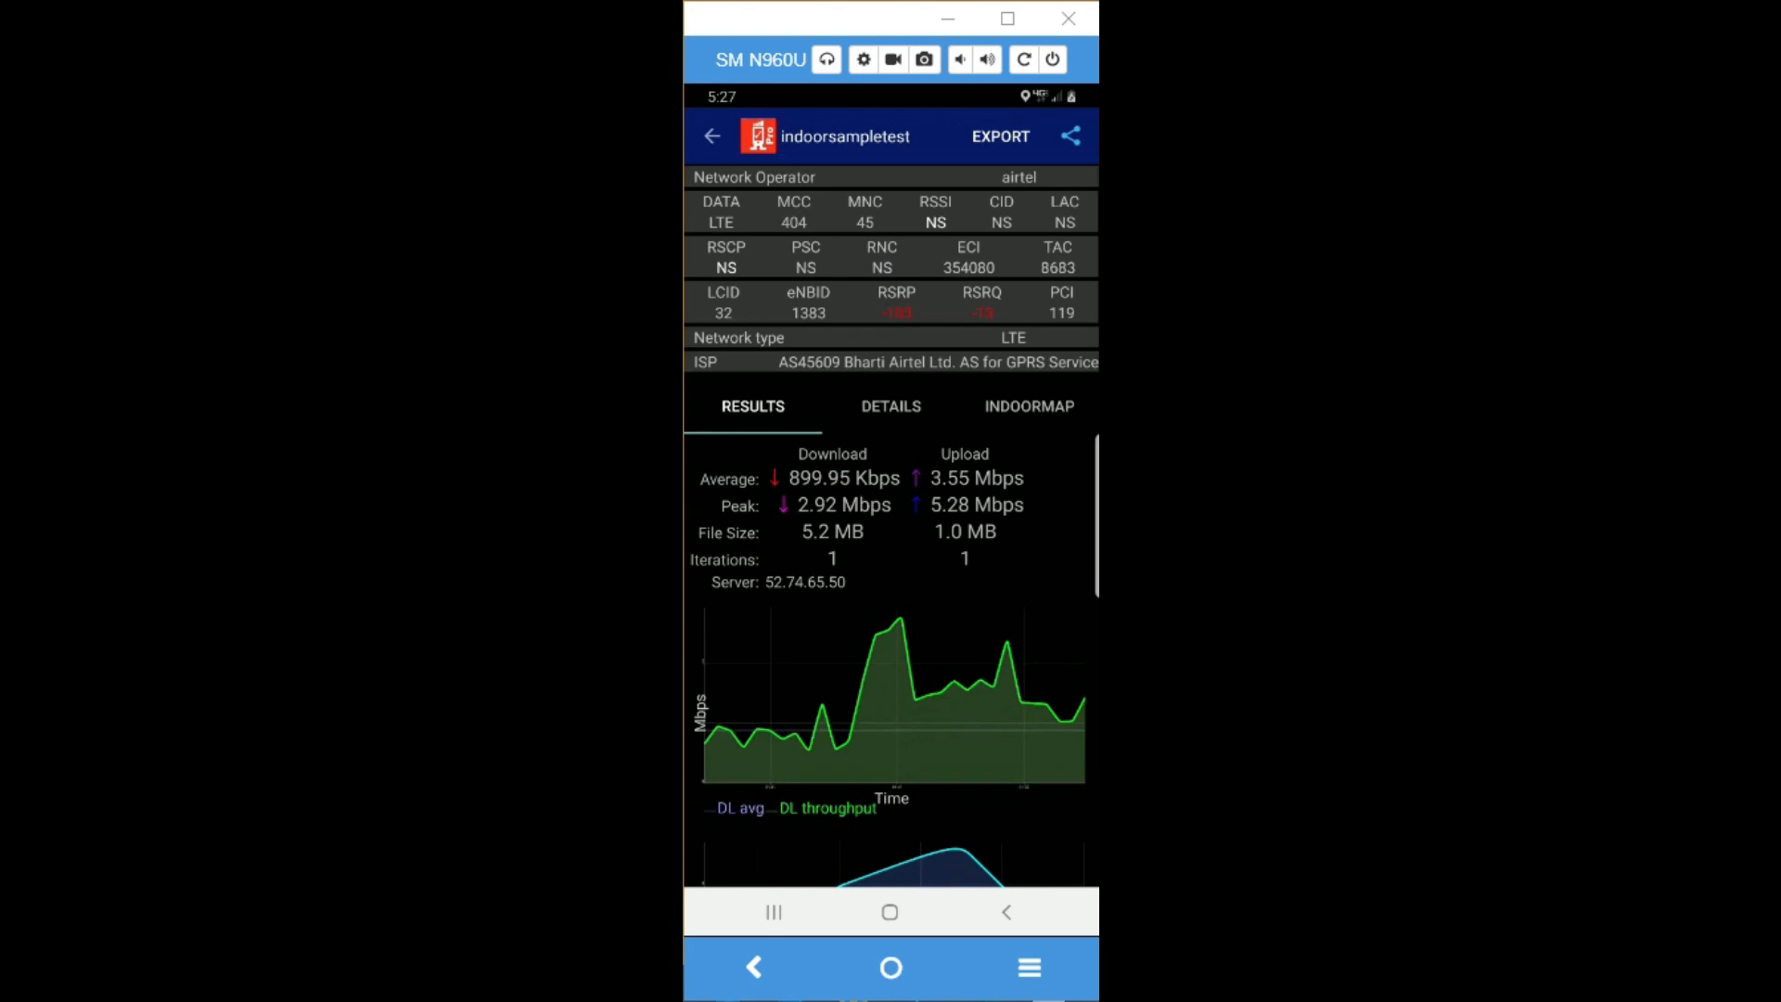
pyautogui.scroll(-3)
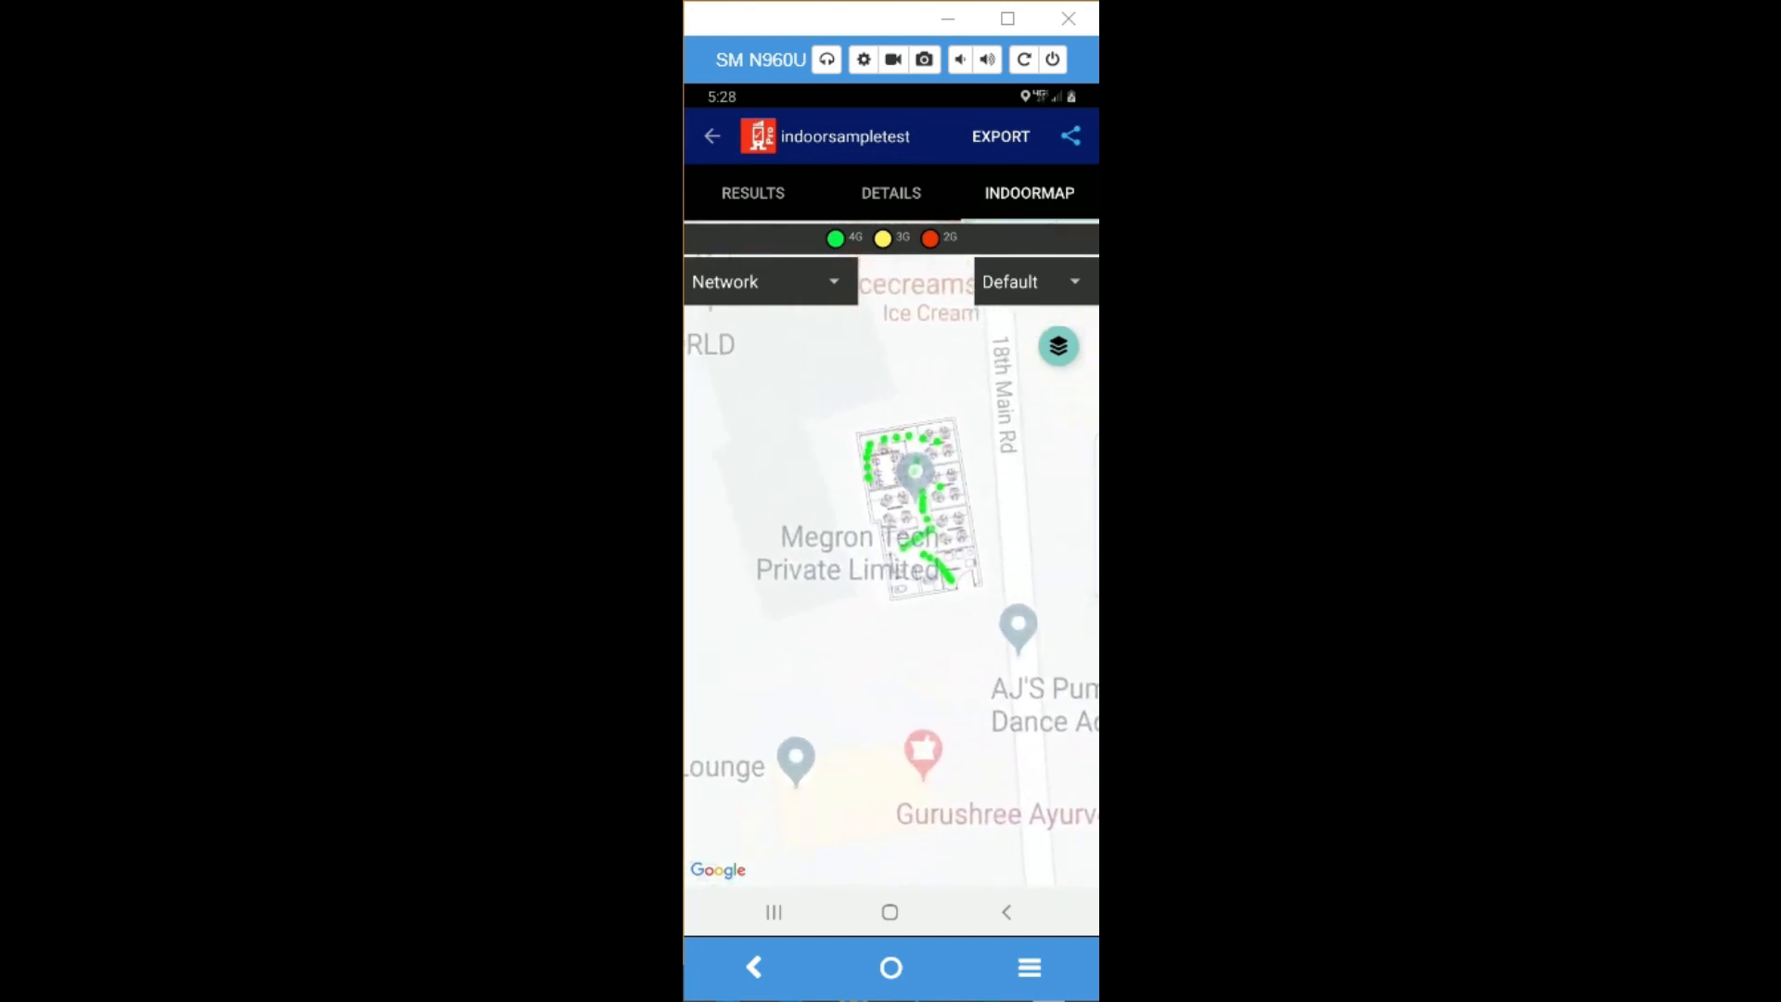
# Step: Zoom the indoor map to Zoom 1 and plot RSRP signal strength on the office floor plan
pyautogui.click(1031, 280)
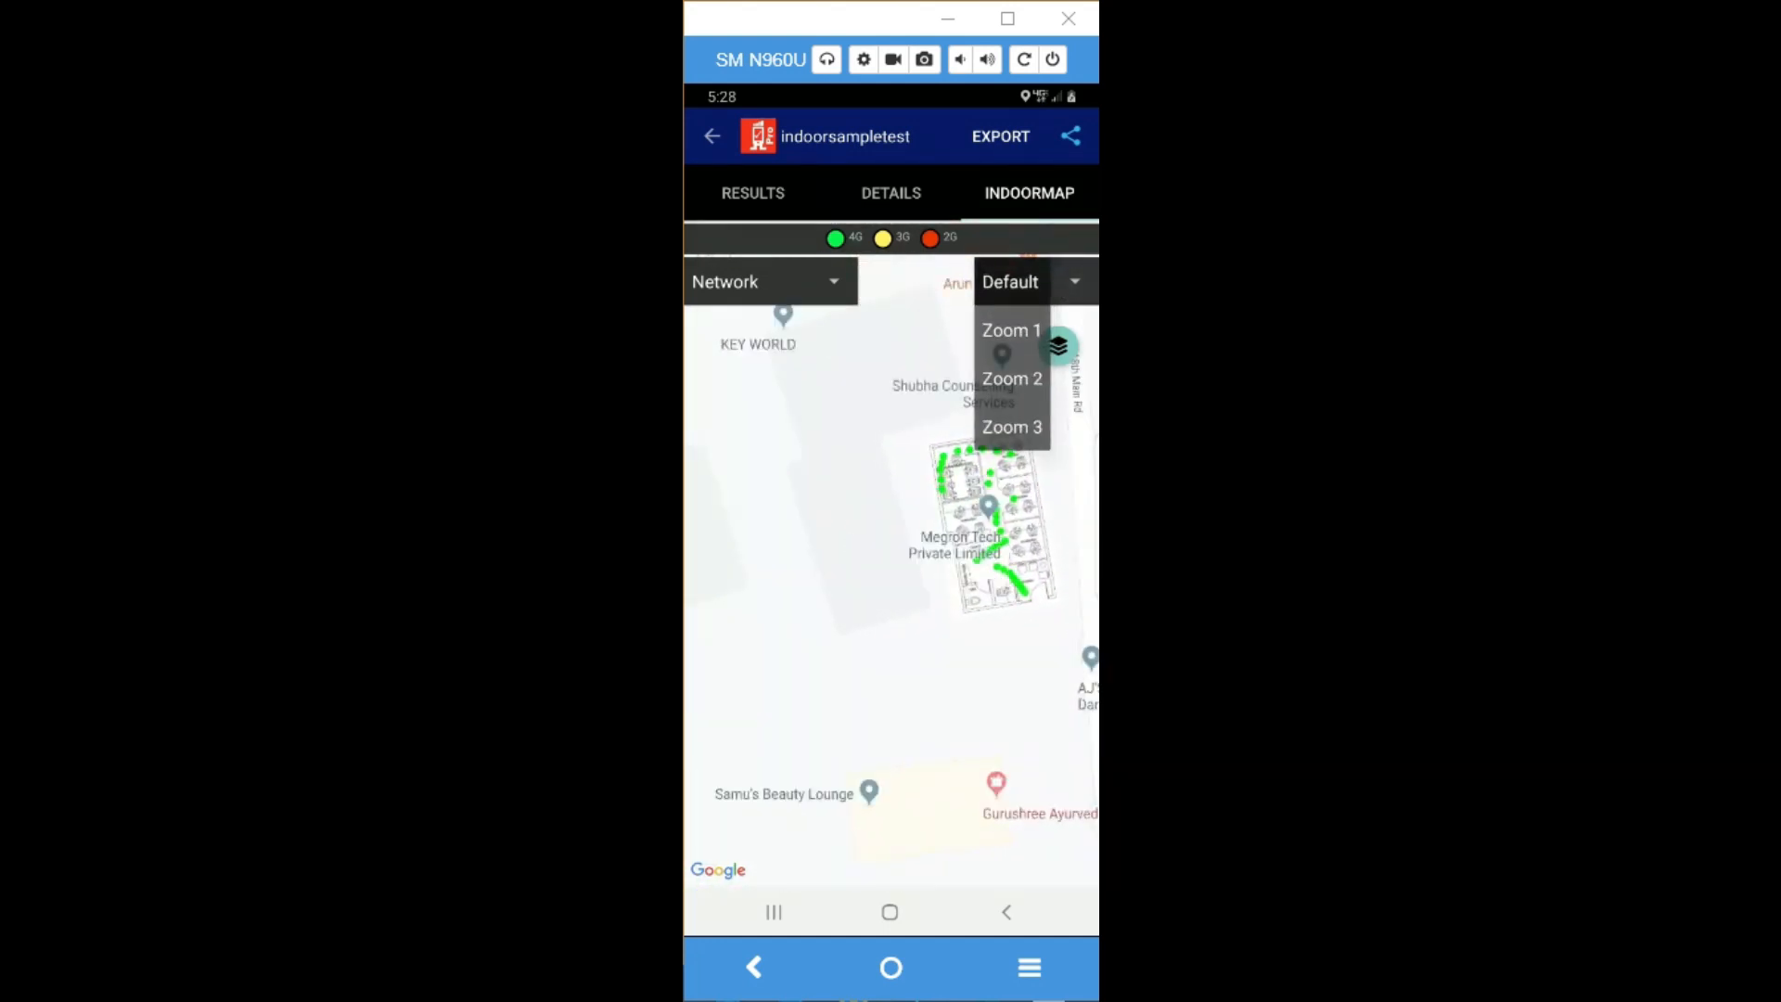
pyautogui.click(1010, 330)
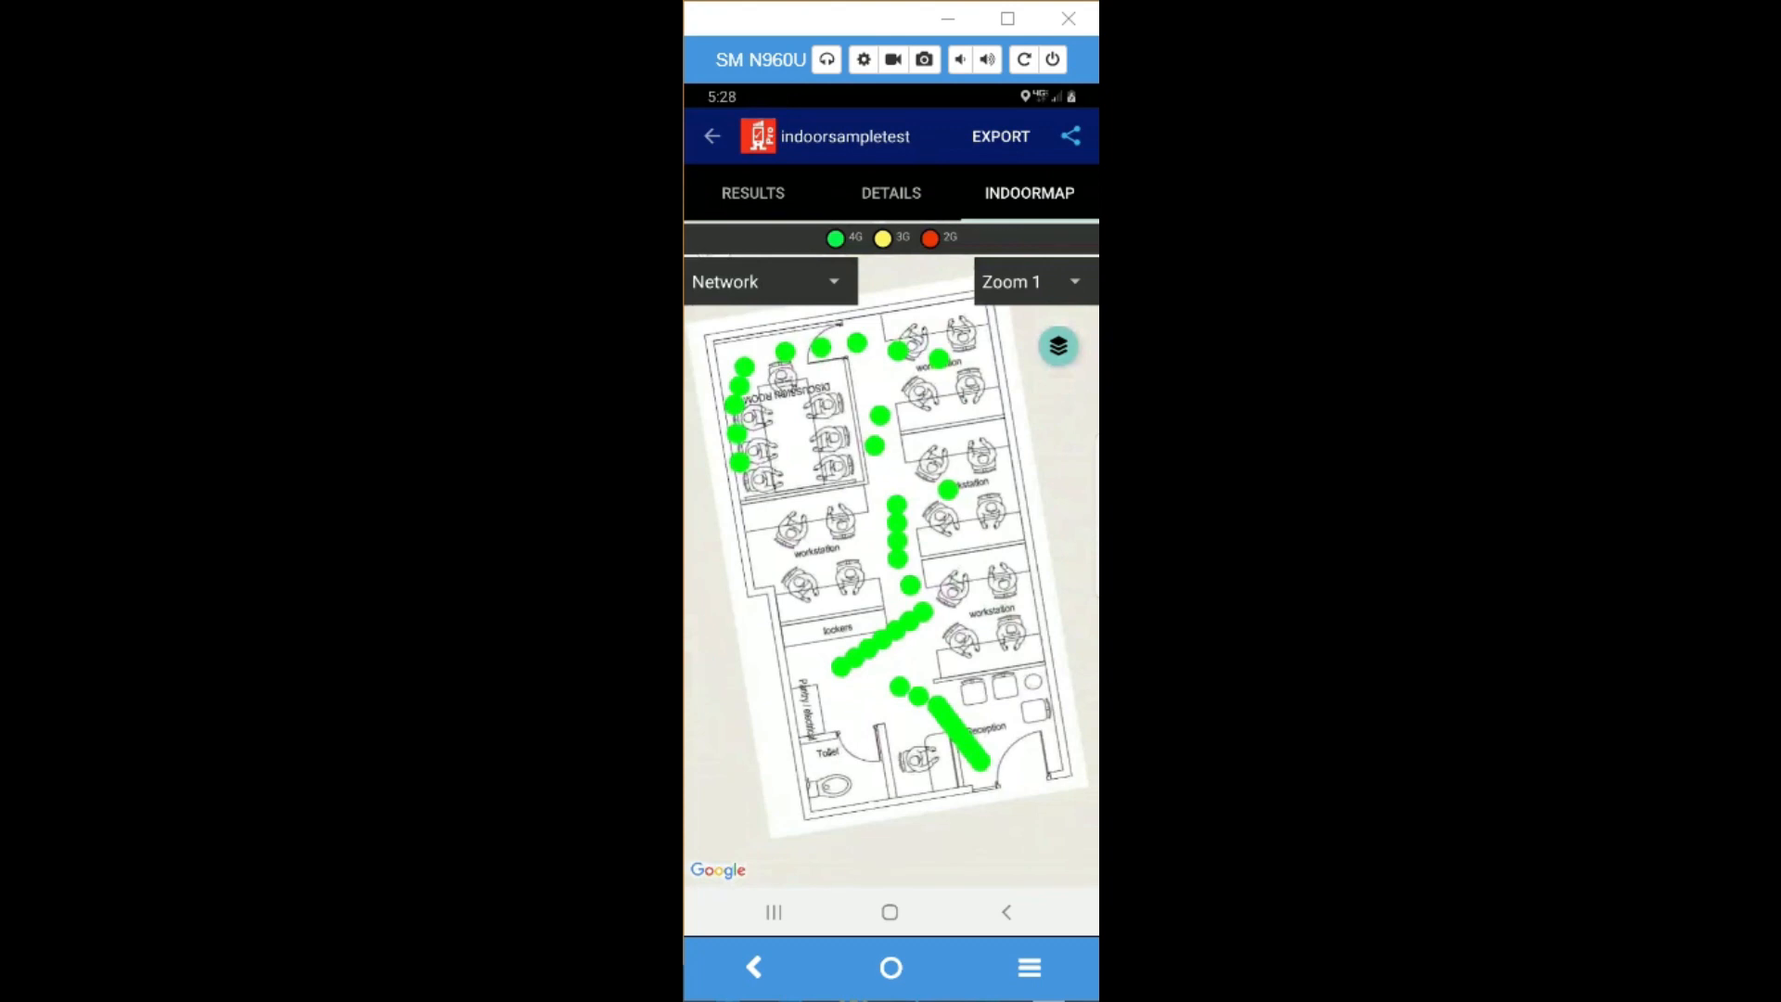
pyautogui.click(769, 280)
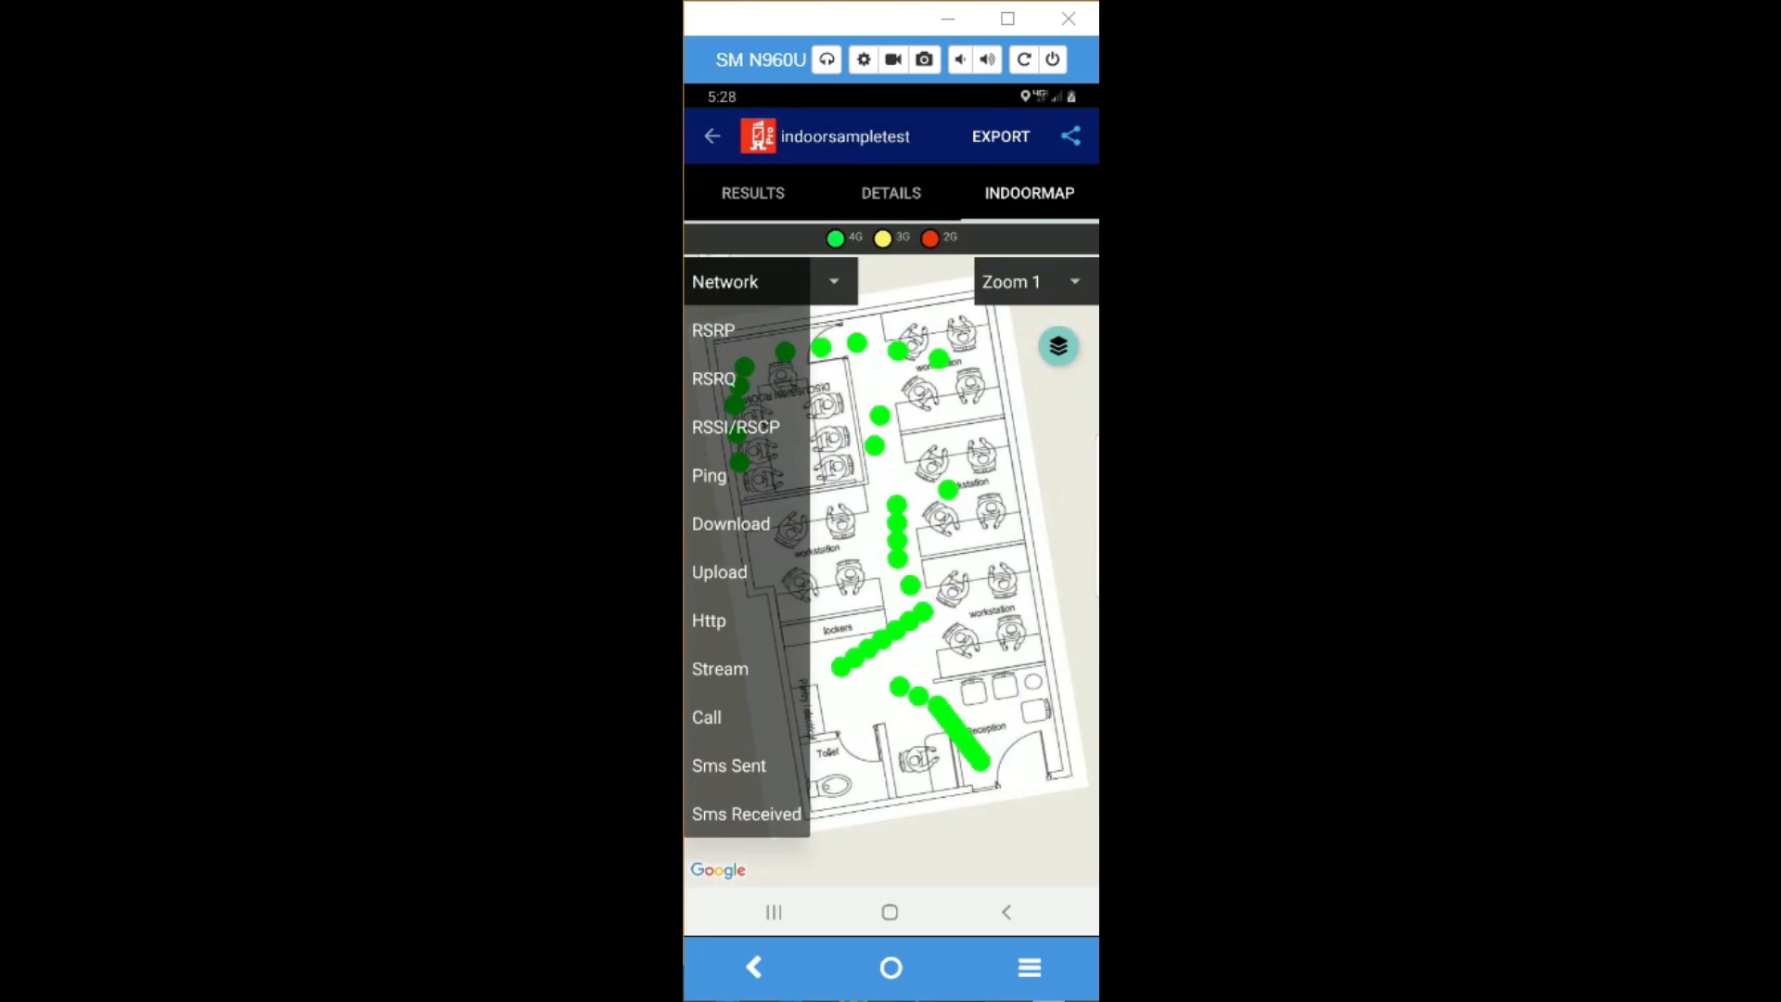
pyautogui.click(712, 329)
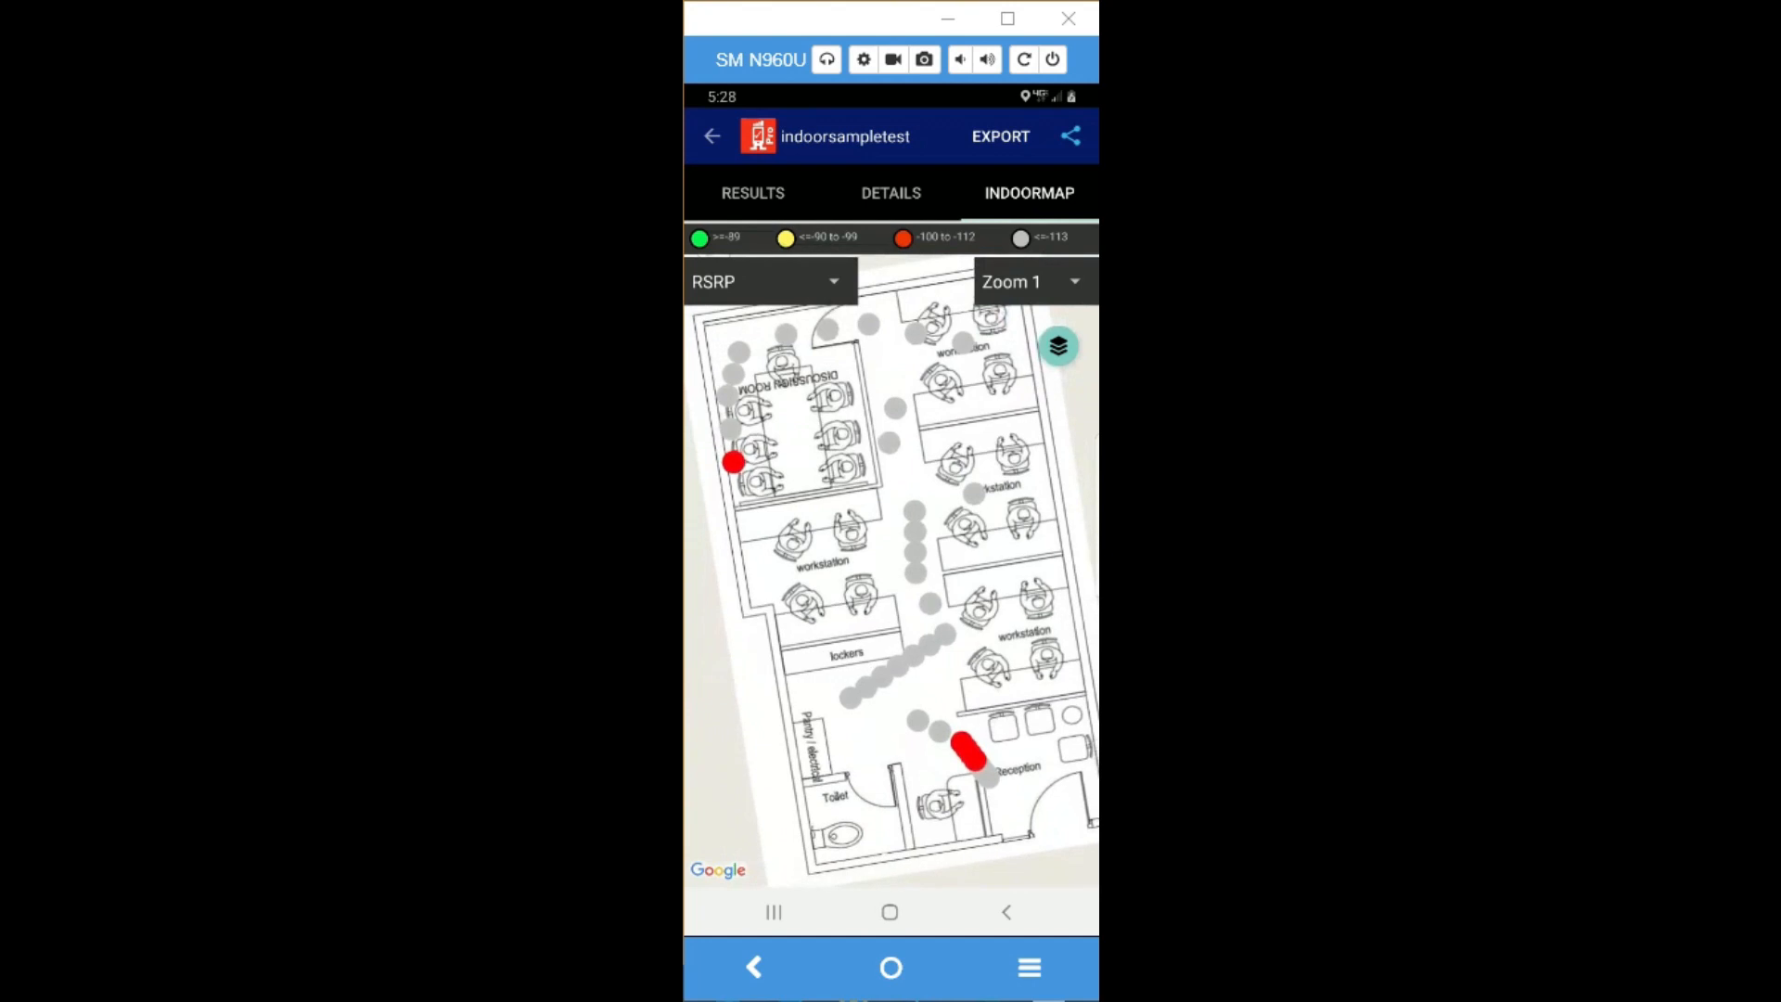
# Step: Switch the floor plan heatmap to Download, then Upload, then settle on Ping results
pyautogui.click(767, 281)
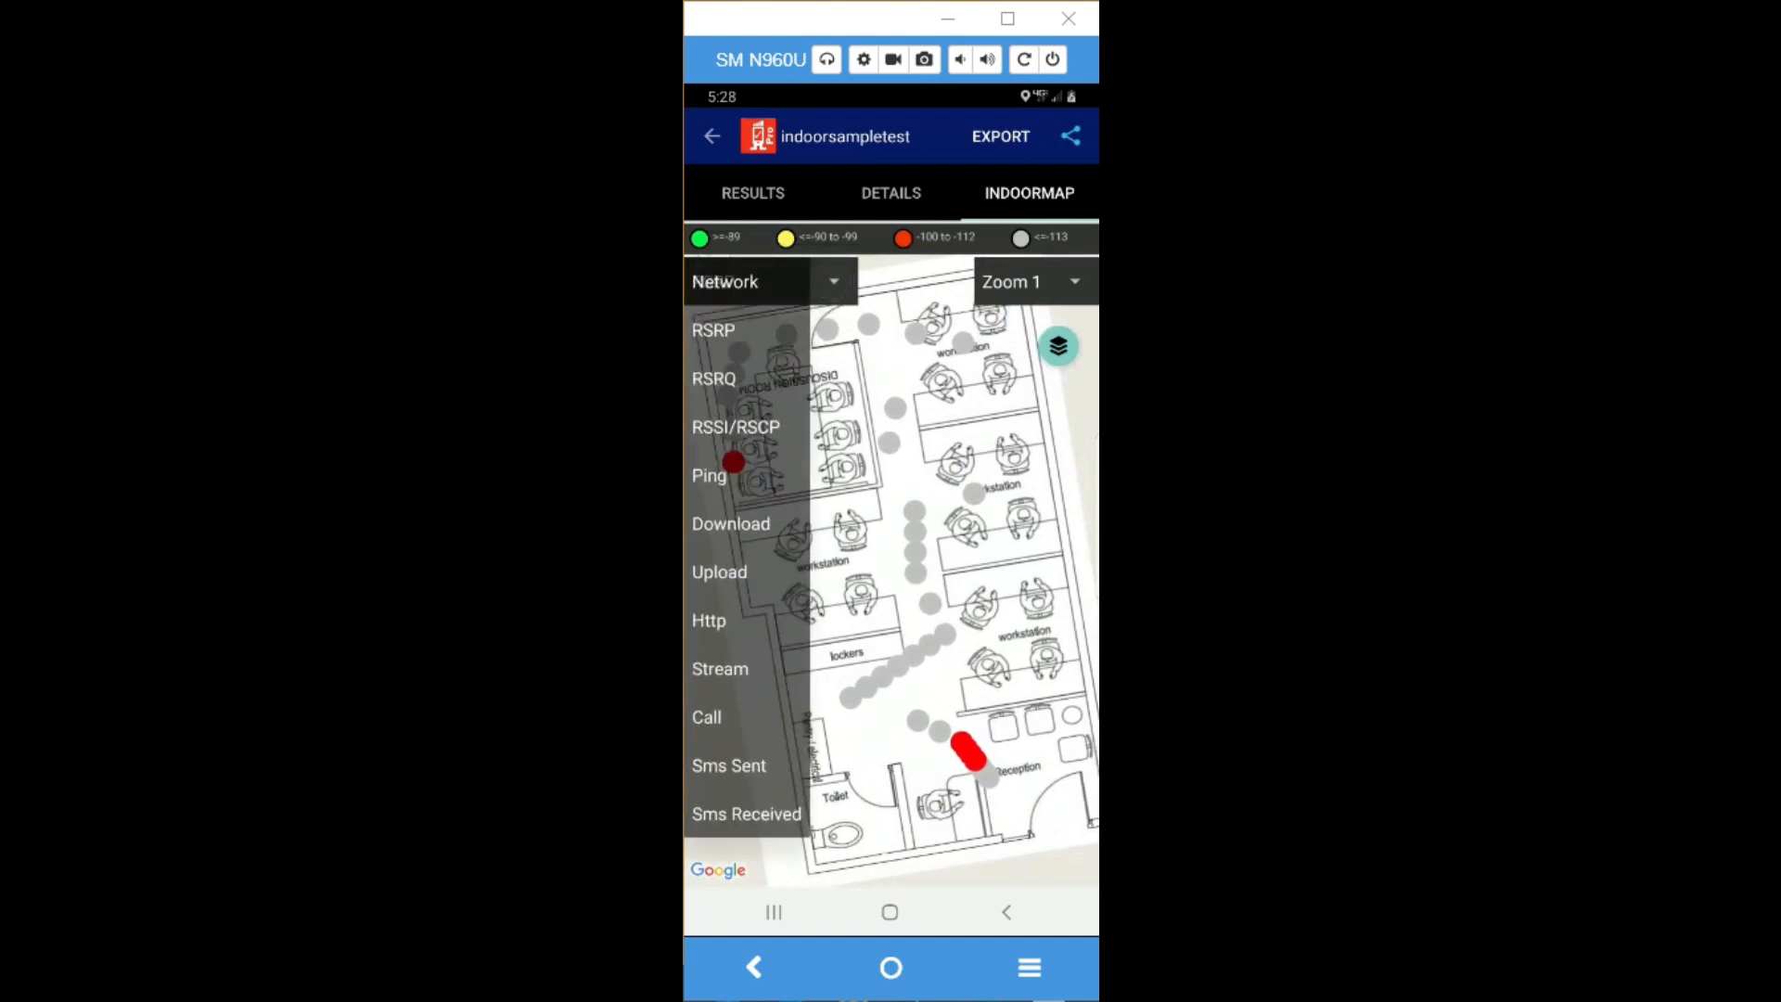
pyautogui.click(730, 524)
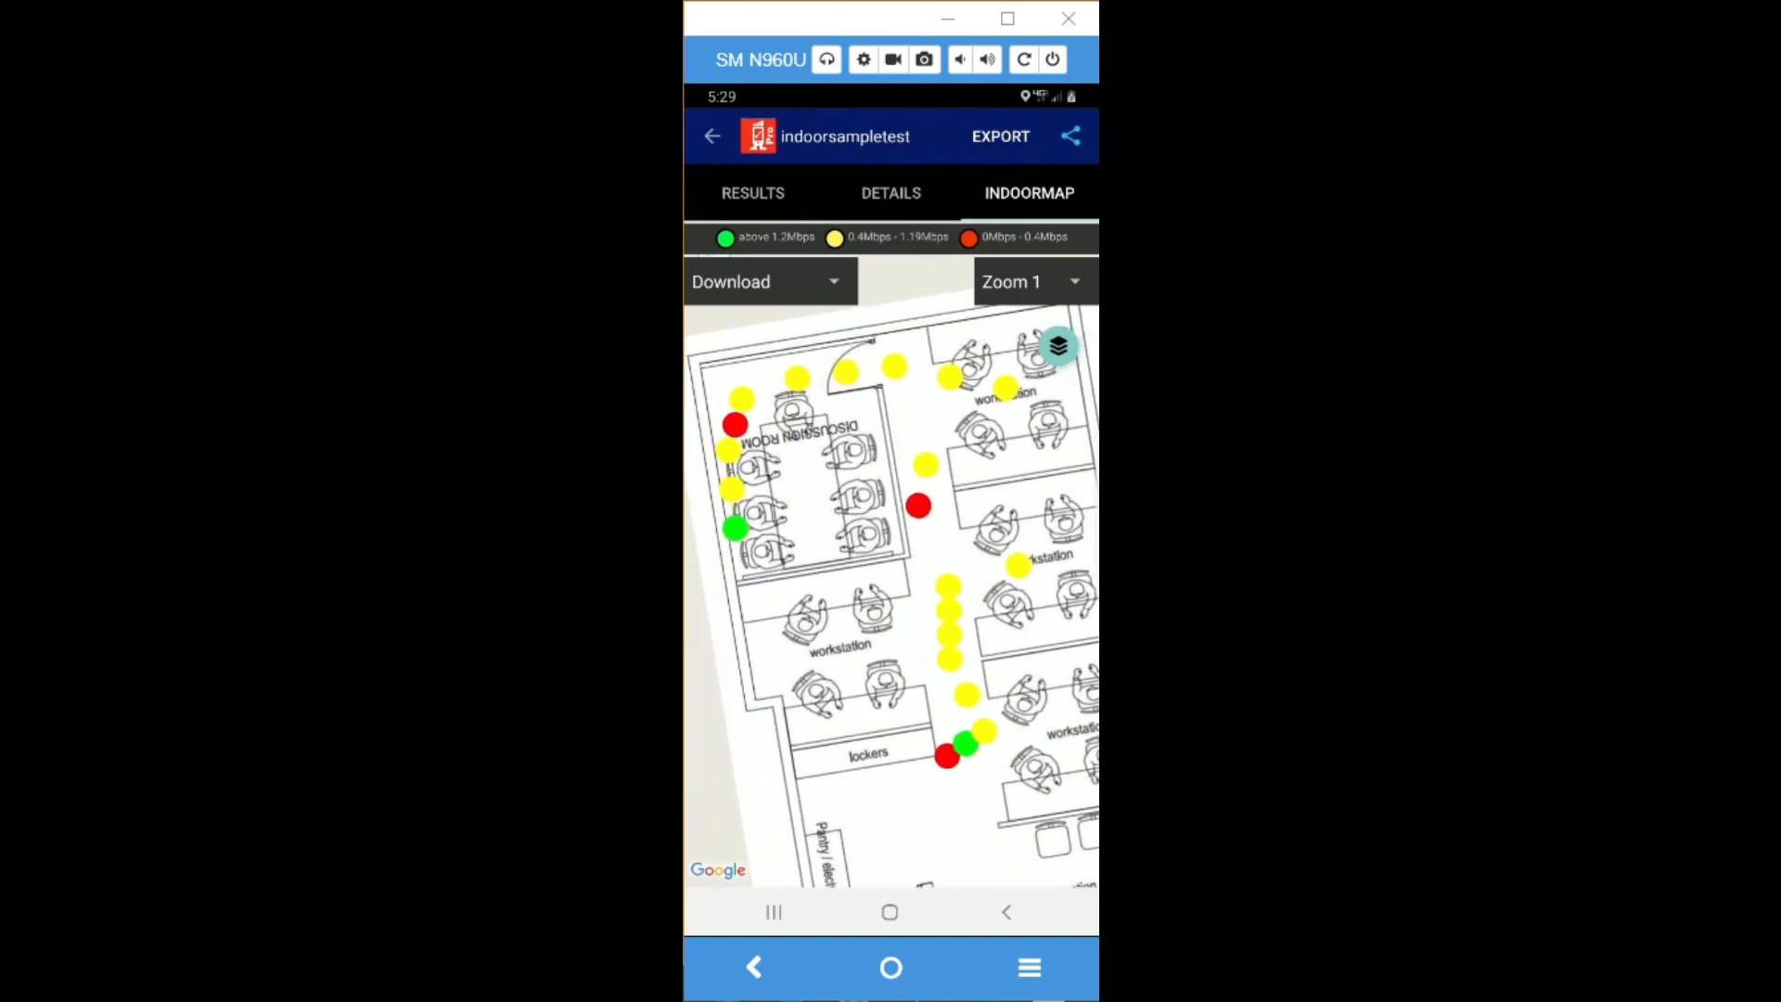
pyautogui.click(768, 282)
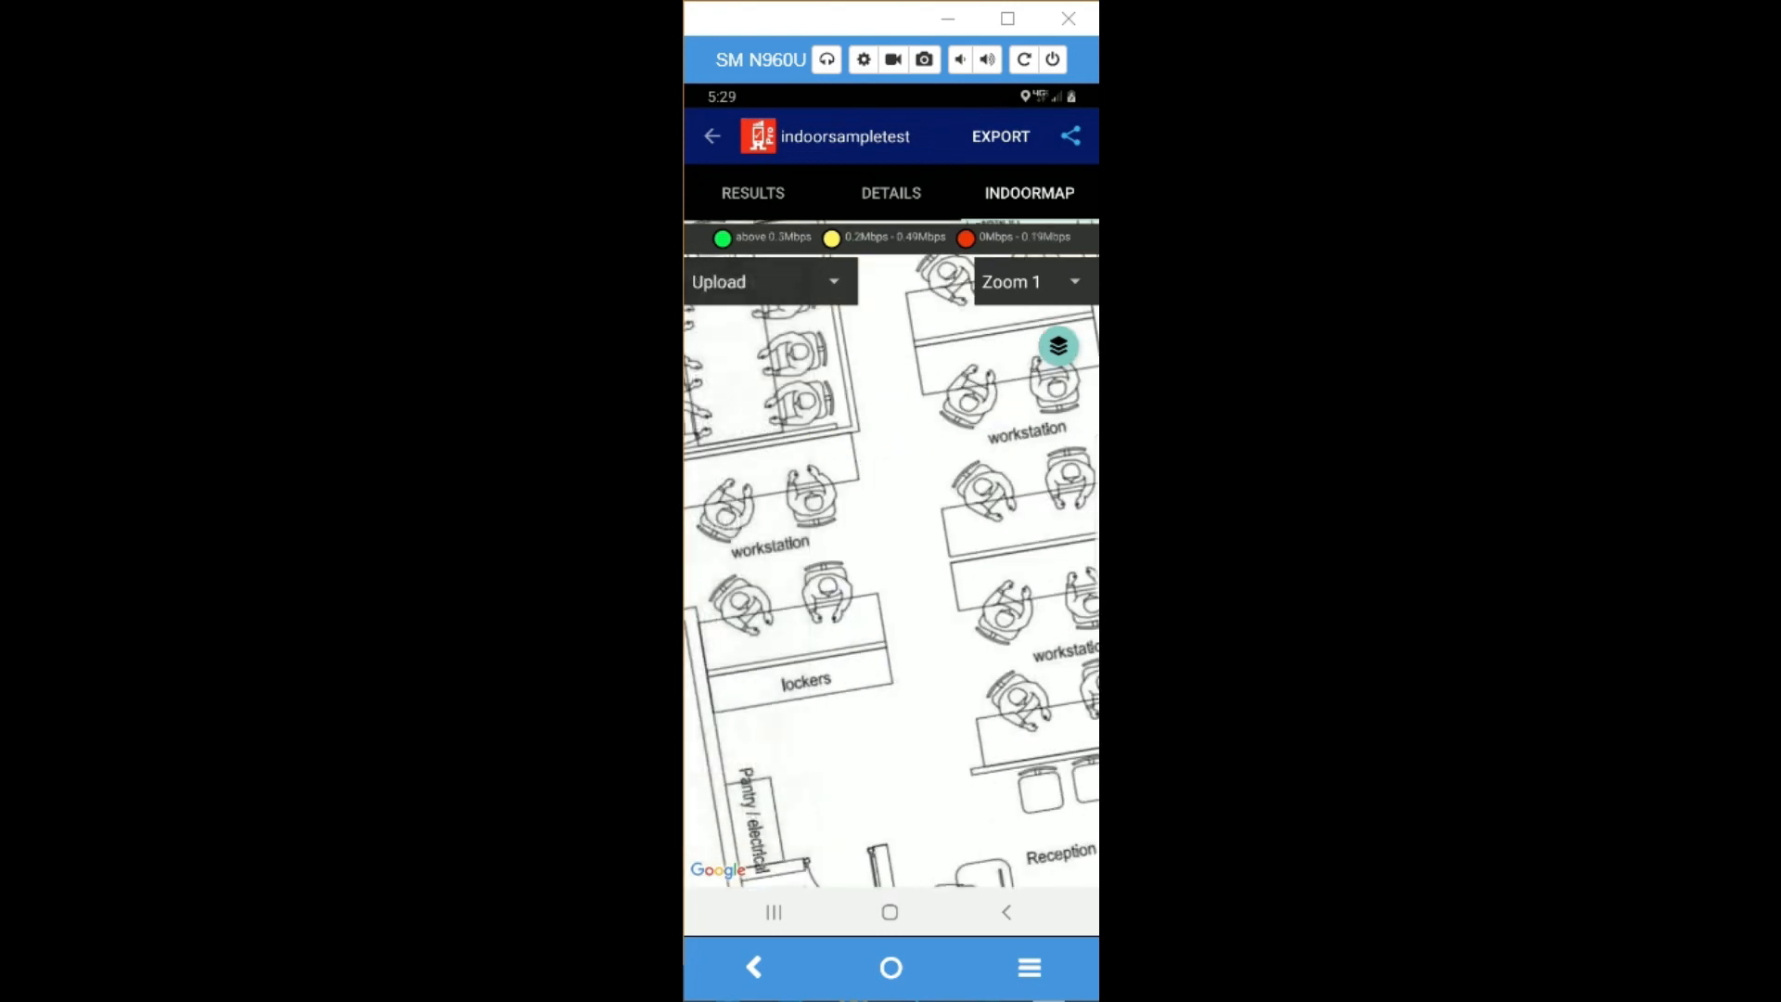
pyautogui.click(770, 282)
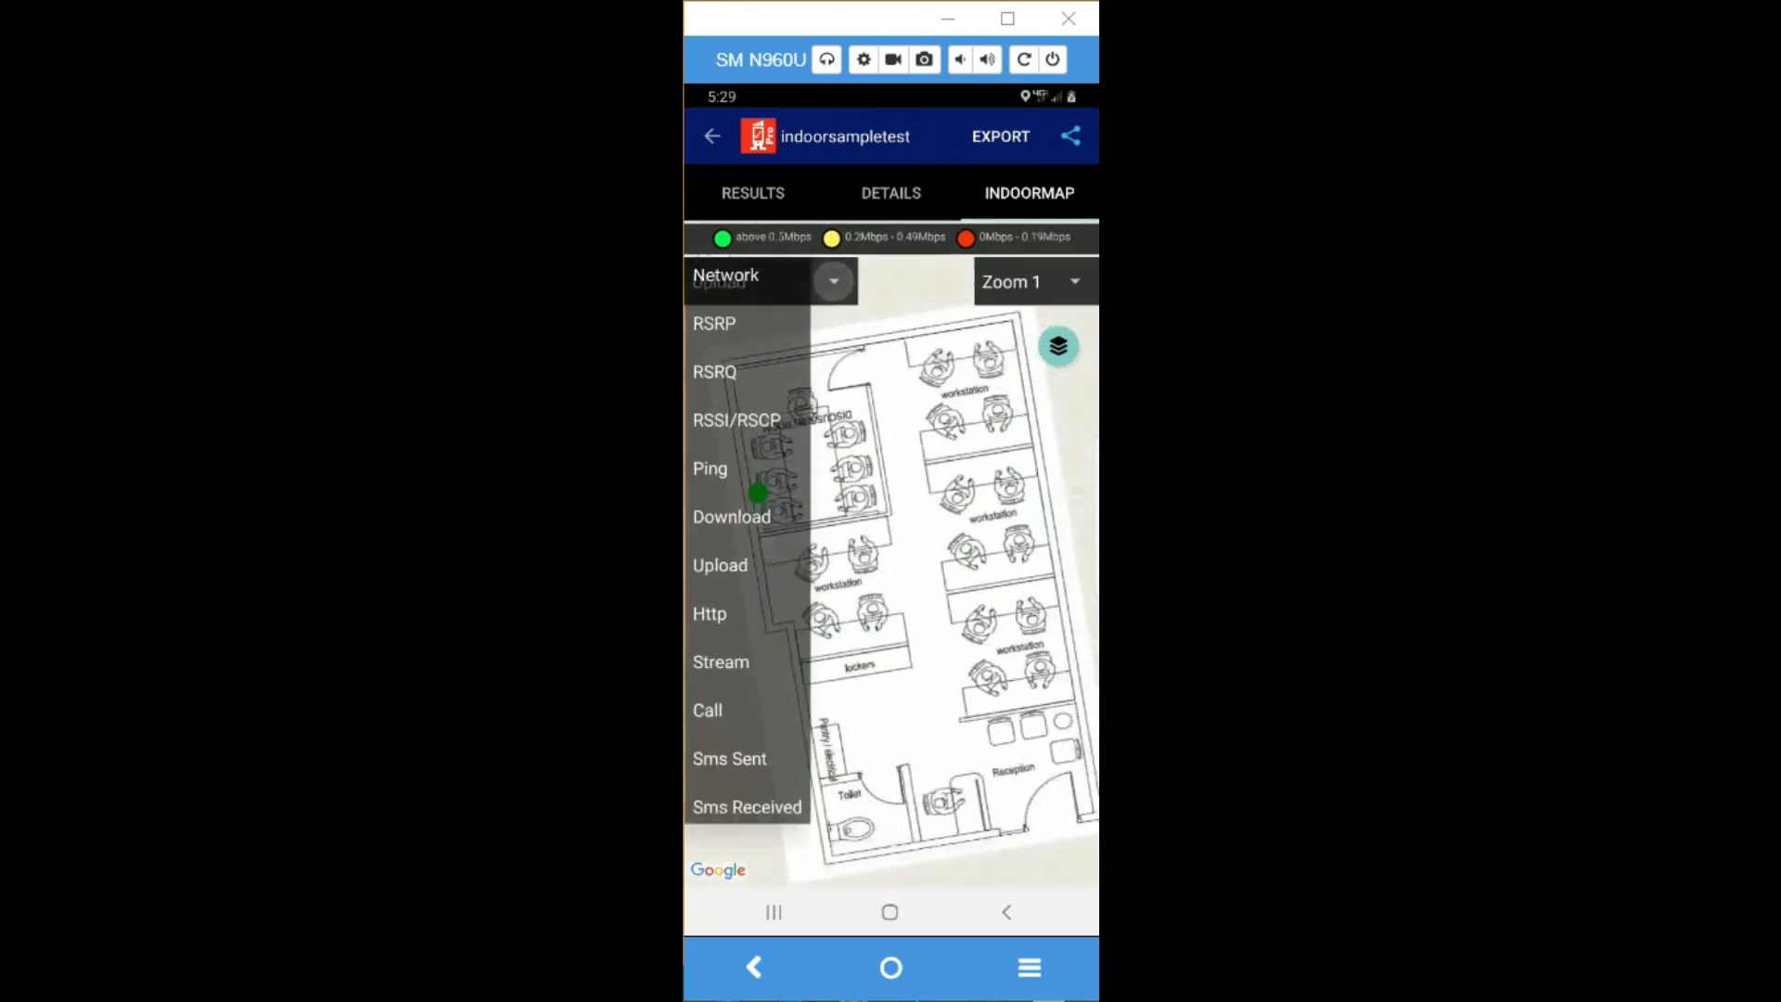
pyautogui.click(709, 468)
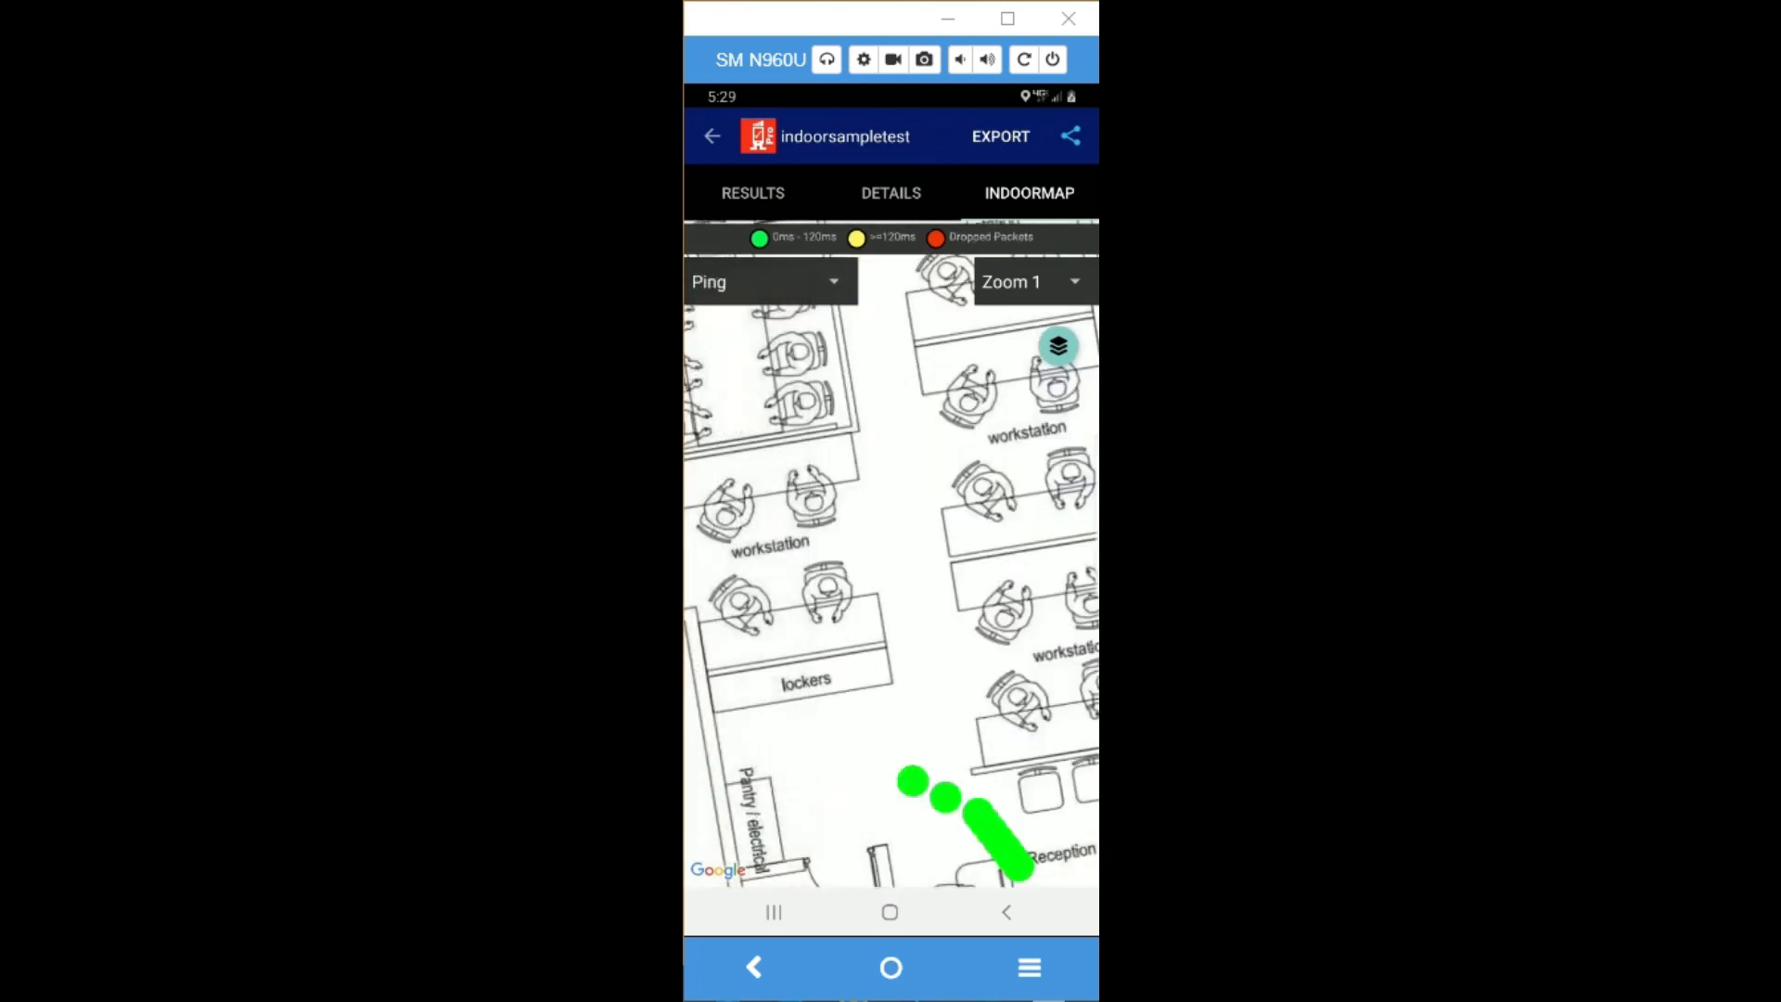
pyautogui.click(767, 282)
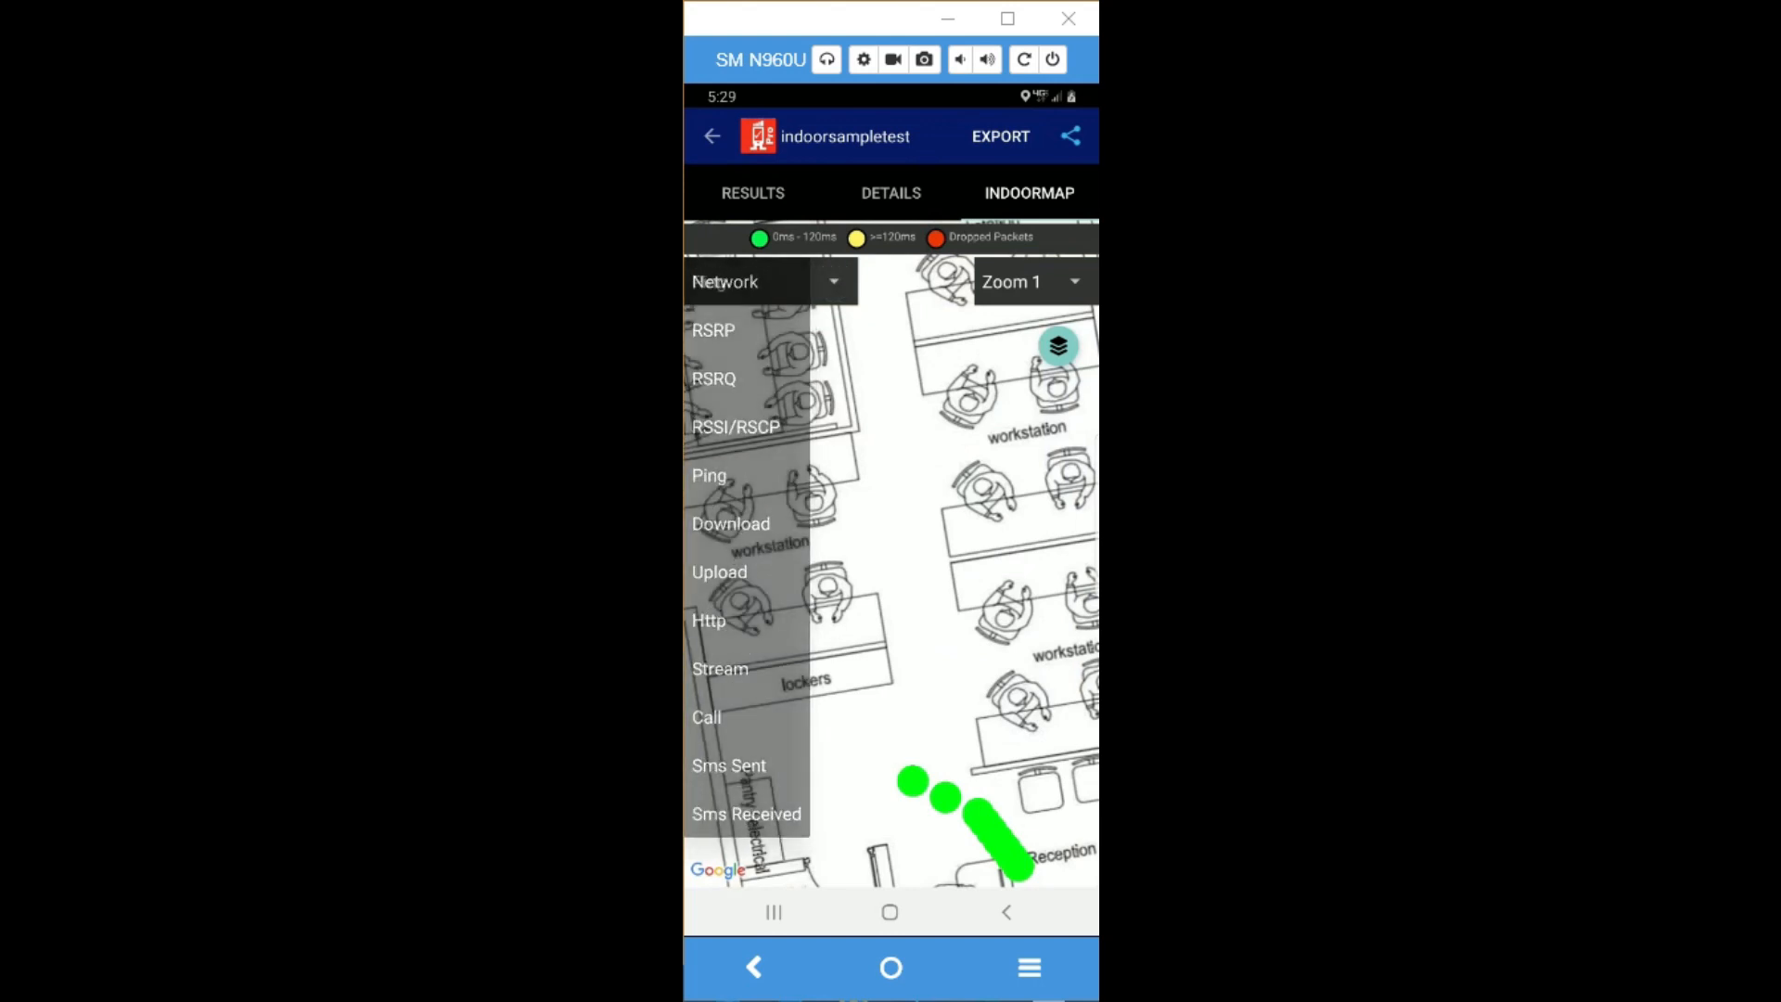
pyautogui.click(708, 474)
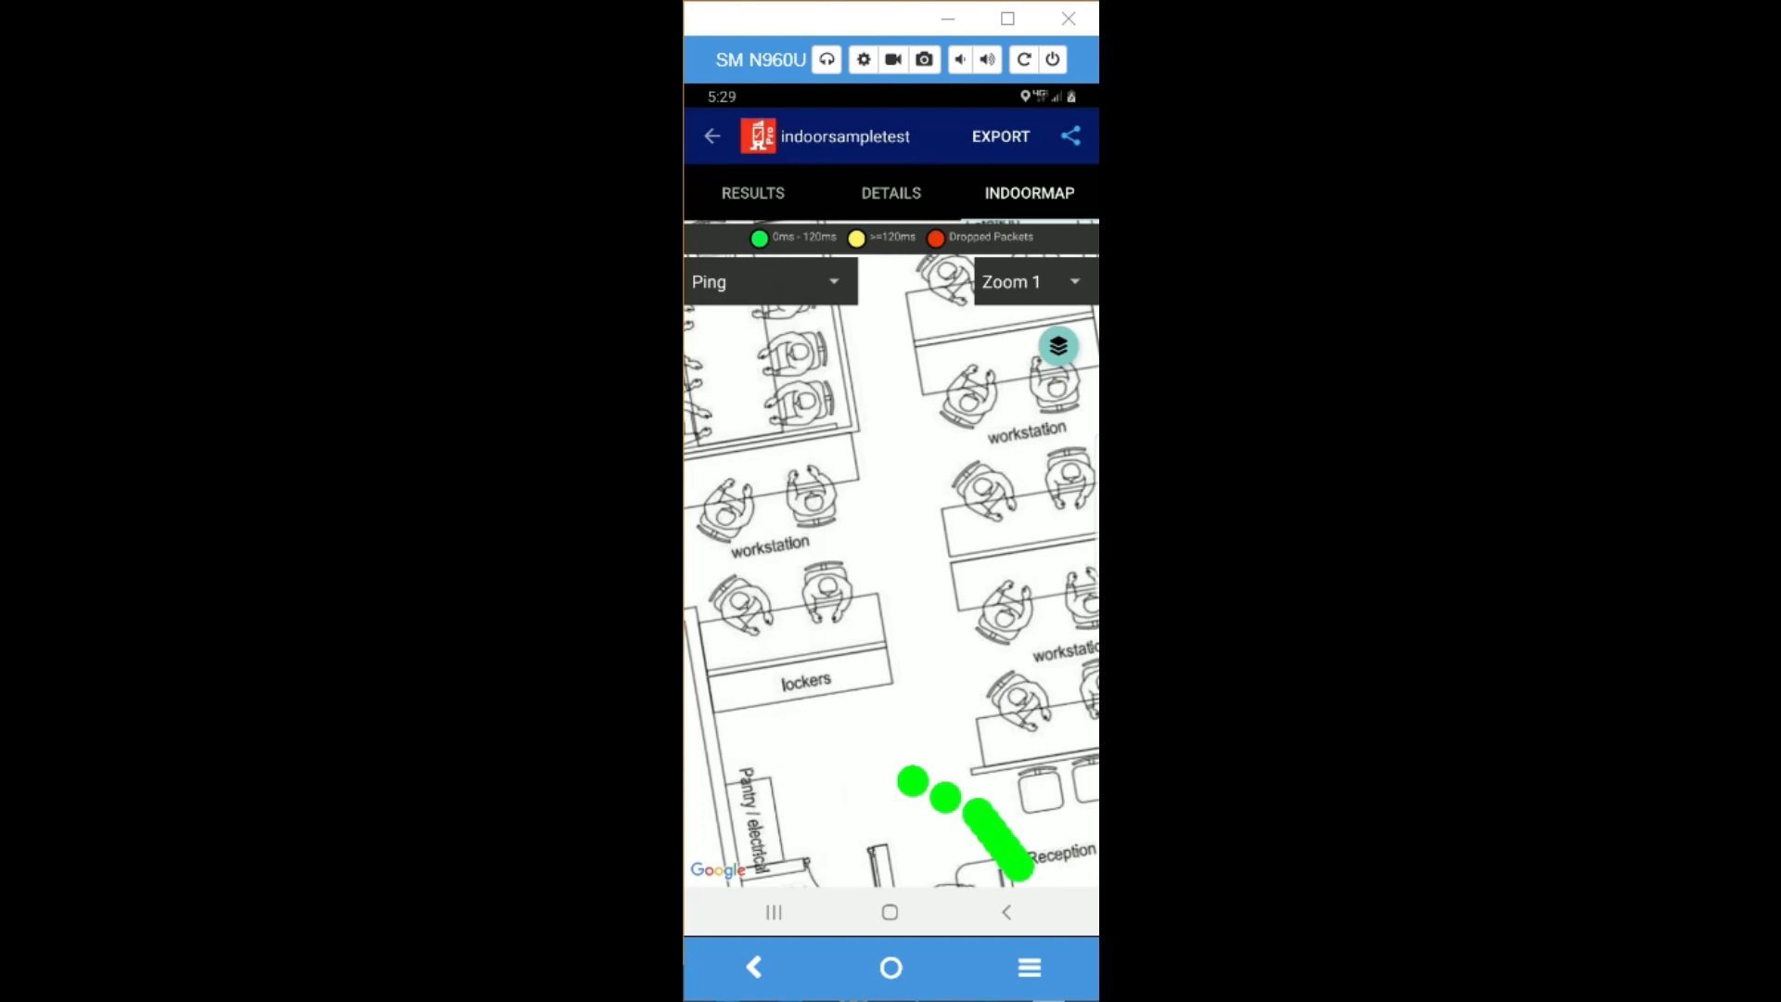